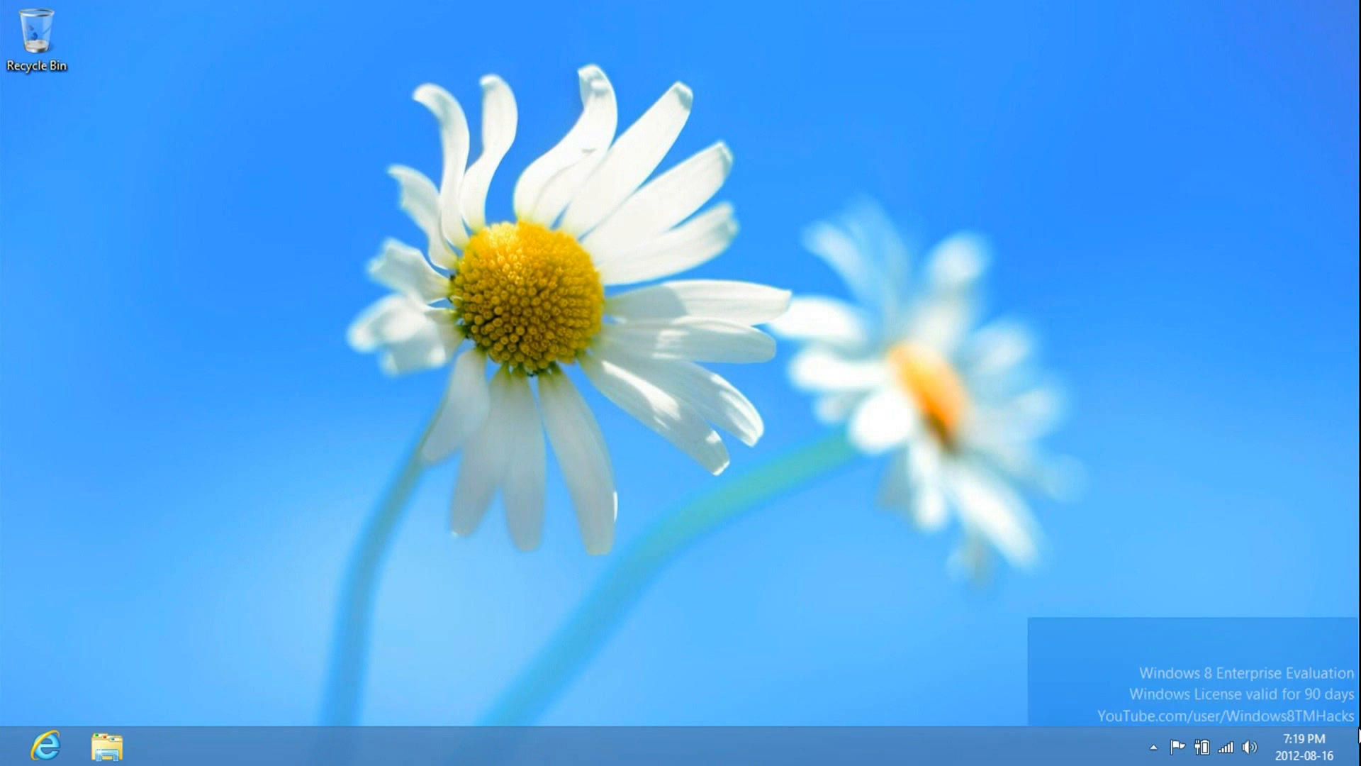
mouse_move(1038, 116)
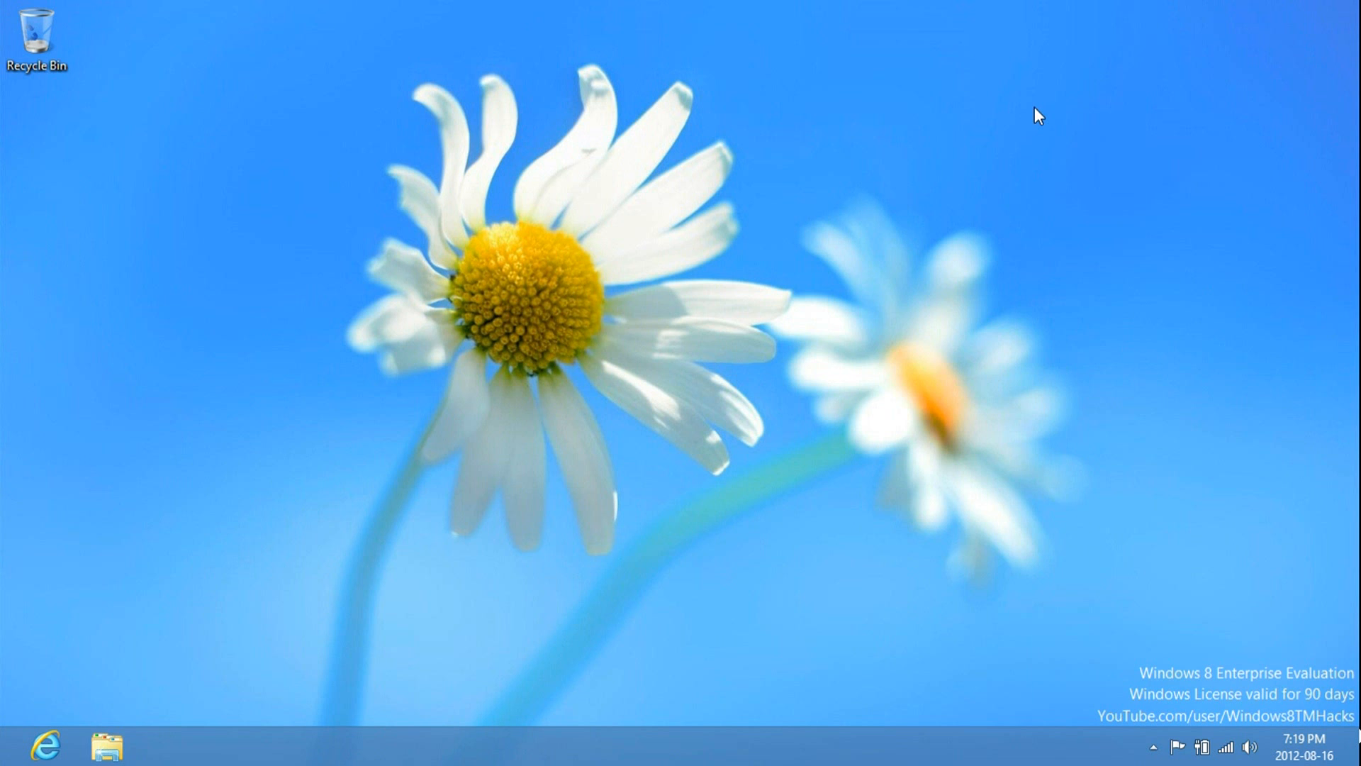
mouse_move(1354, 113)
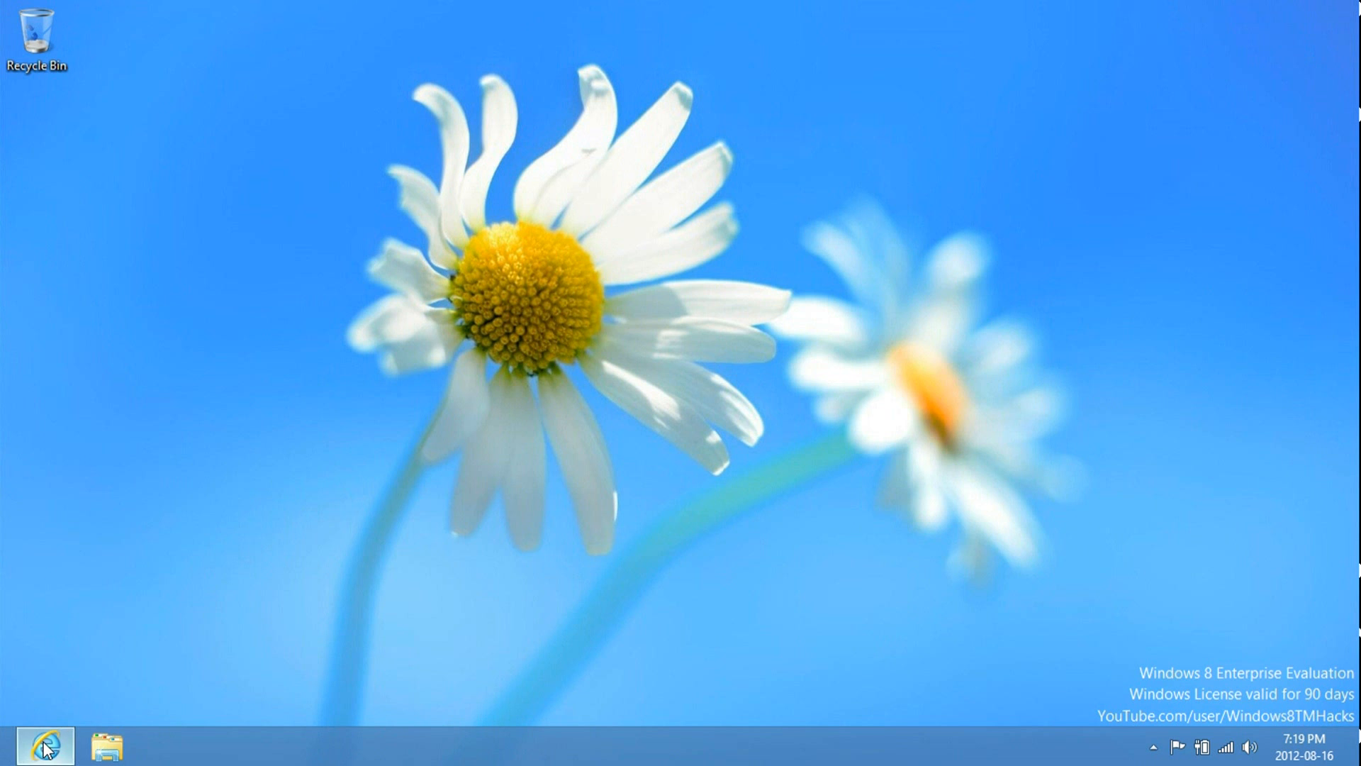
Step: Google 'windows 8 enterprise eval download' in Internet Explorer and open the MSDN evaluation result
left_click(43, 745)
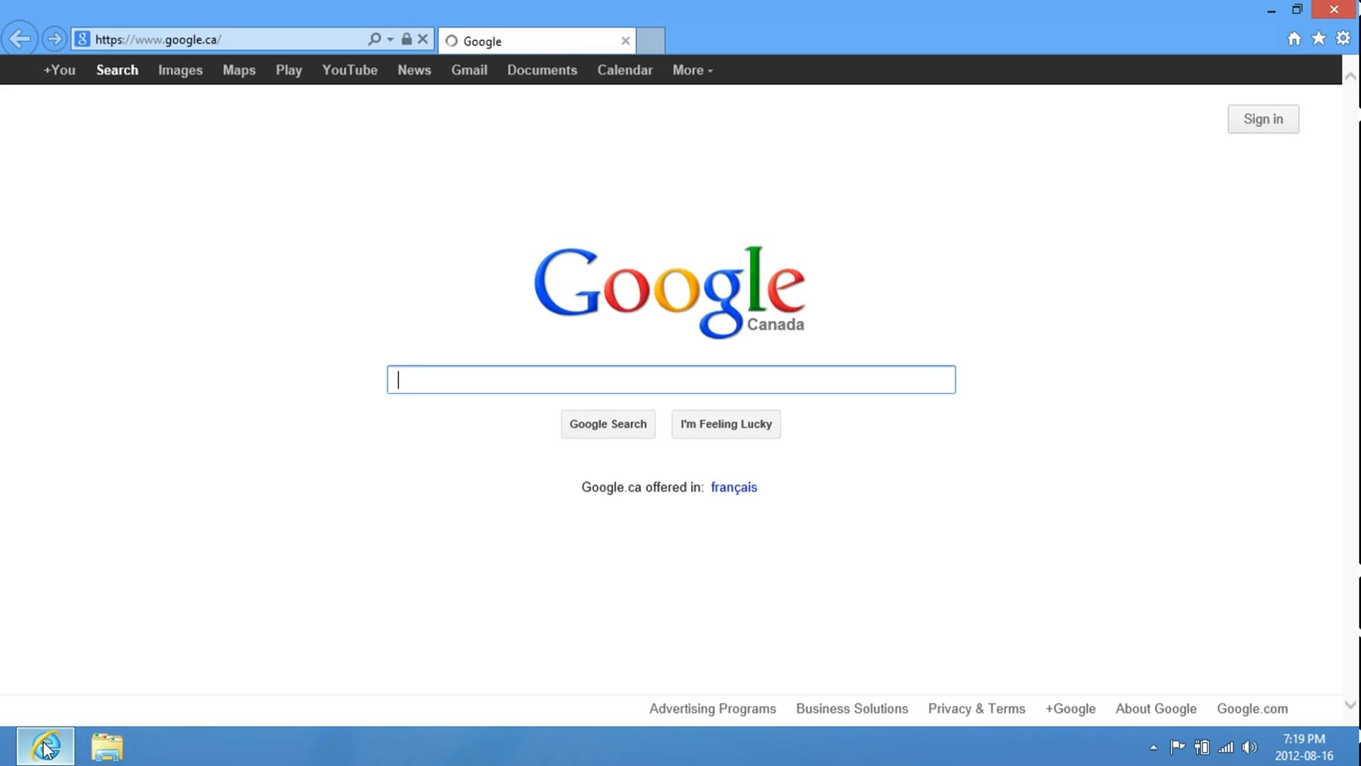
type("windows 8 ent")
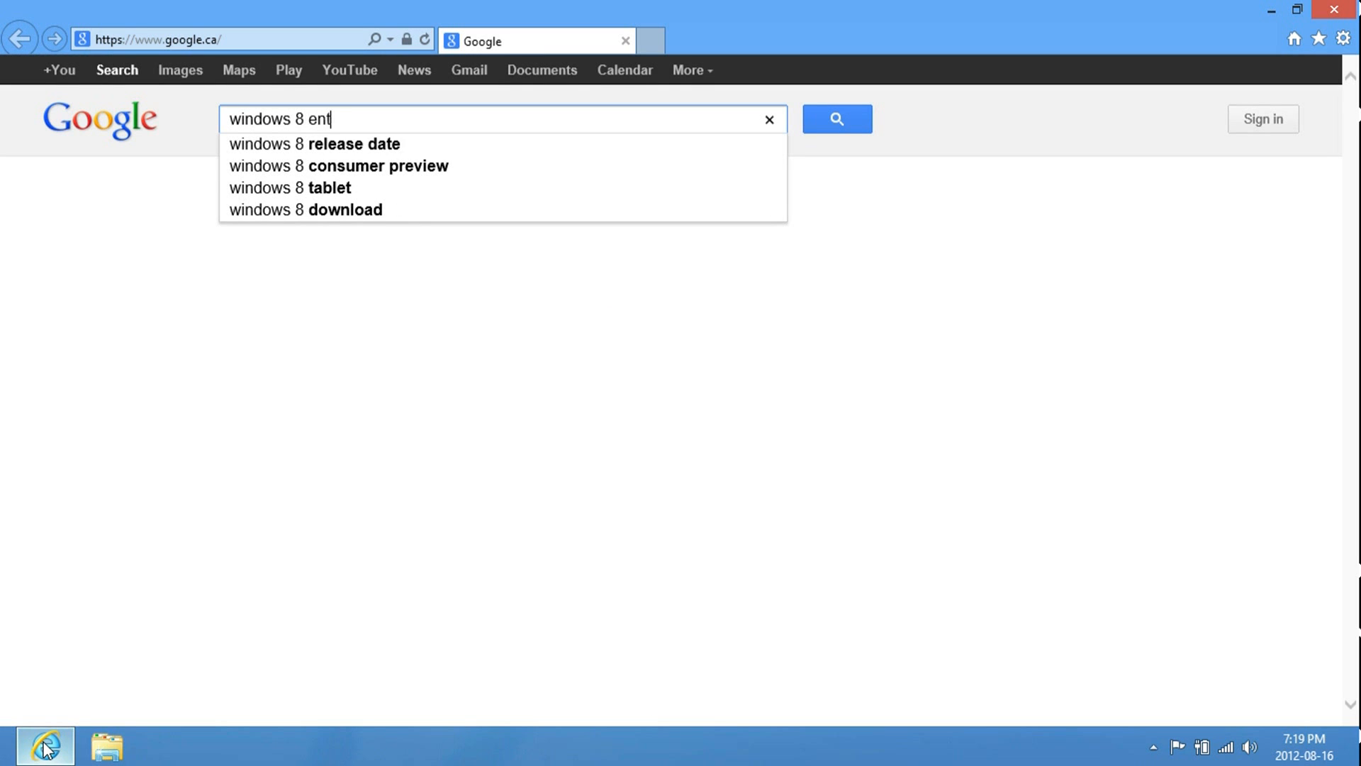
type("erprise eval download")
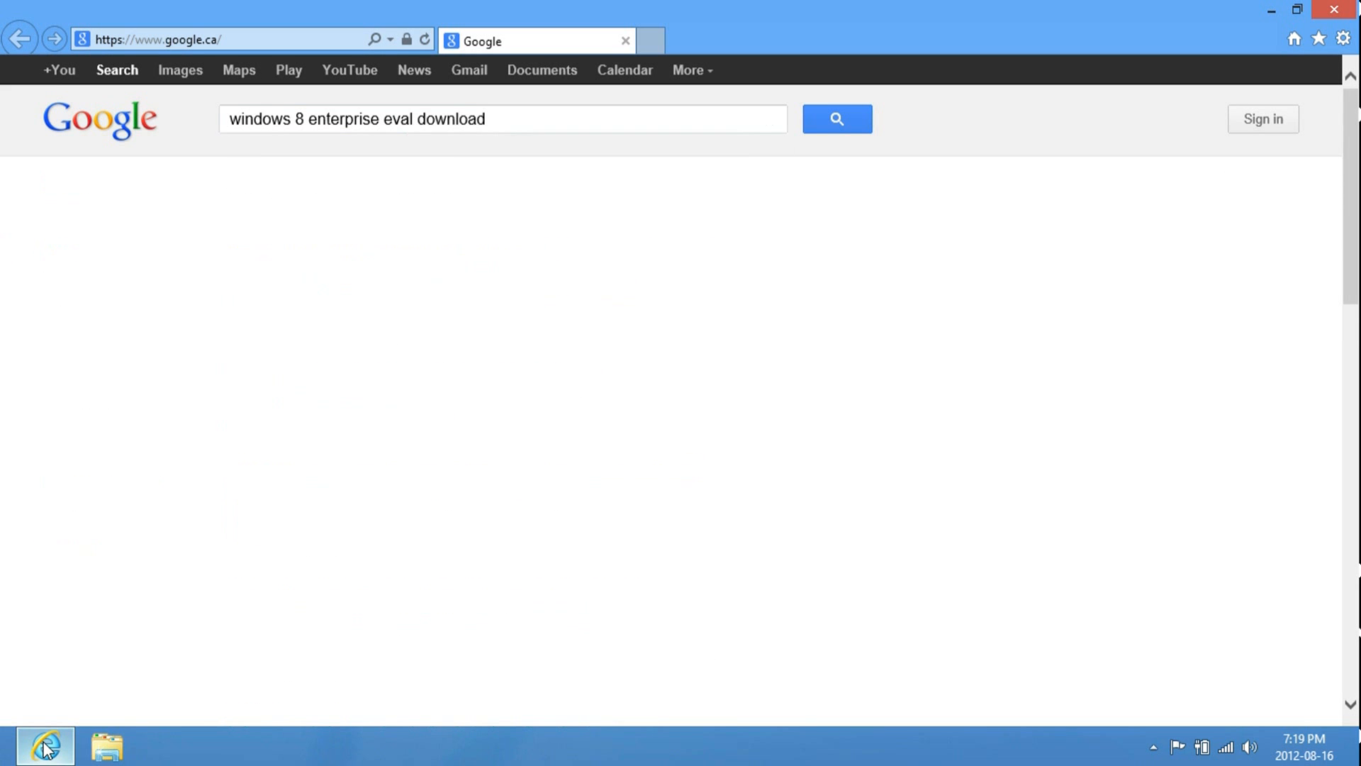
left_click(835, 119)
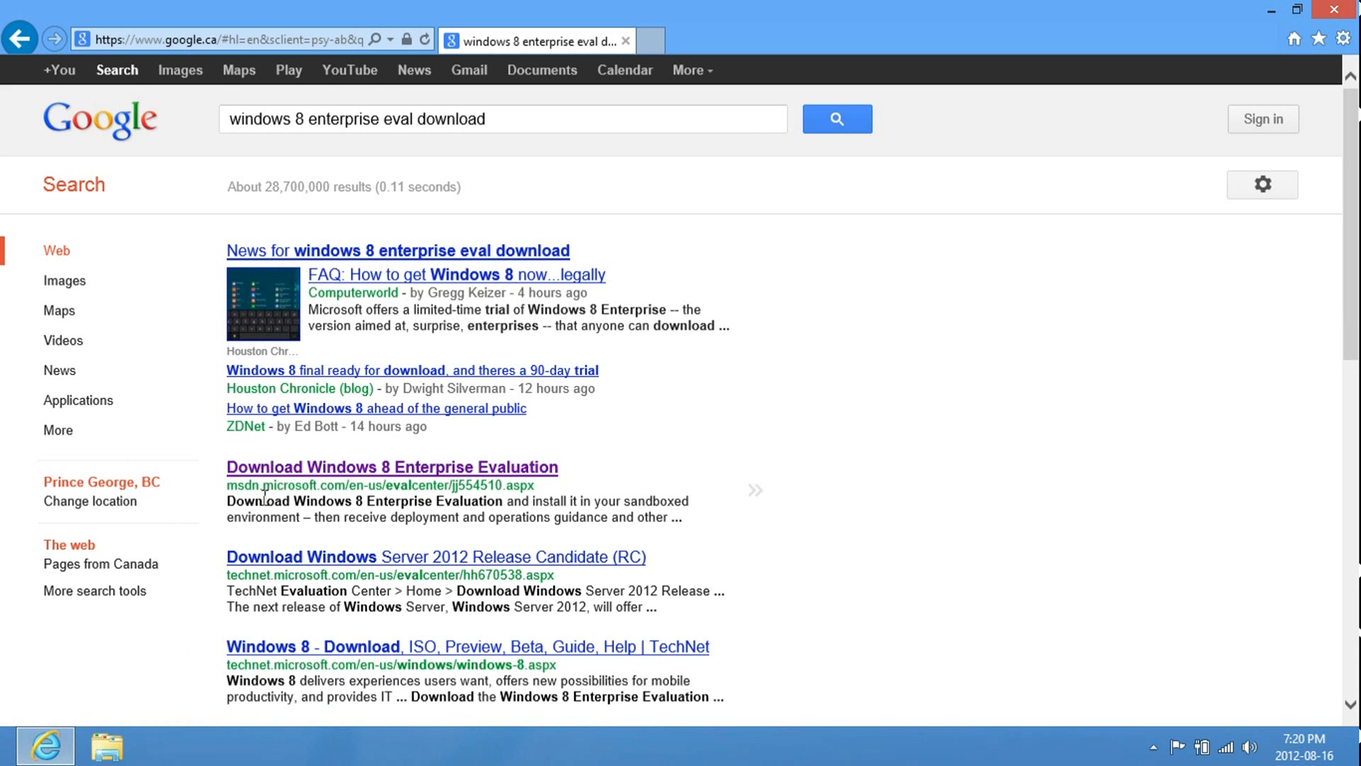
mouse_move(312, 475)
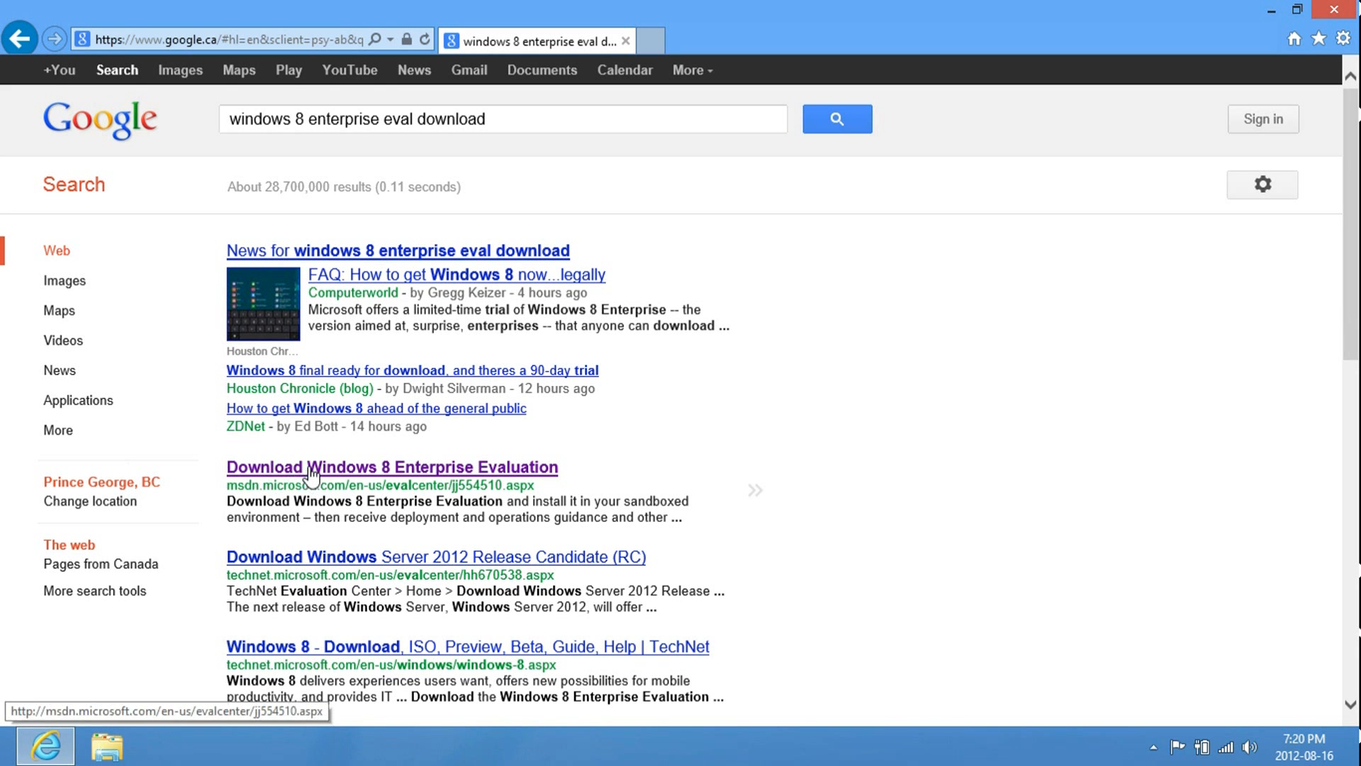
left_click(391, 467)
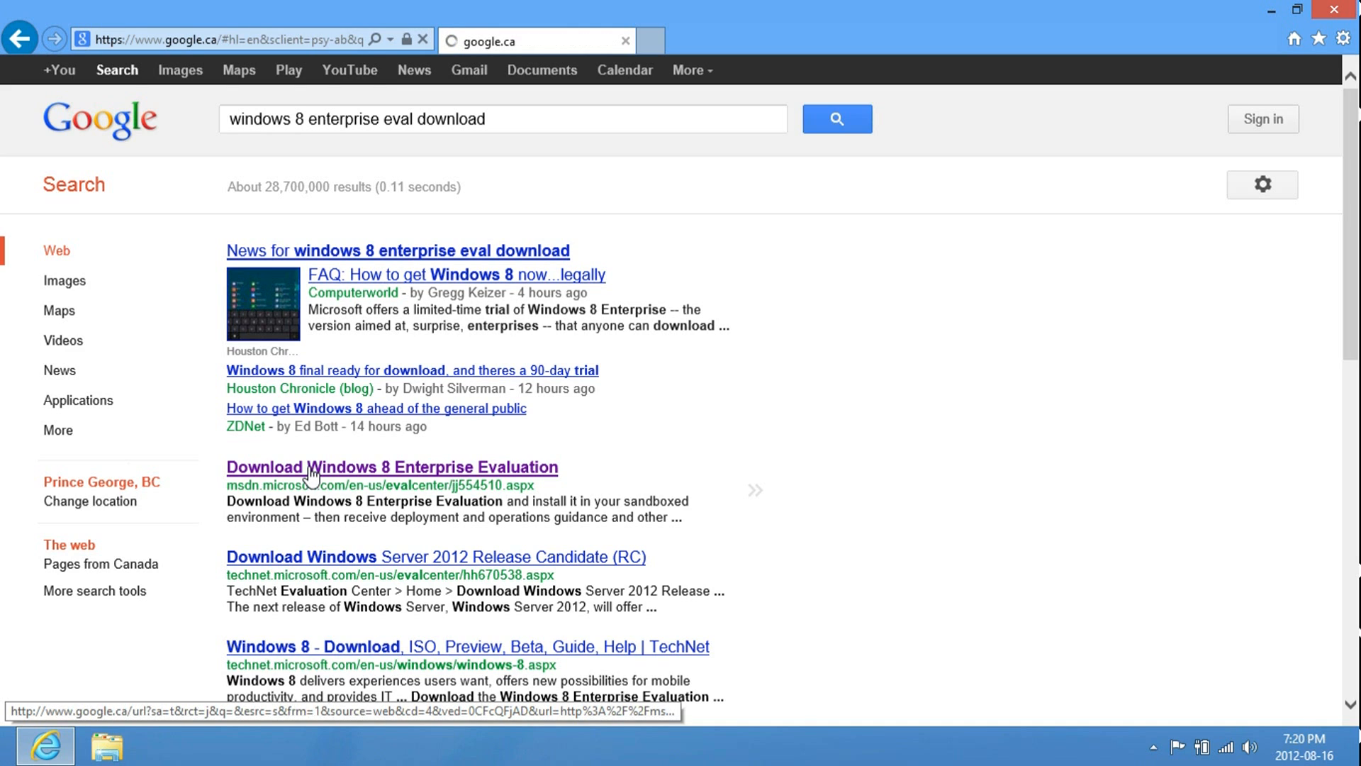
Step: Load the Windows 8 Enterprise evaluation page and scroll down through its details
left_click(391, 467)
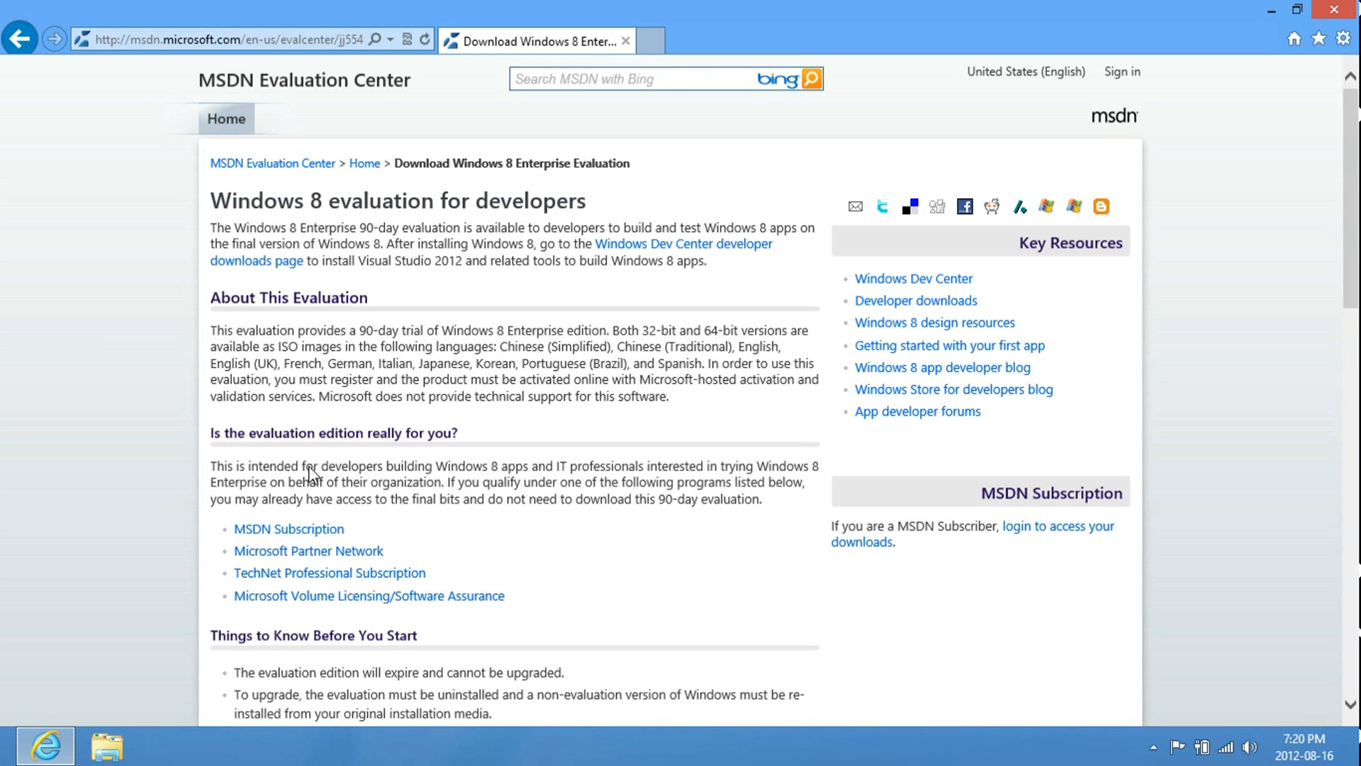
scroll("down", 3)
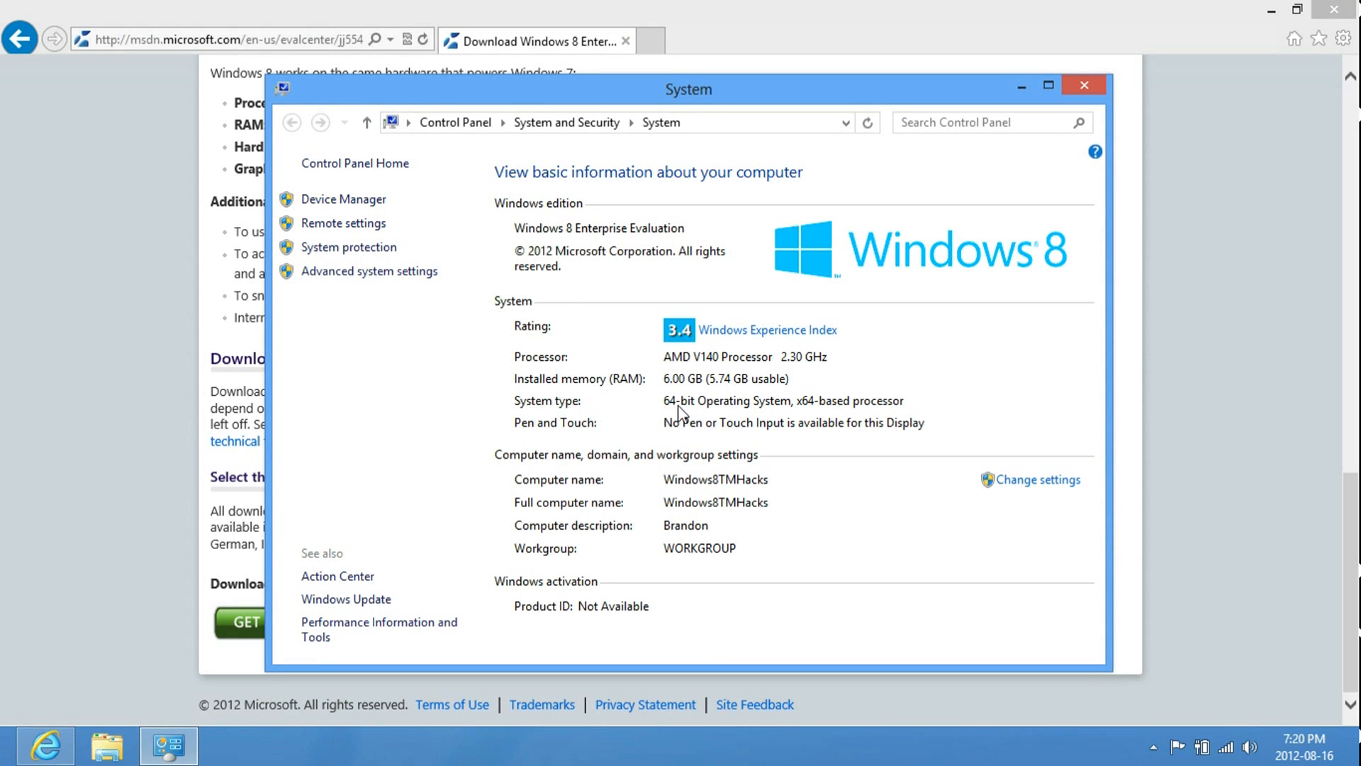
mouse_move(835, 412)
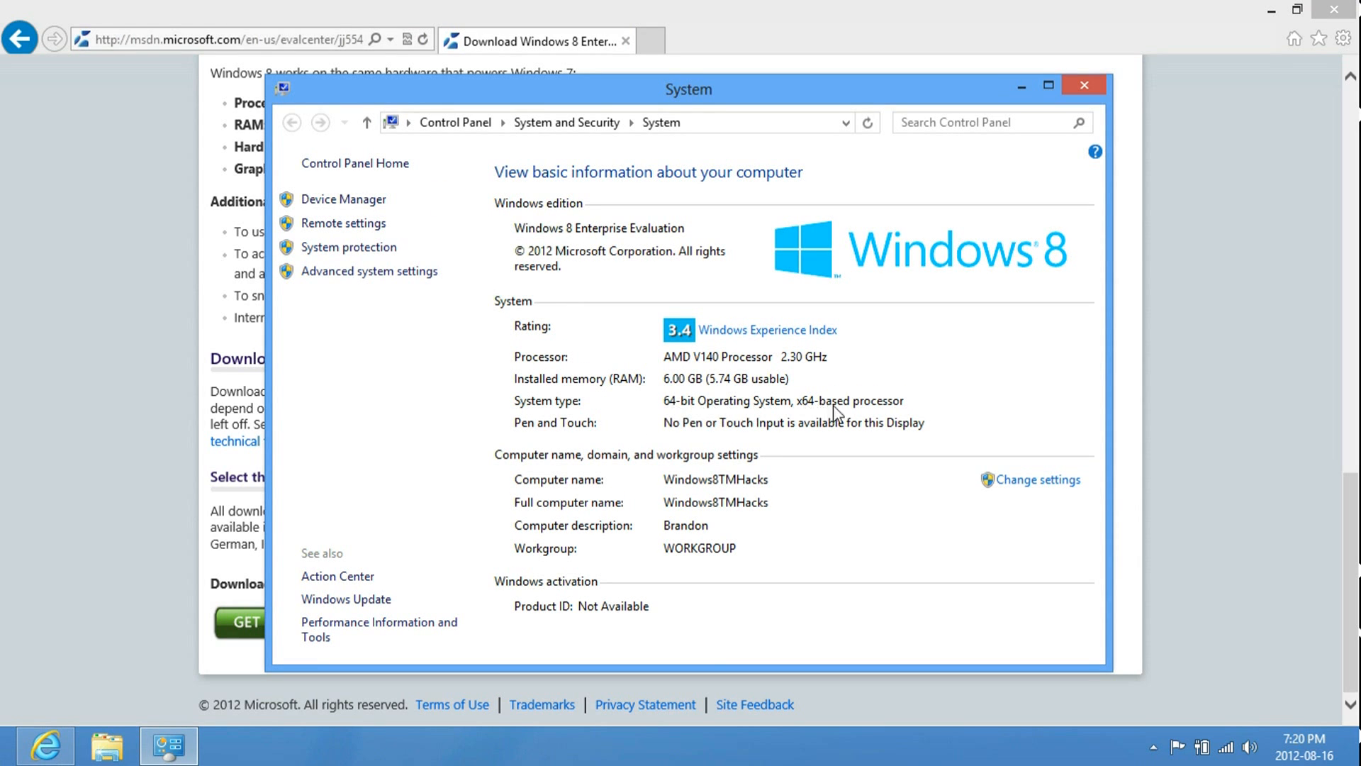
mouse_move(692, 421)
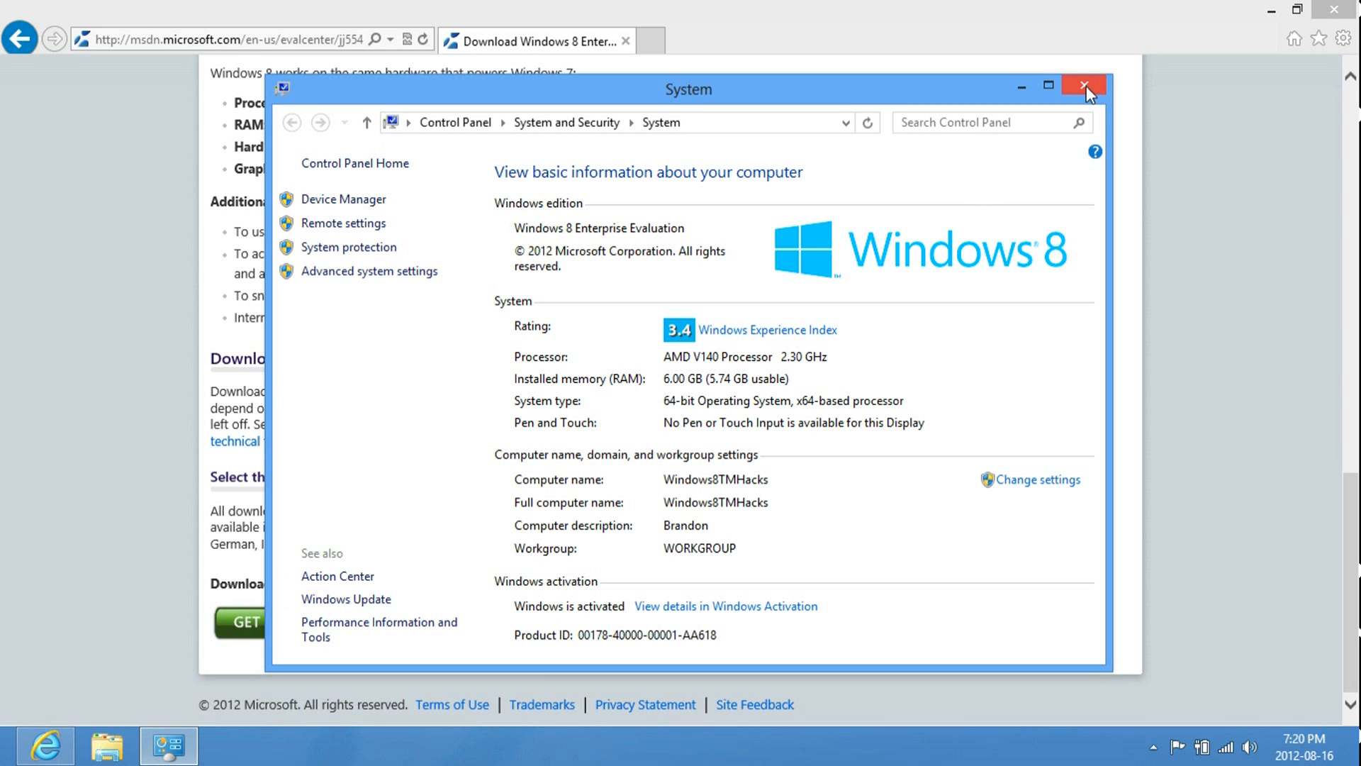
Step: Close the System window and choose GET STARTED NOW for the 64-bit (x64) version
left_click(1083, 86)
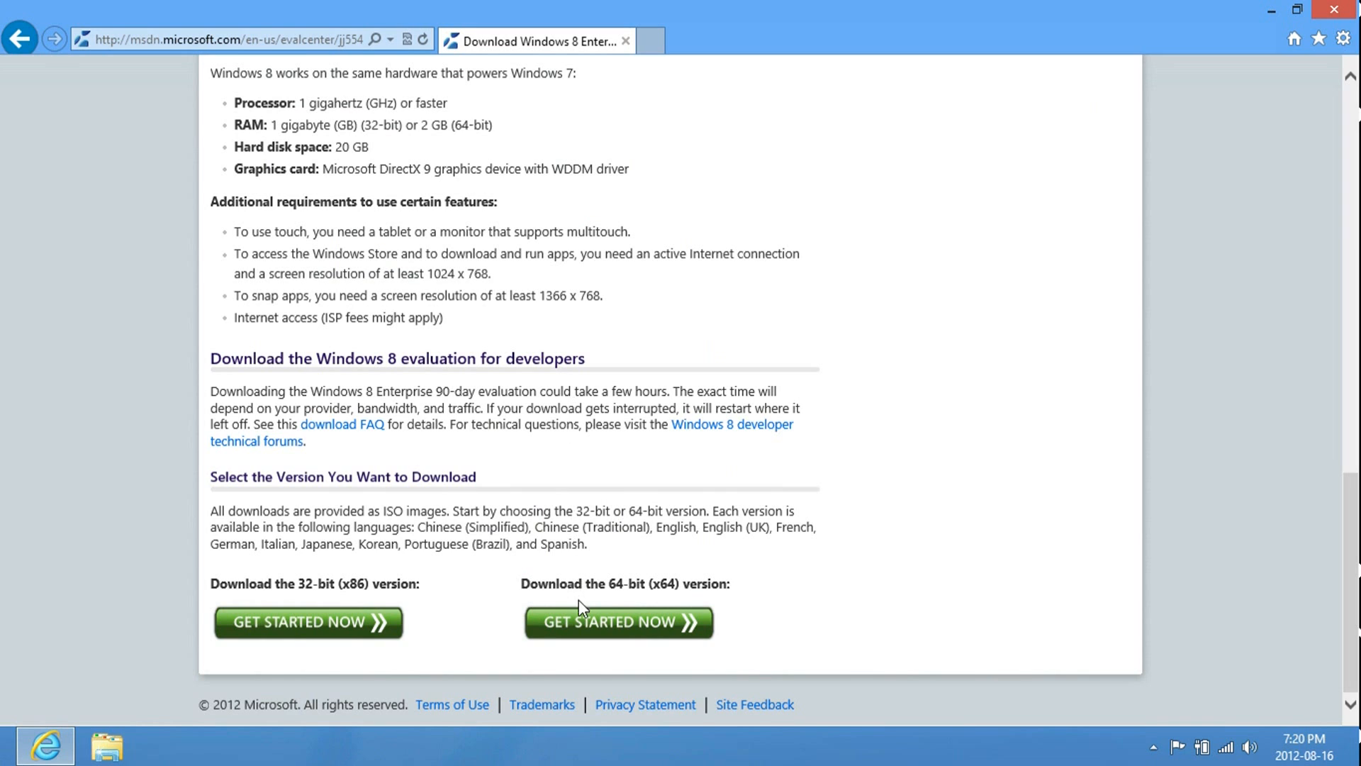
mouse_move(618, 623)
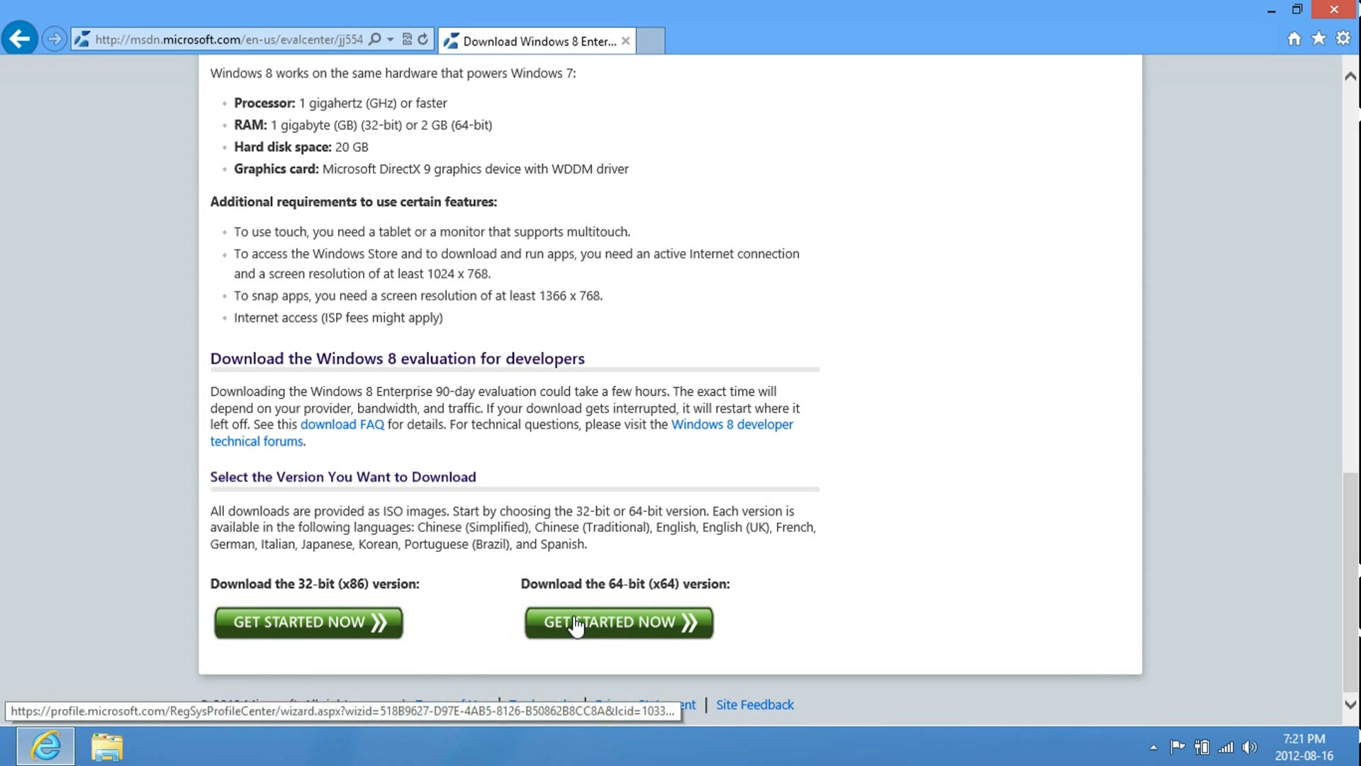
left_click(618, 622)
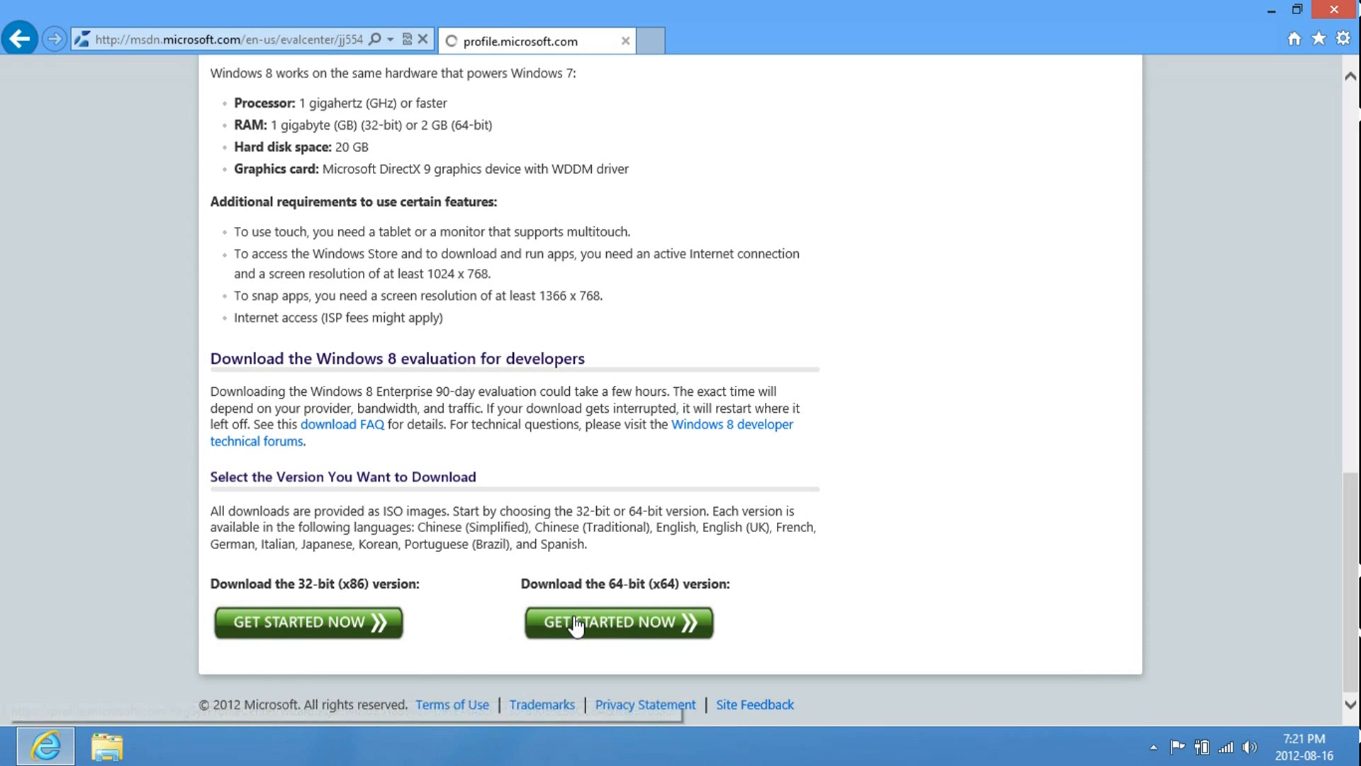
left_click(619, 622)
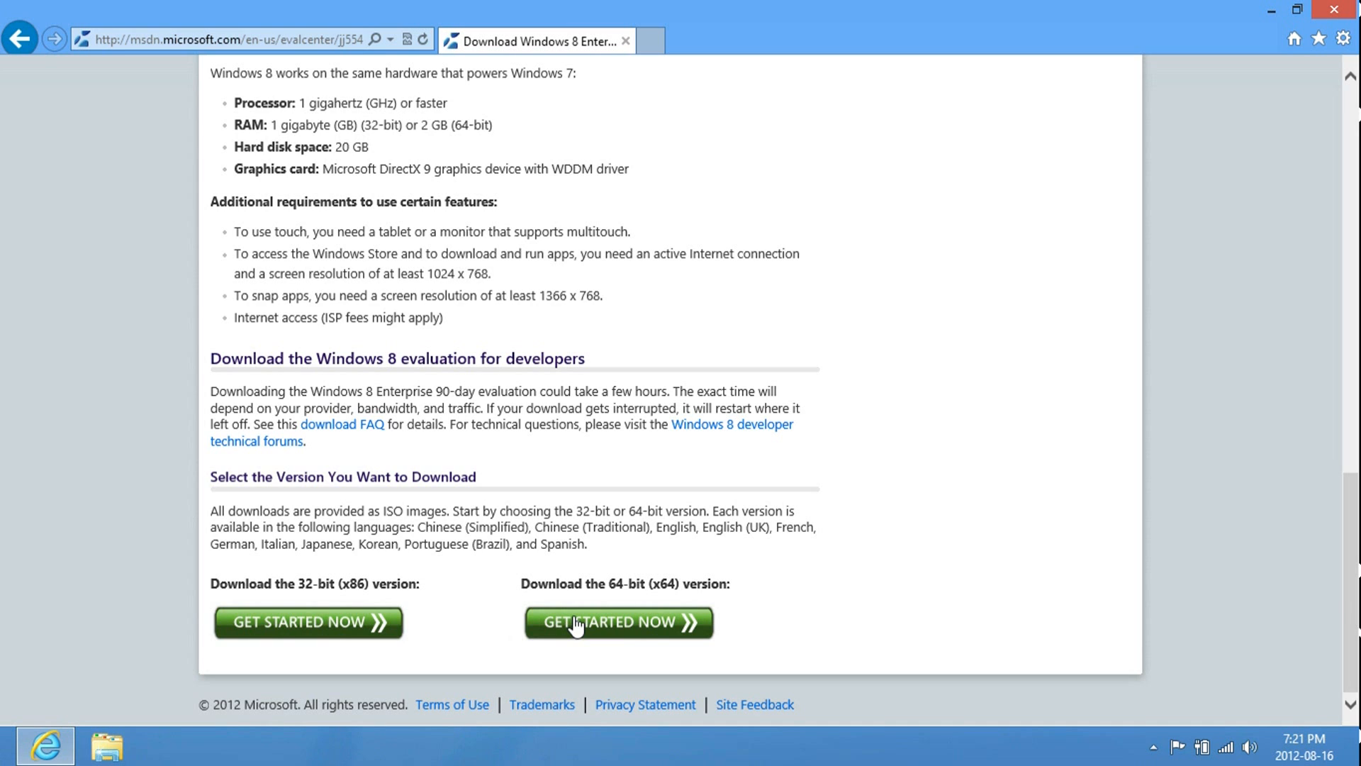
left_click(618, 622)
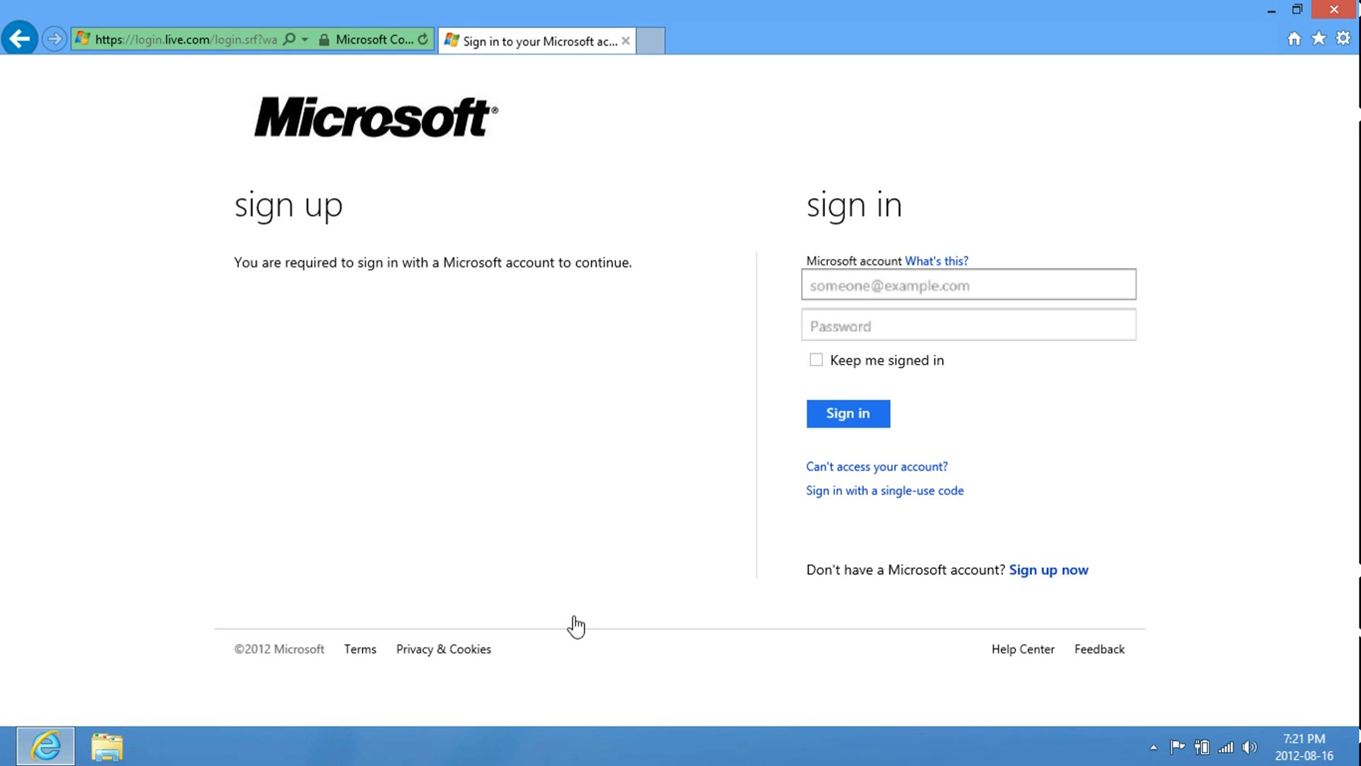
Step: Sign in with the Microsoft account credentials
left_click(848, 413)
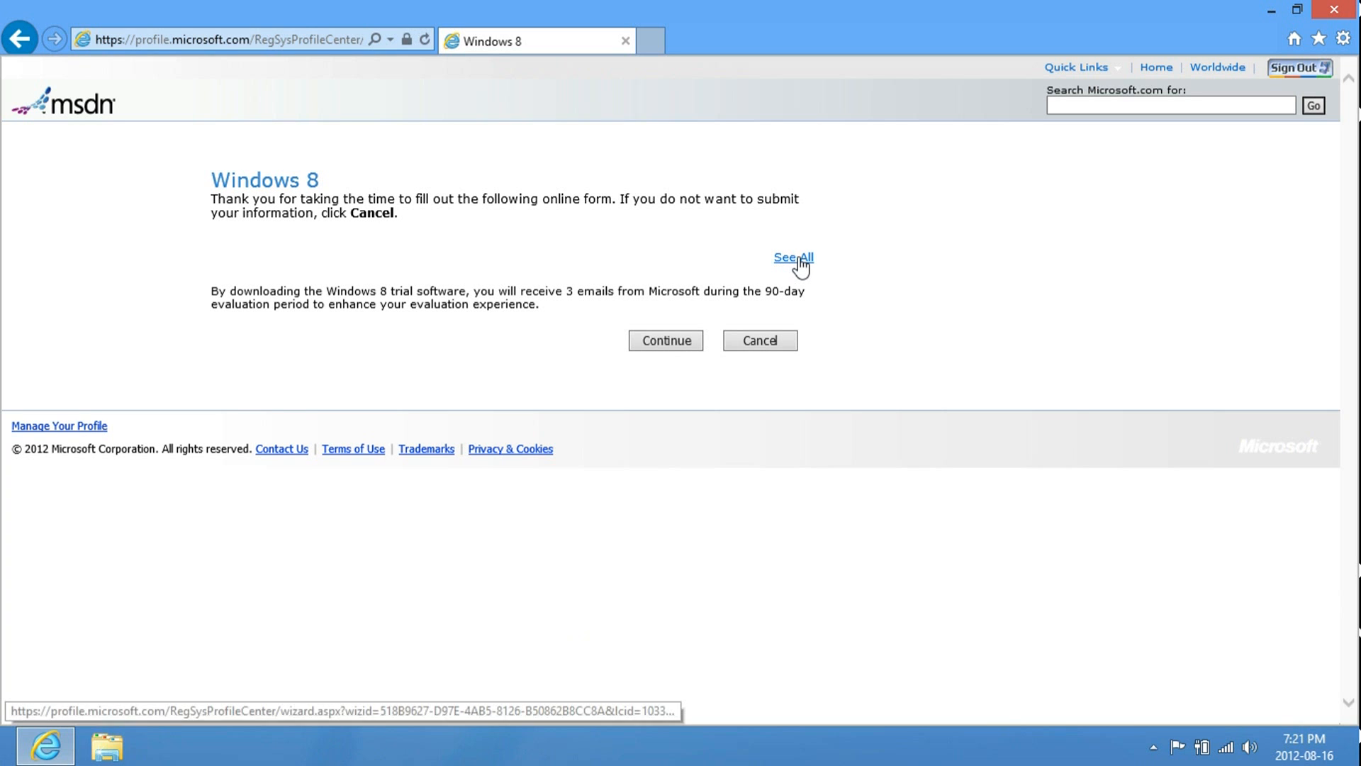
Step: Expand the registration form and check the Canada and English fields
left_click(793, 257)
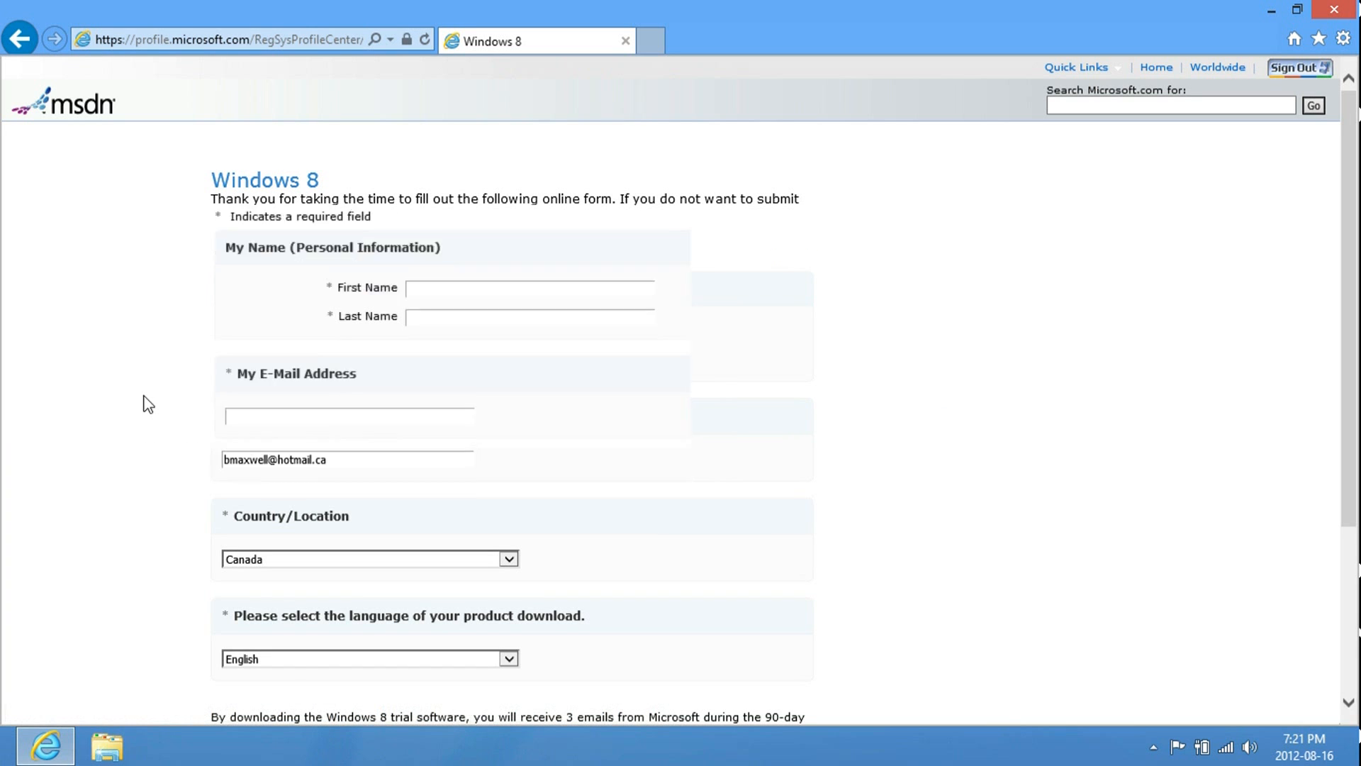
scroll("down", 3)
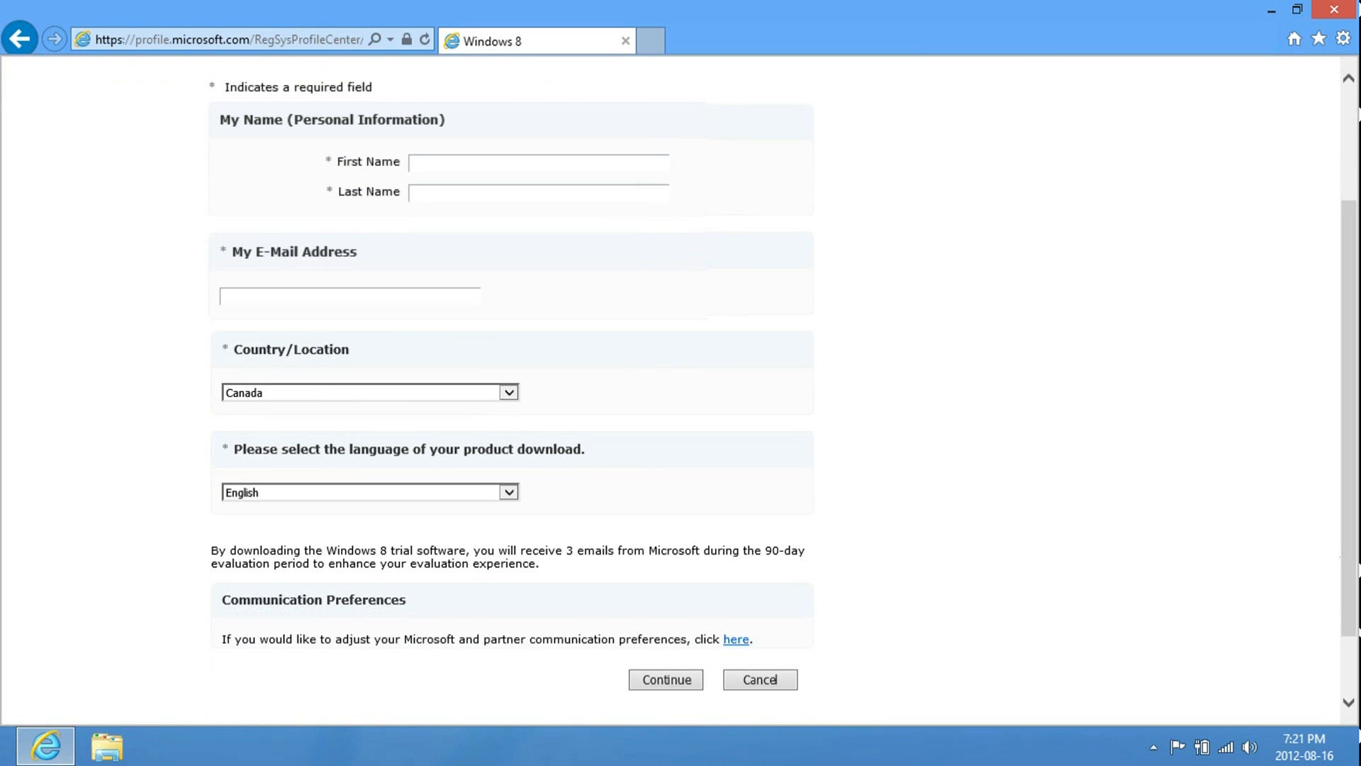
mouse_move(226, 442)
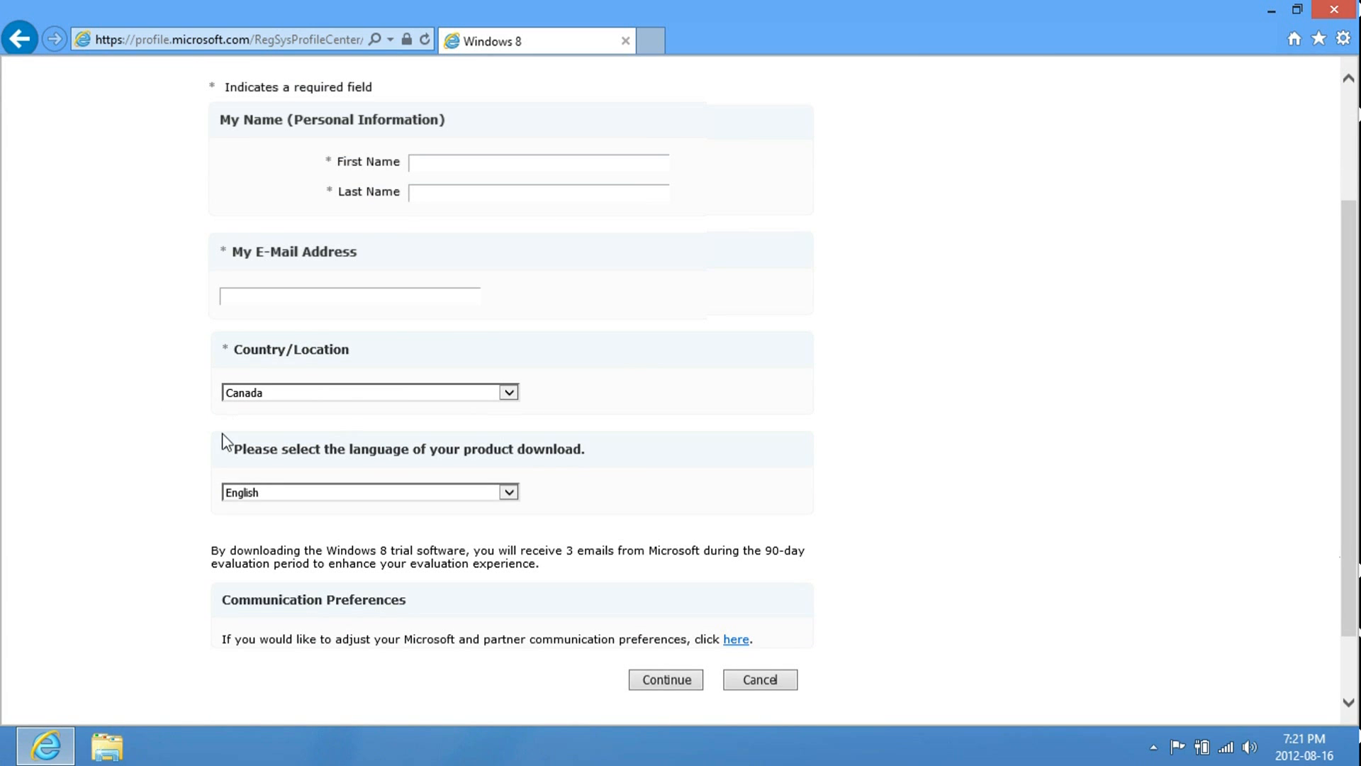
mouse_move(596, 610)
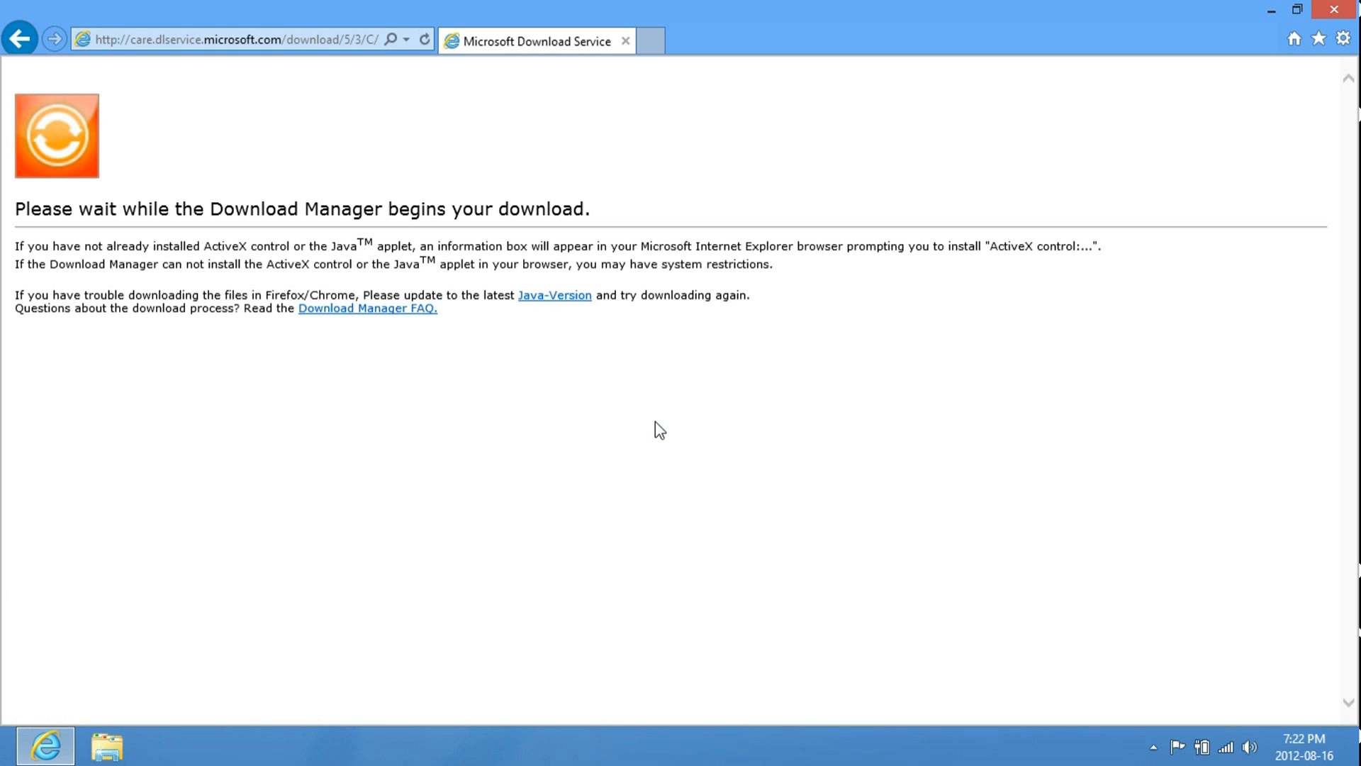
mouse_move(645, 356)
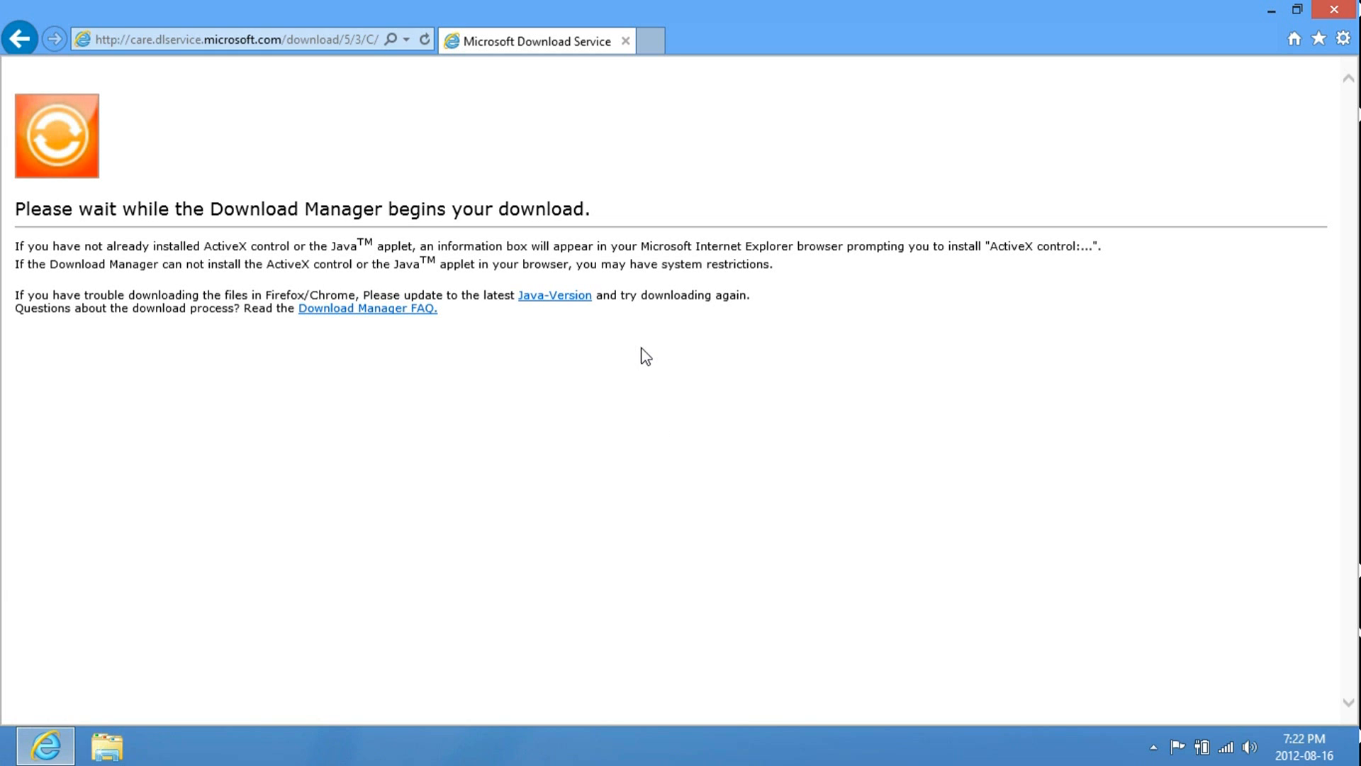
mouse_move(673, 310)
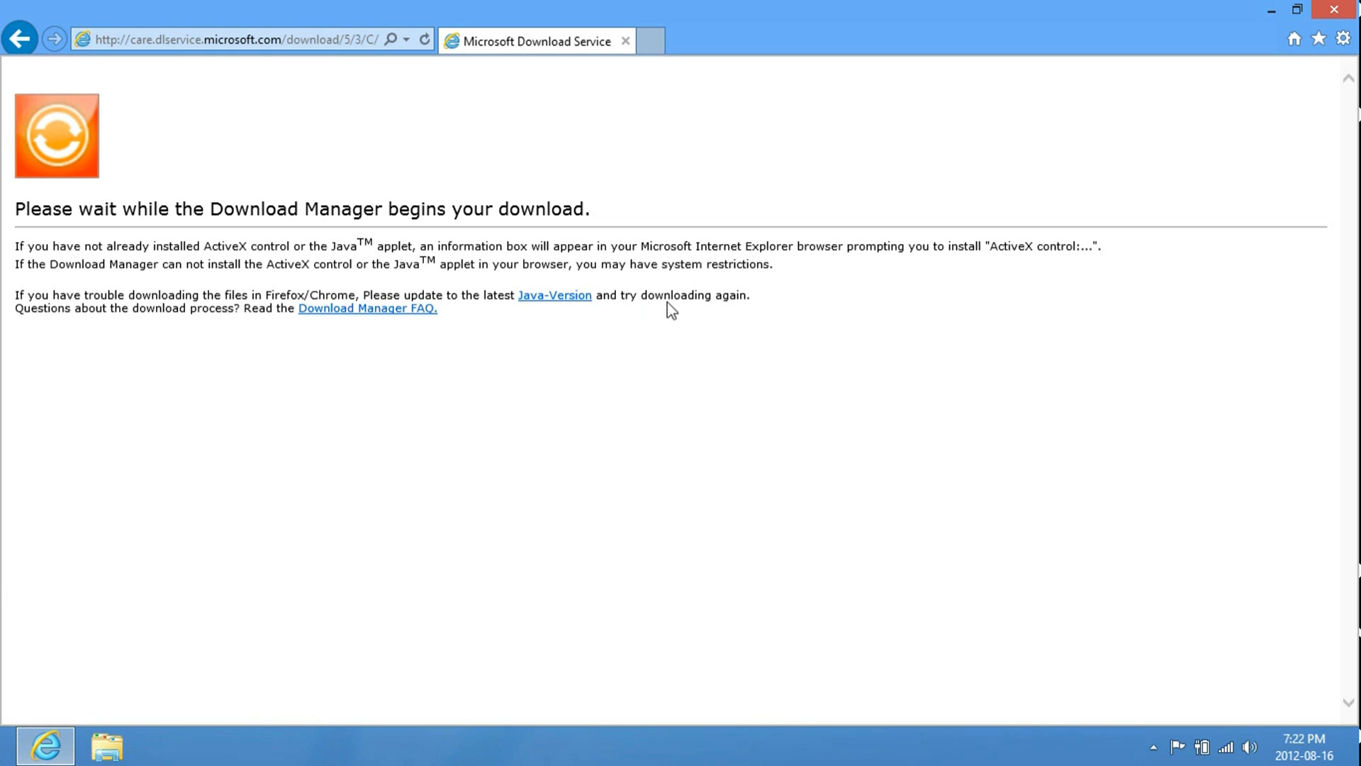
mouse_move(652, 348)
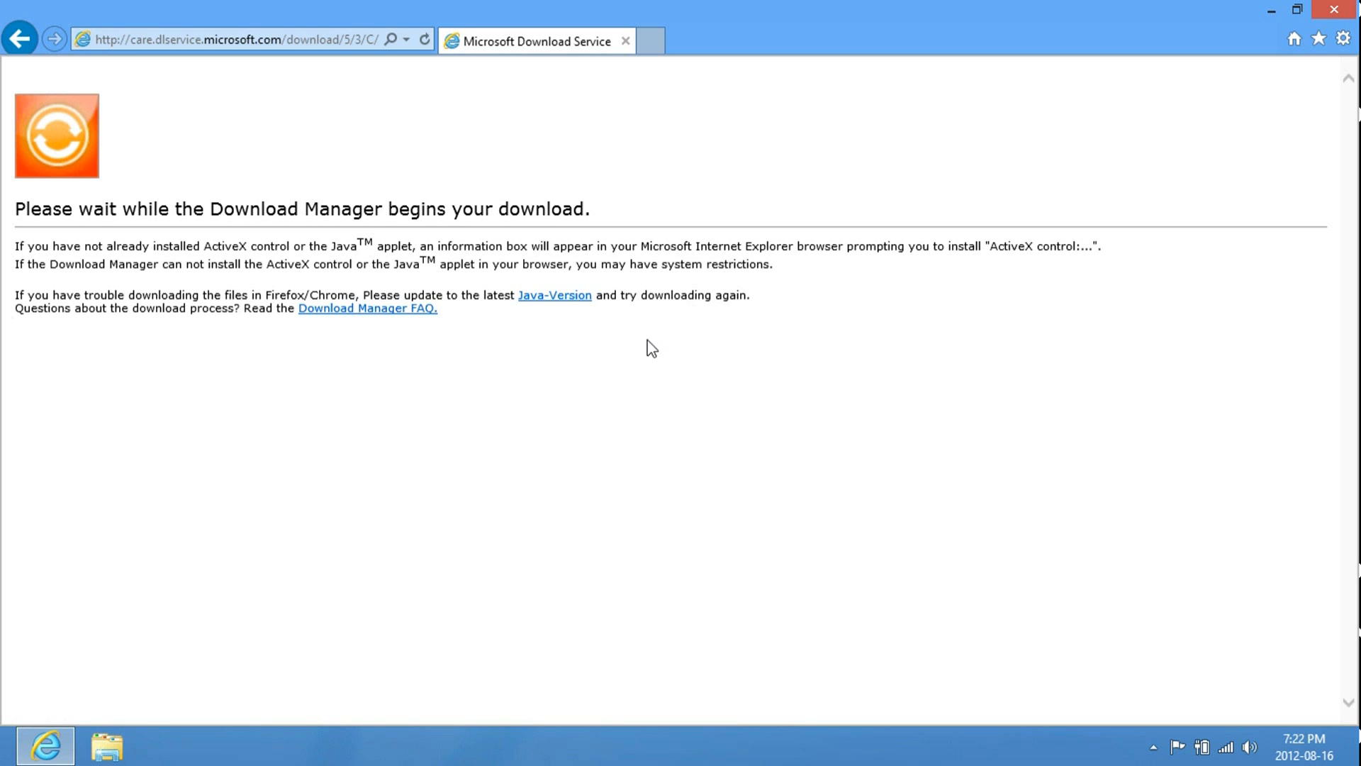
mouse_move(618, 337)
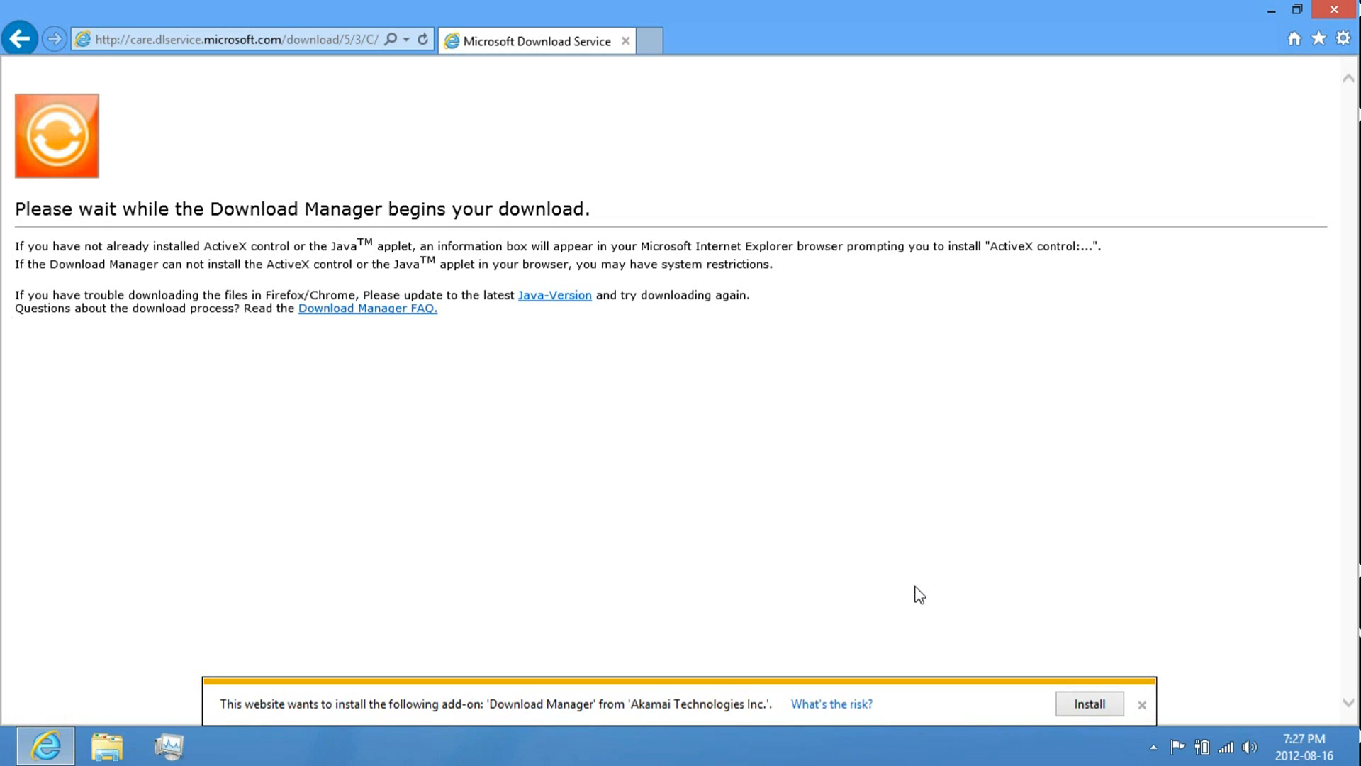
mouse_move(345, 704)
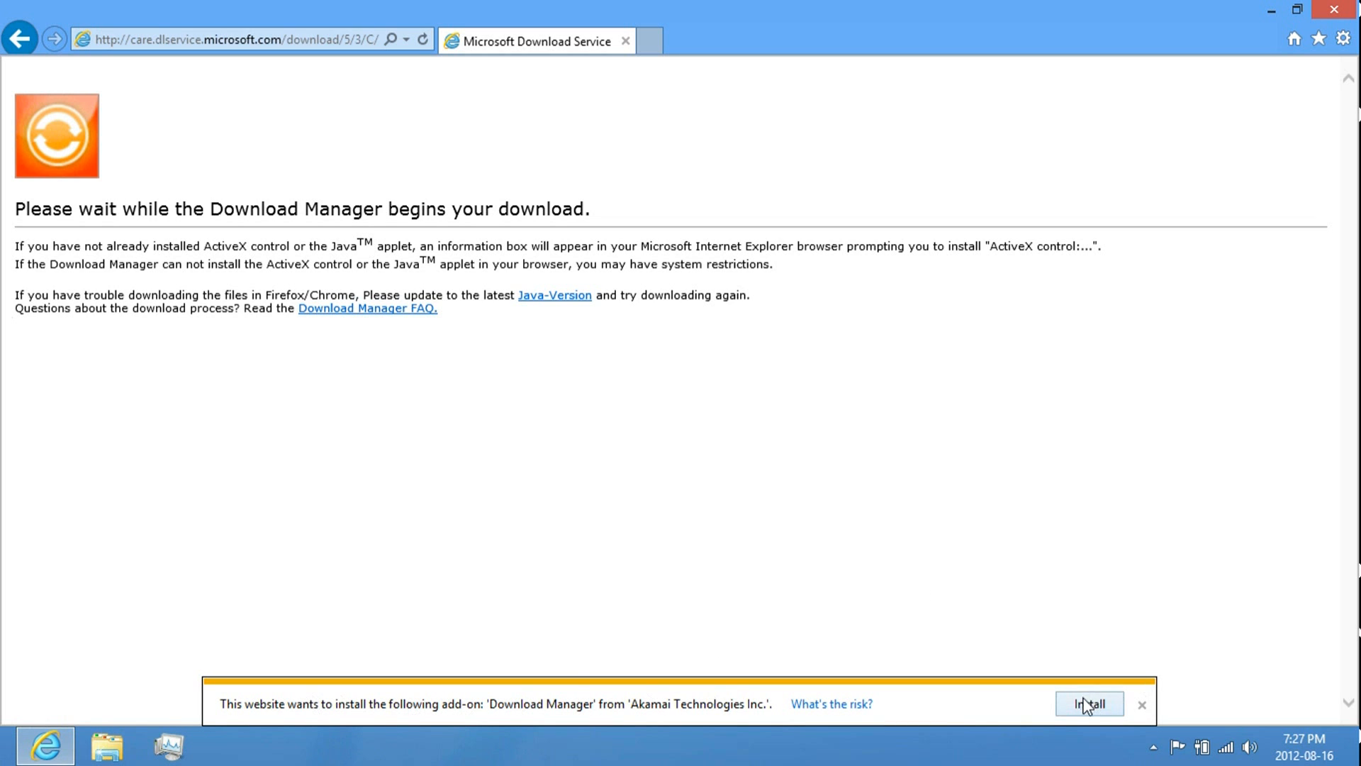
Step: Install the Download Manager add-on and allow it in the security prompt
left_click(1089, 703)
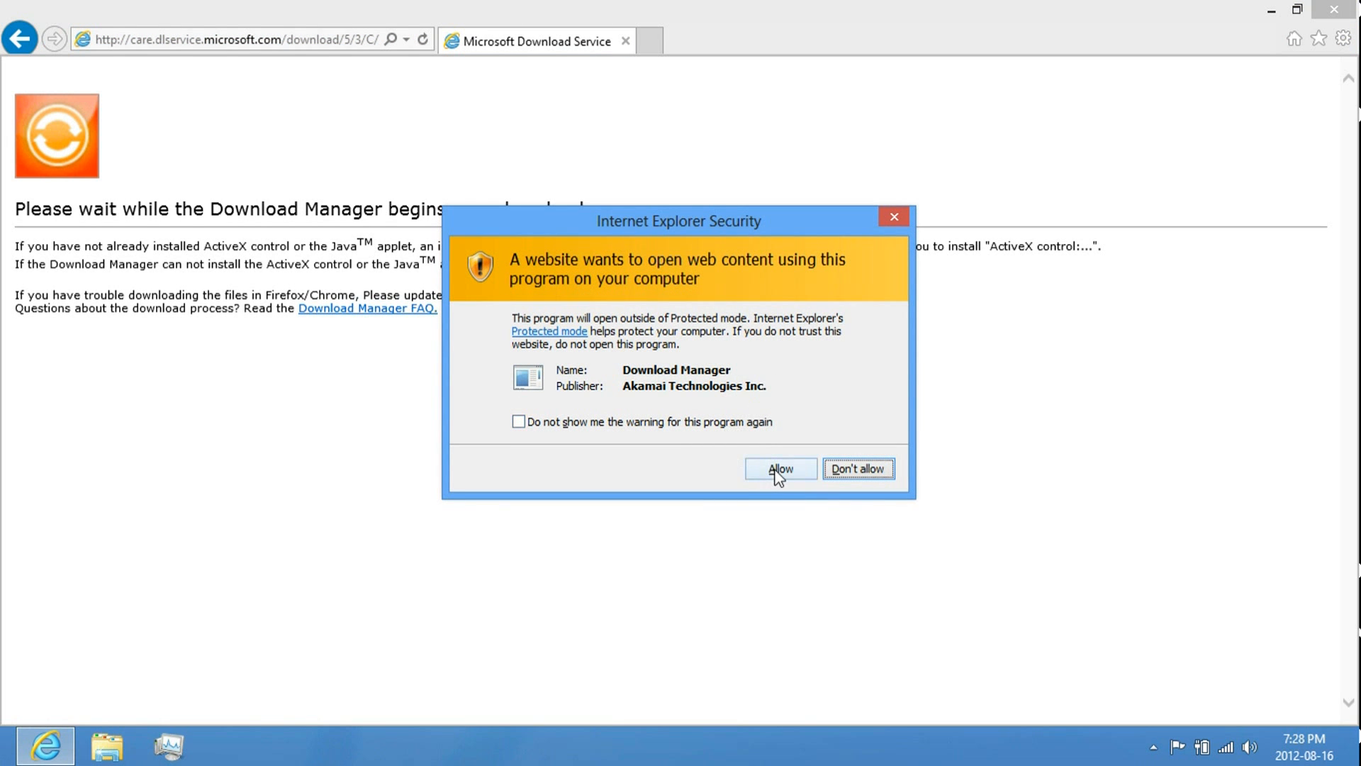
left_click(779, 469)
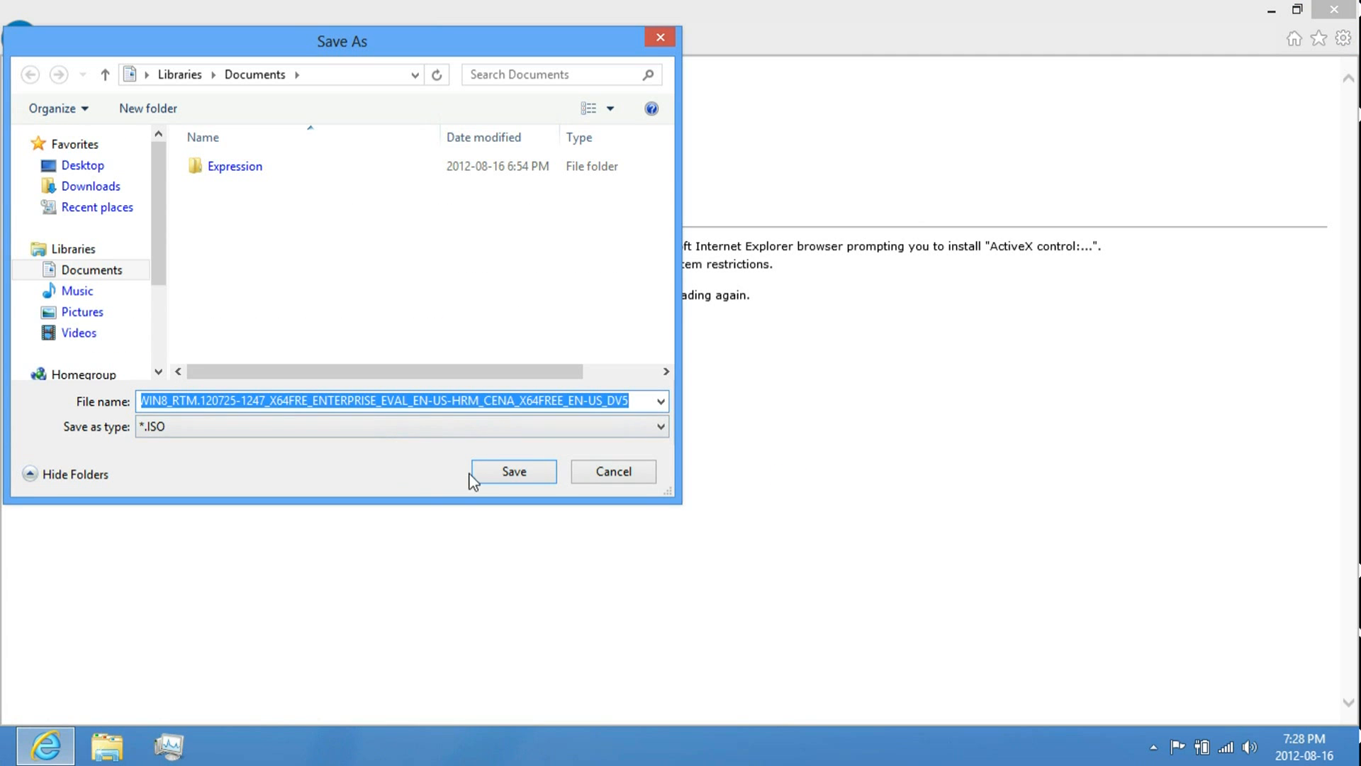
mouse_move(97, 206)
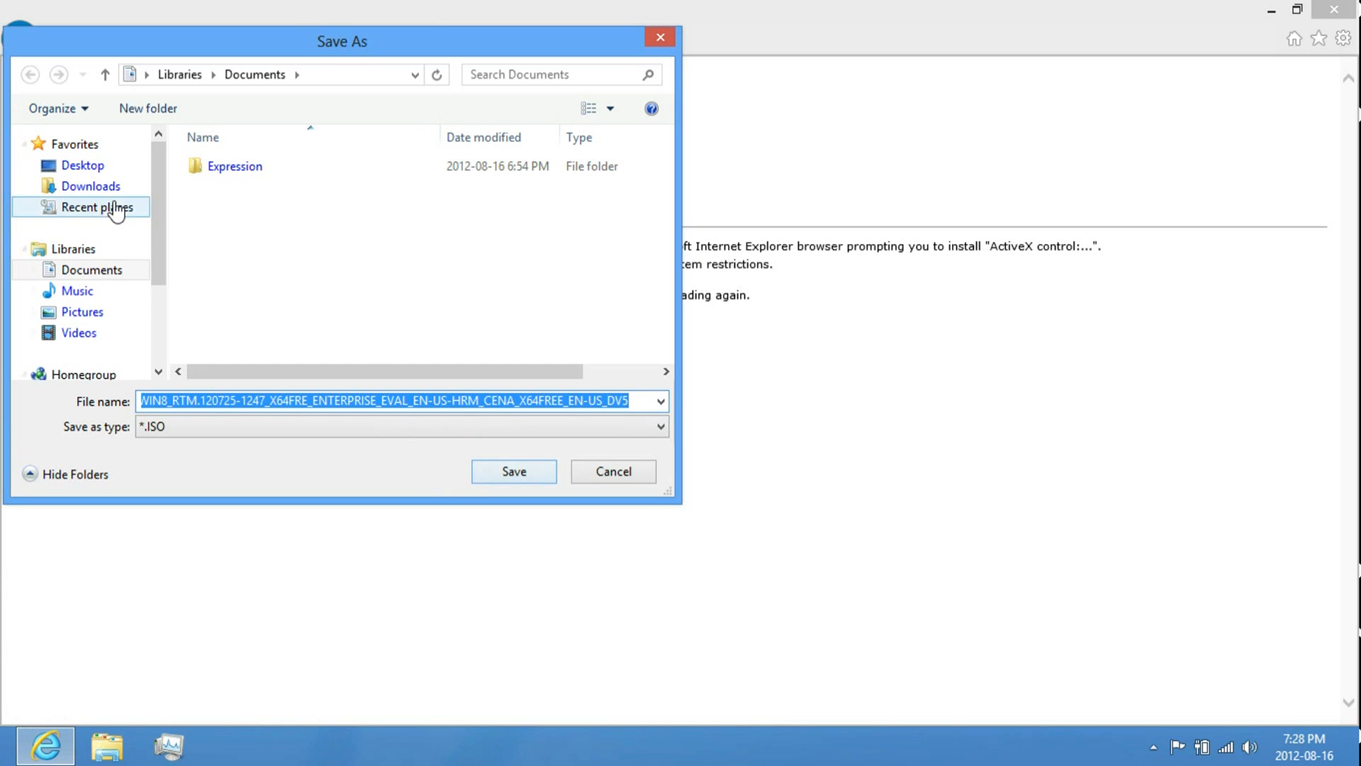
Step: Save the 3.25 GB evaluation ISO to the Downloads folder
left_click(90, 186)
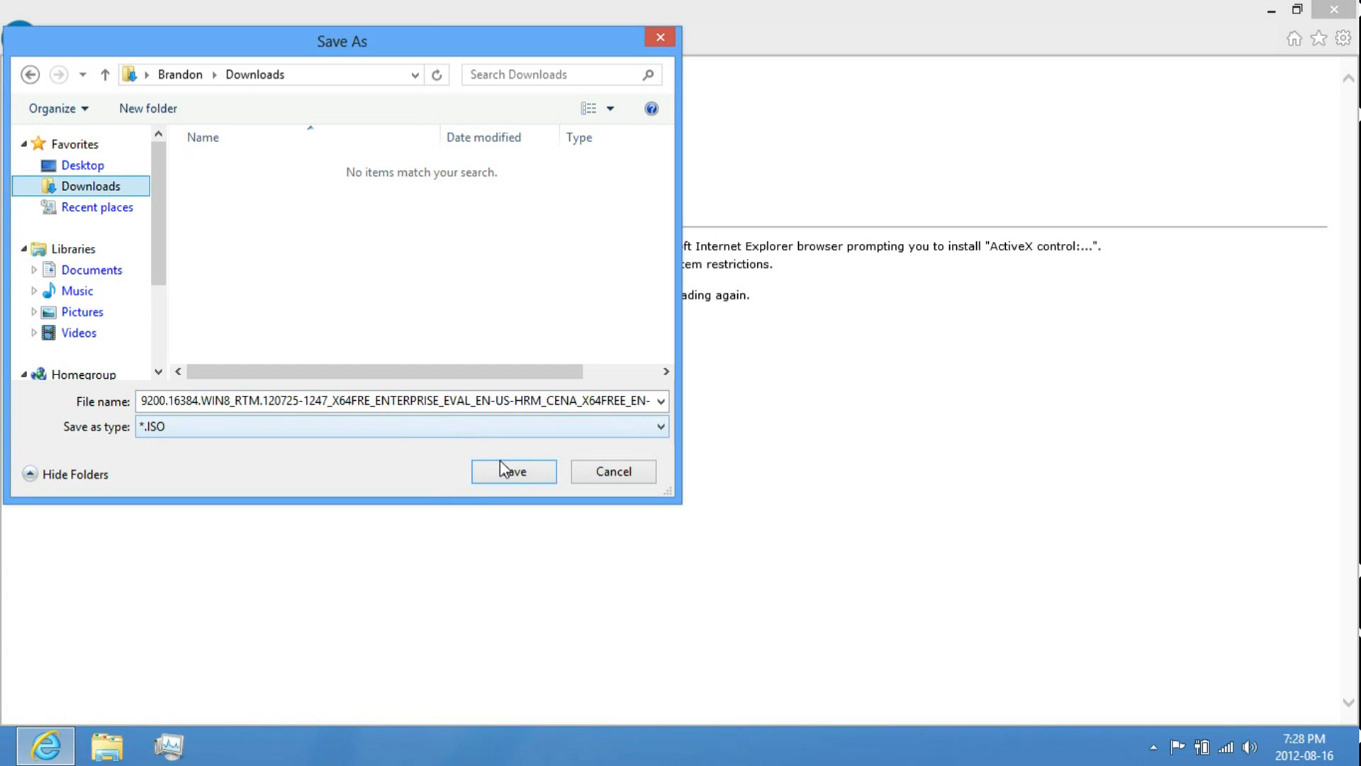
left_click(514, 471)
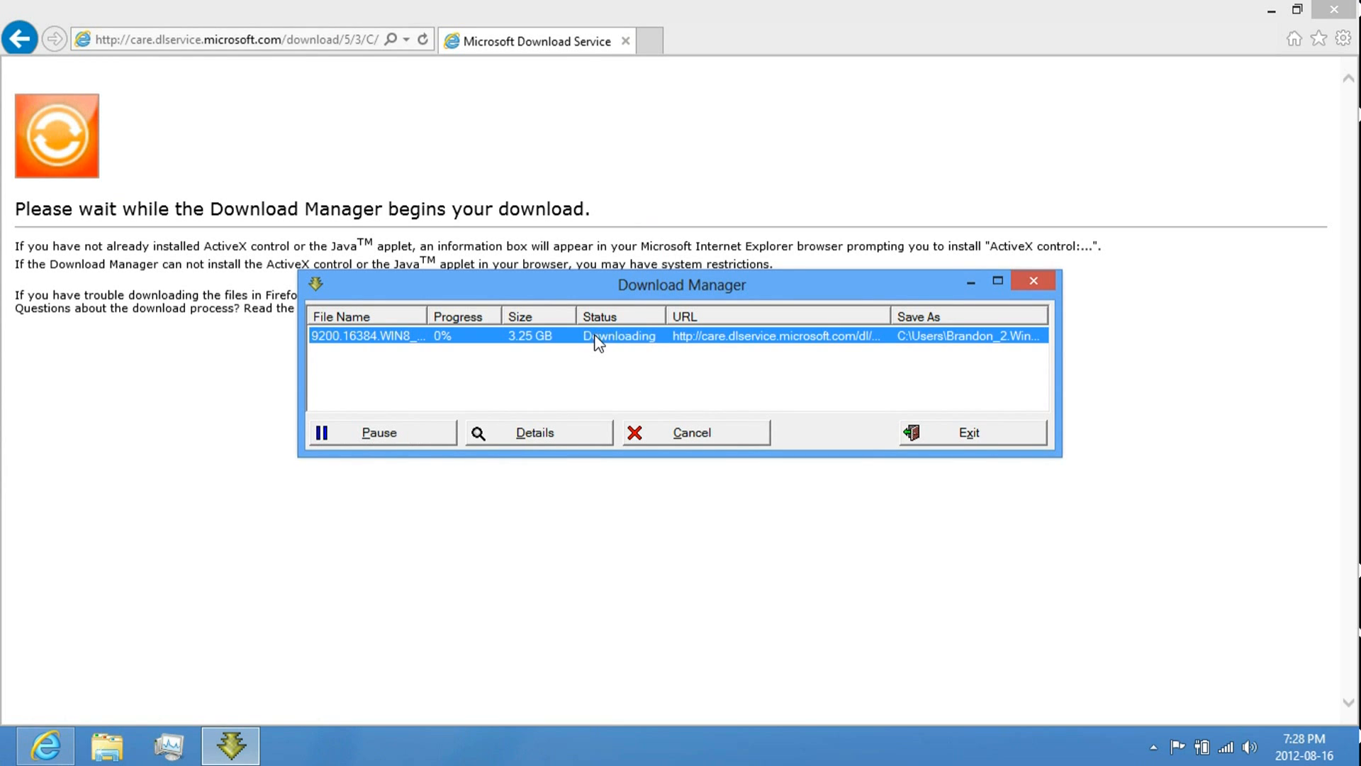
mouse_move(421, 357)
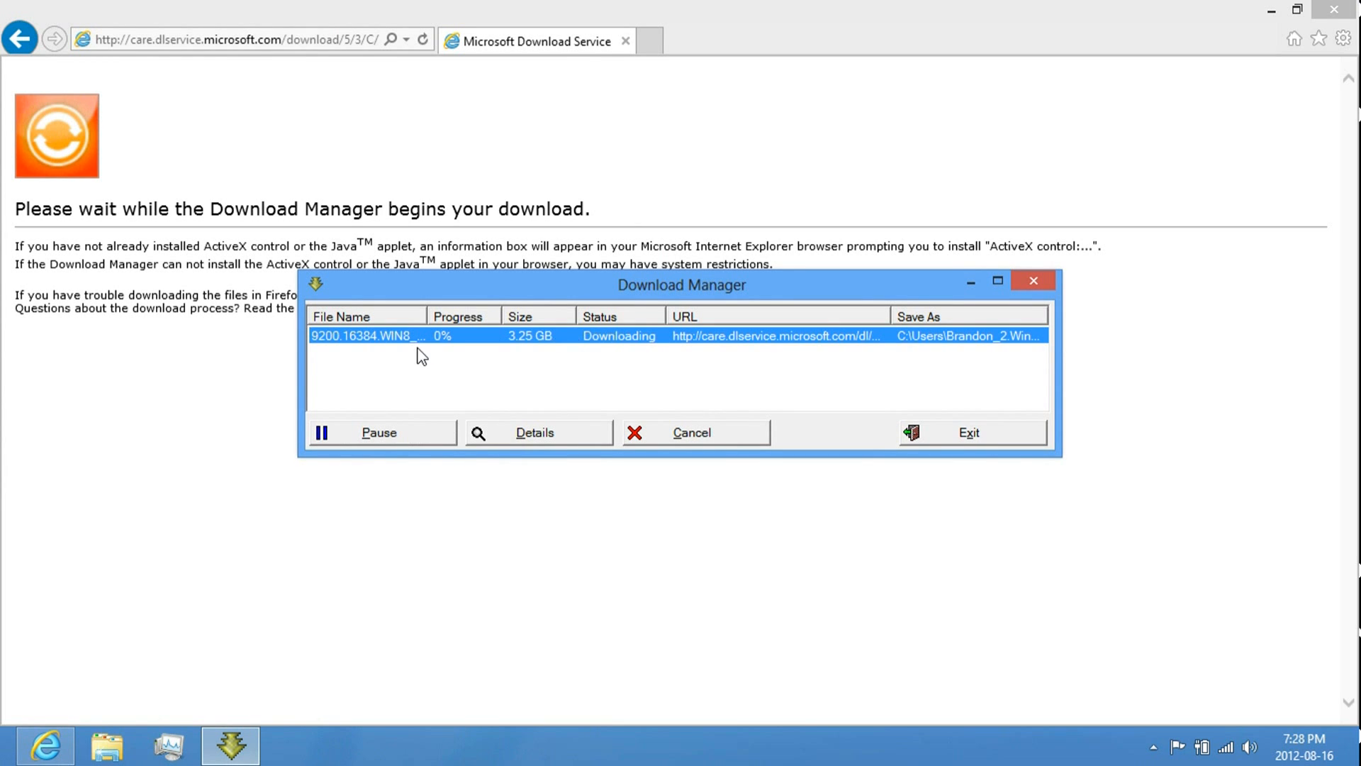
mouse_move(401, 341)
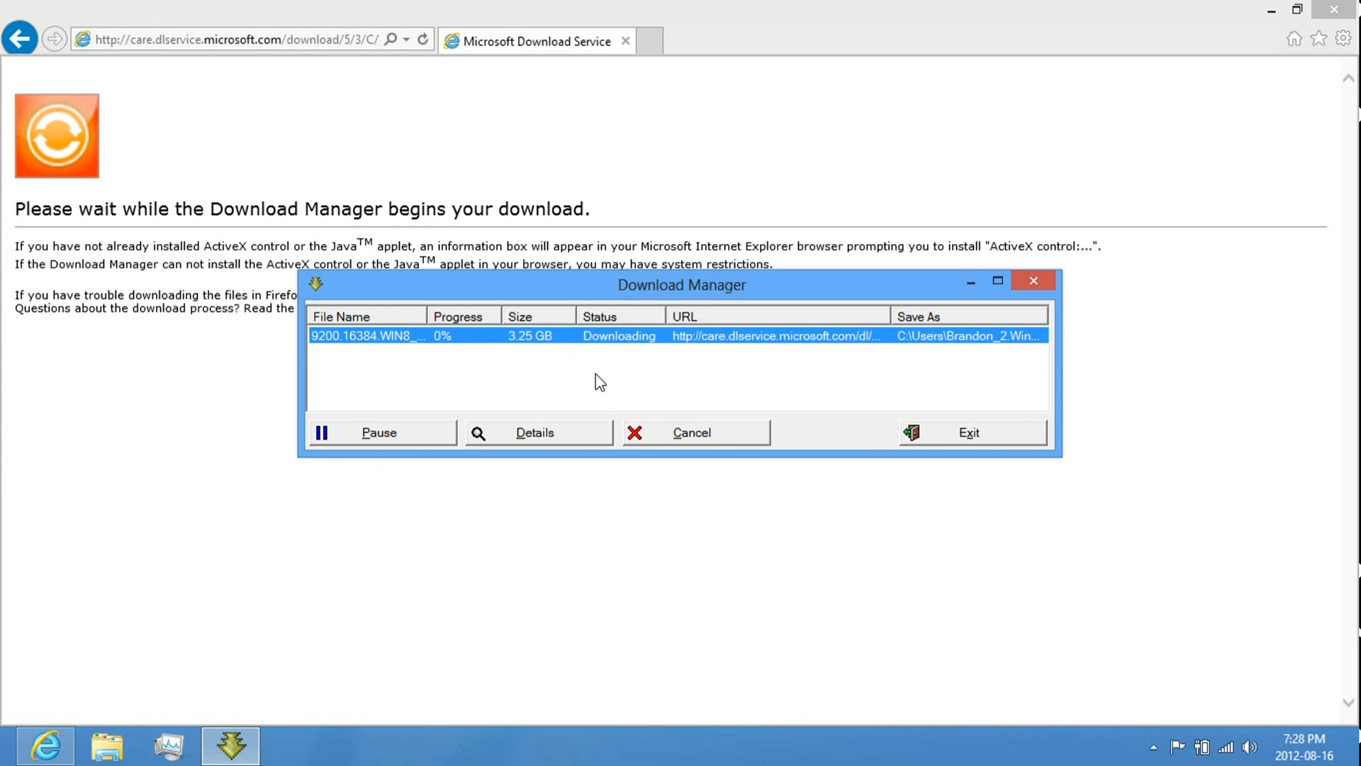
left_click(534, 433)
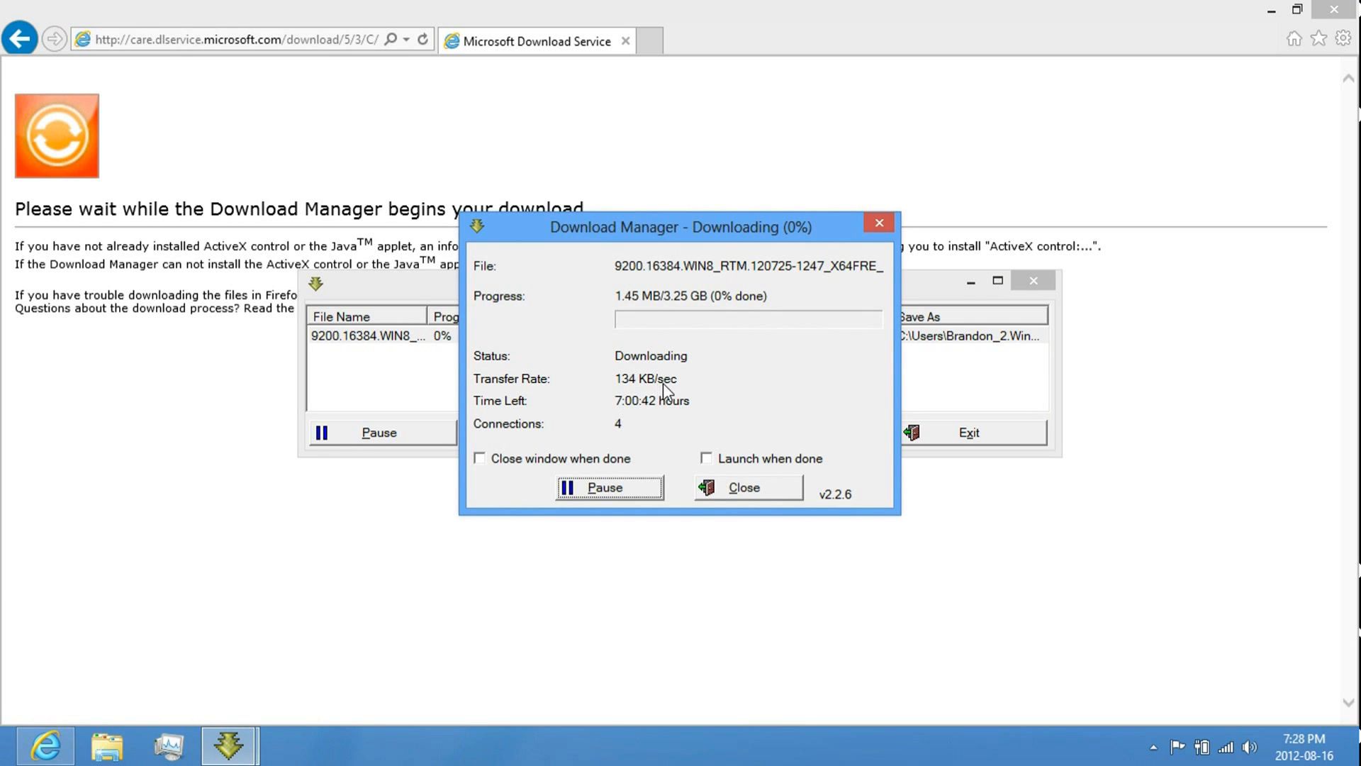
mouse_move(695, 407)
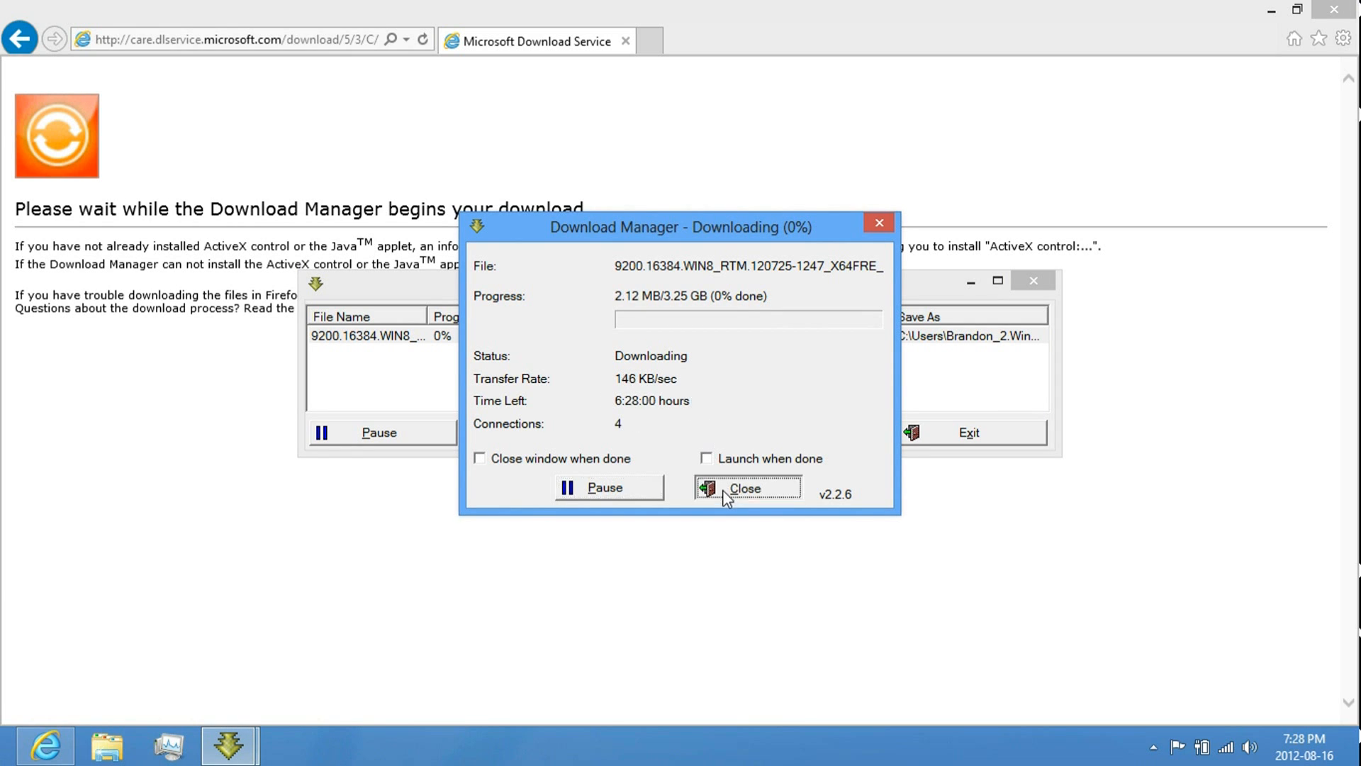
left_click(744, 487)
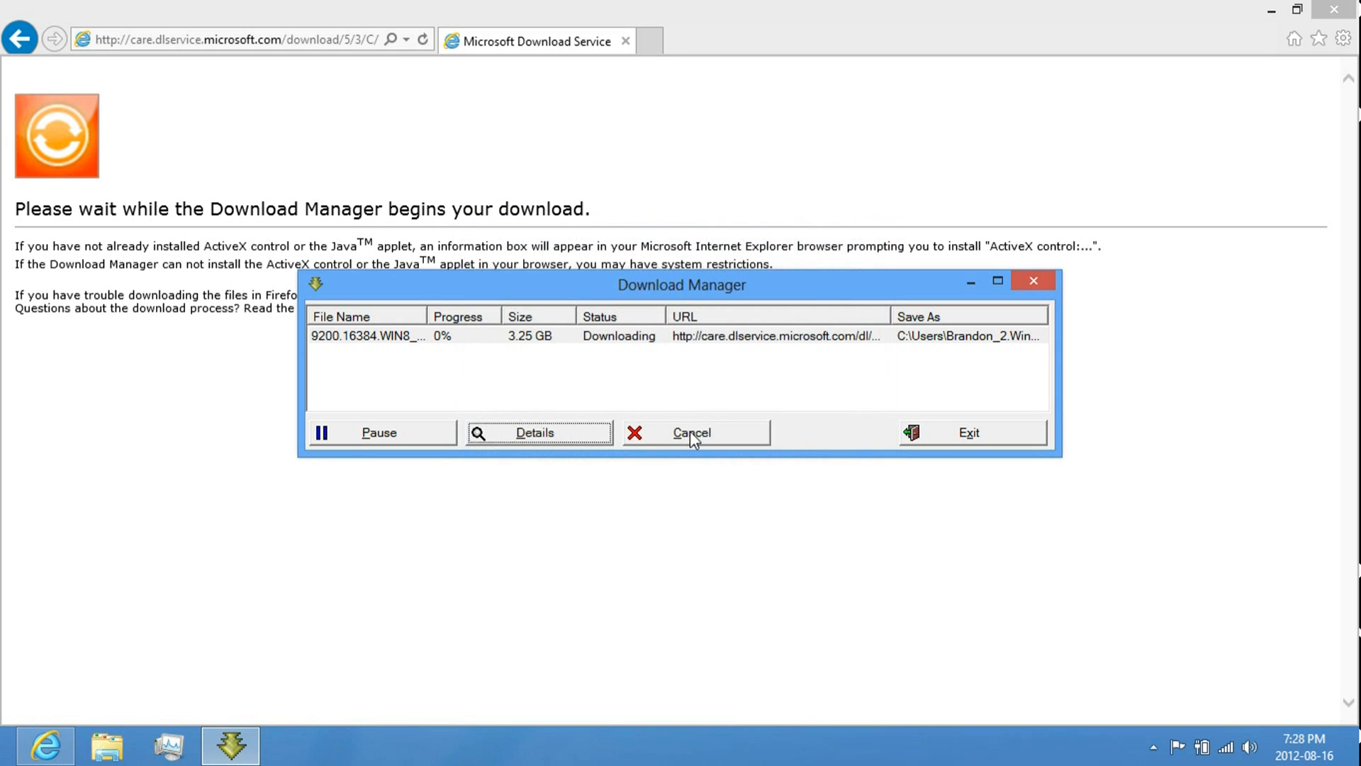
Step: Cancel the ISO download in Download Manager and confirm discarding it
left_click(692, 432)
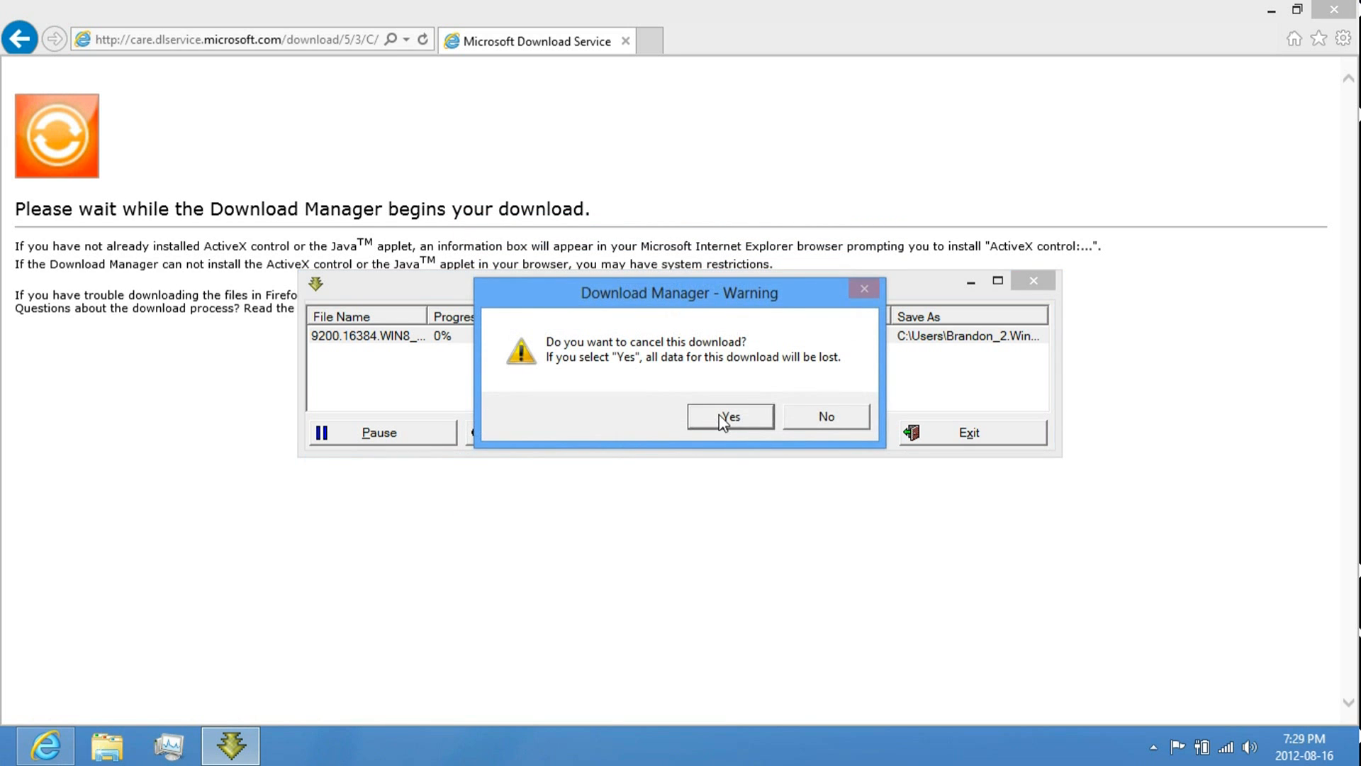
left_click(727, 416)
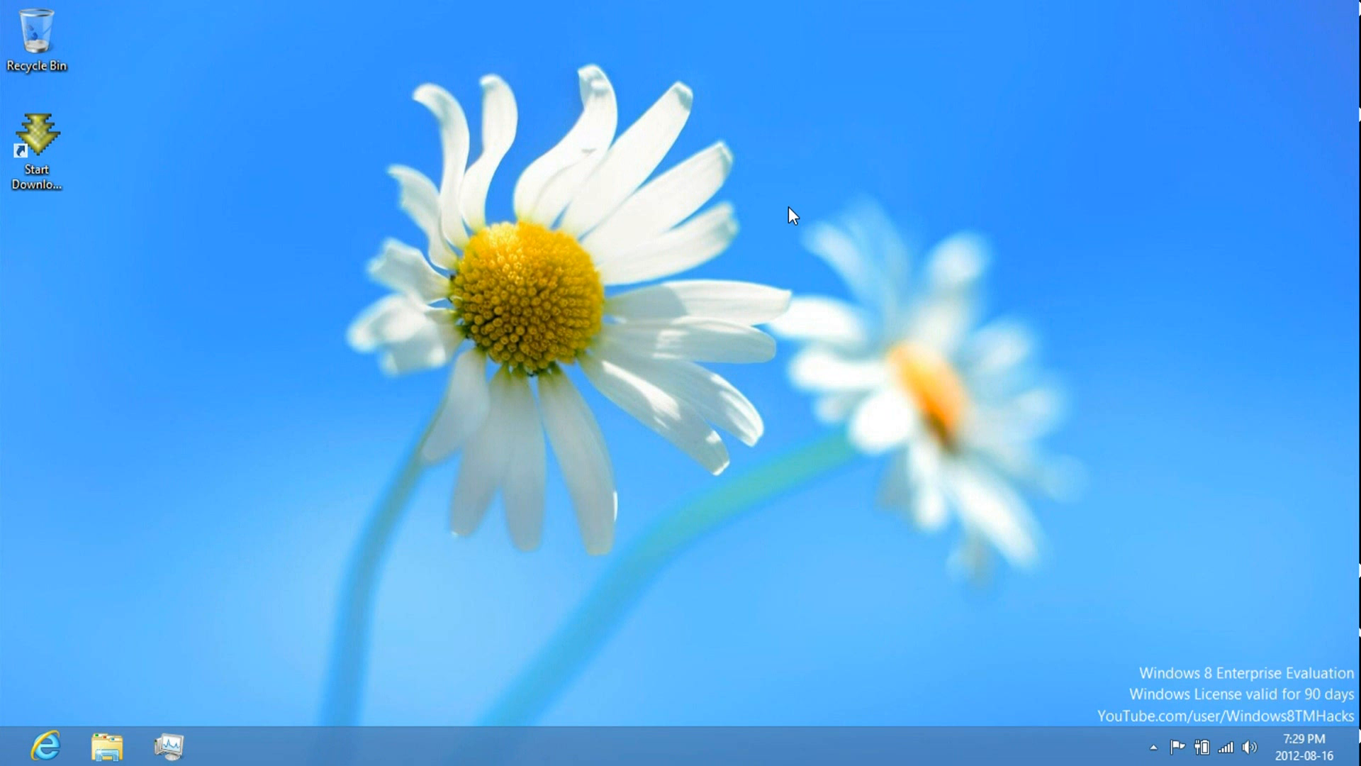
mouse_move(645, 289)
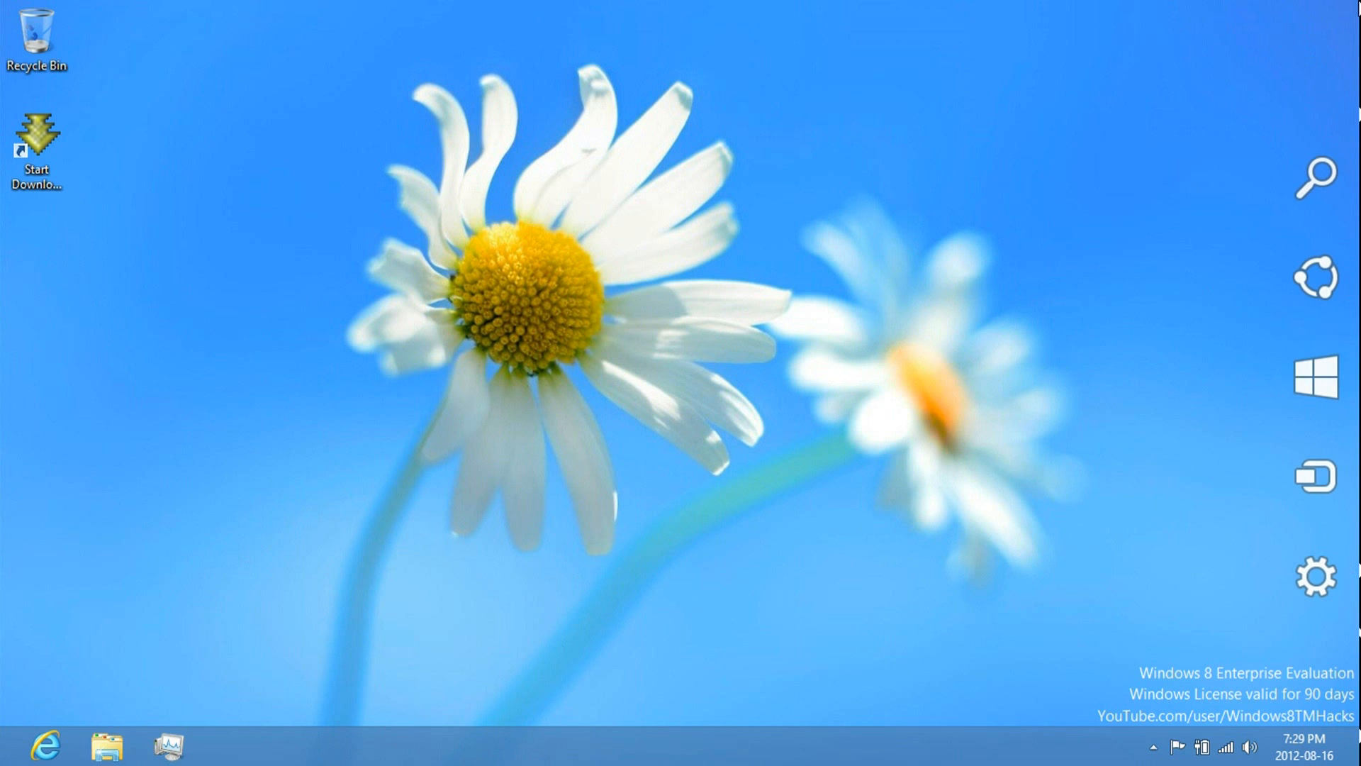
Step: Go to the Start screen and choose Change PC settings from the Settings charm
left_click(1316, 376)
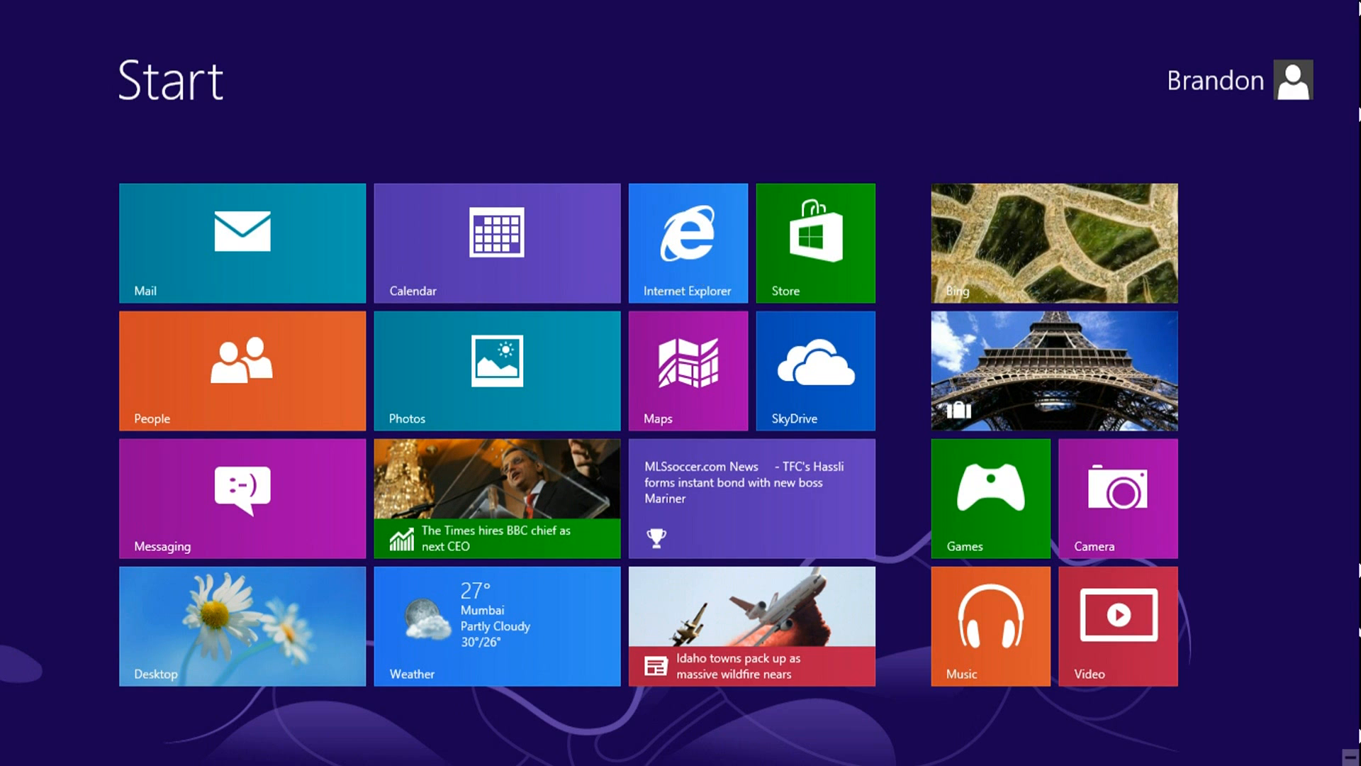
mouse_move(1354, 612)
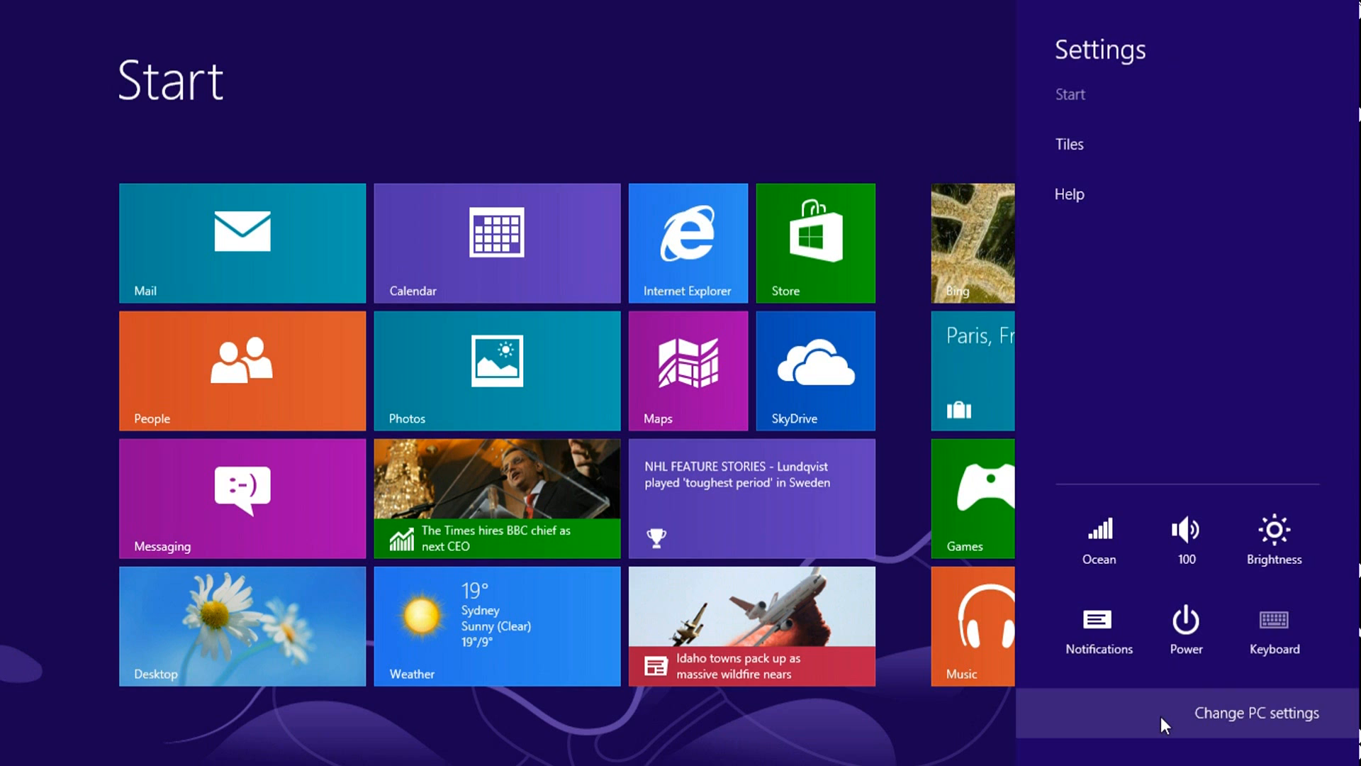
left_click(1257, 713)
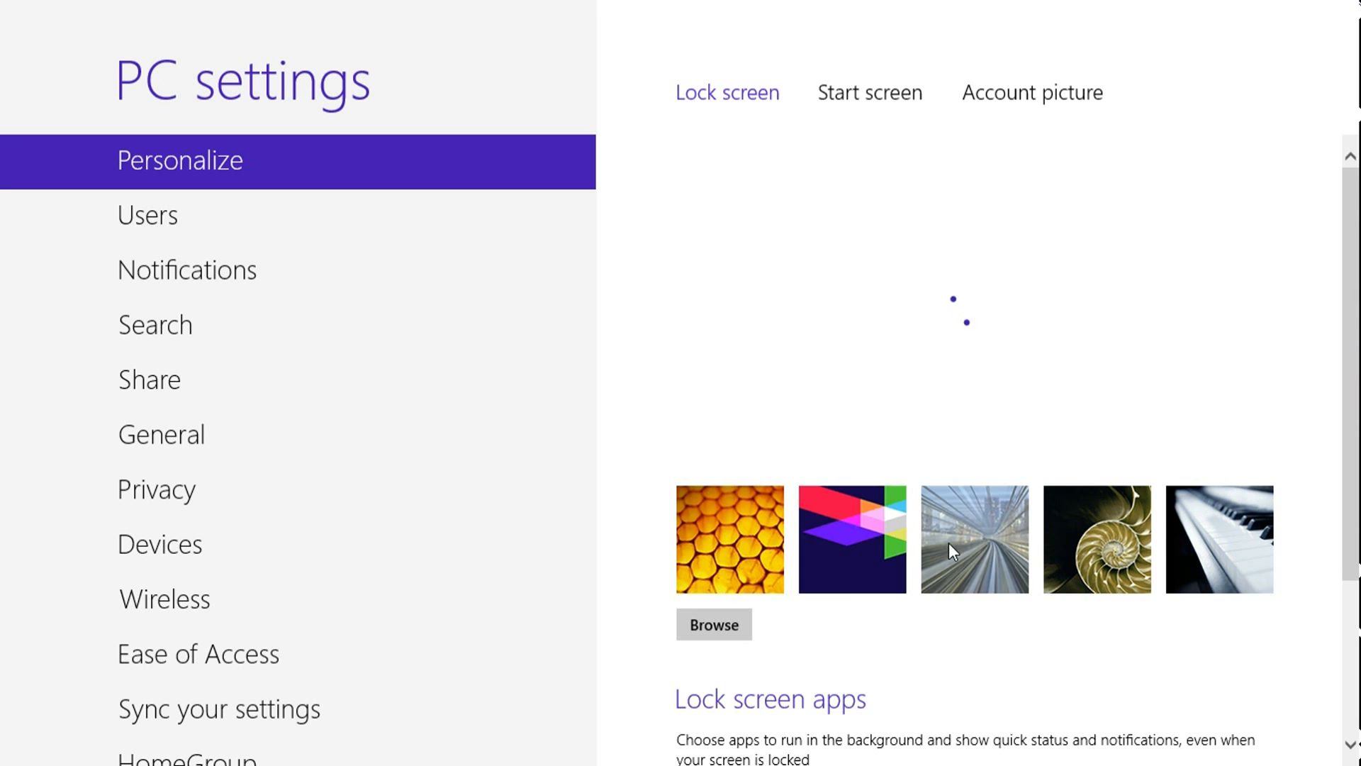
Step: Set the city rail tunnel photo as the lock screen, then view Start screen backgrounds
left_click(974, 539)
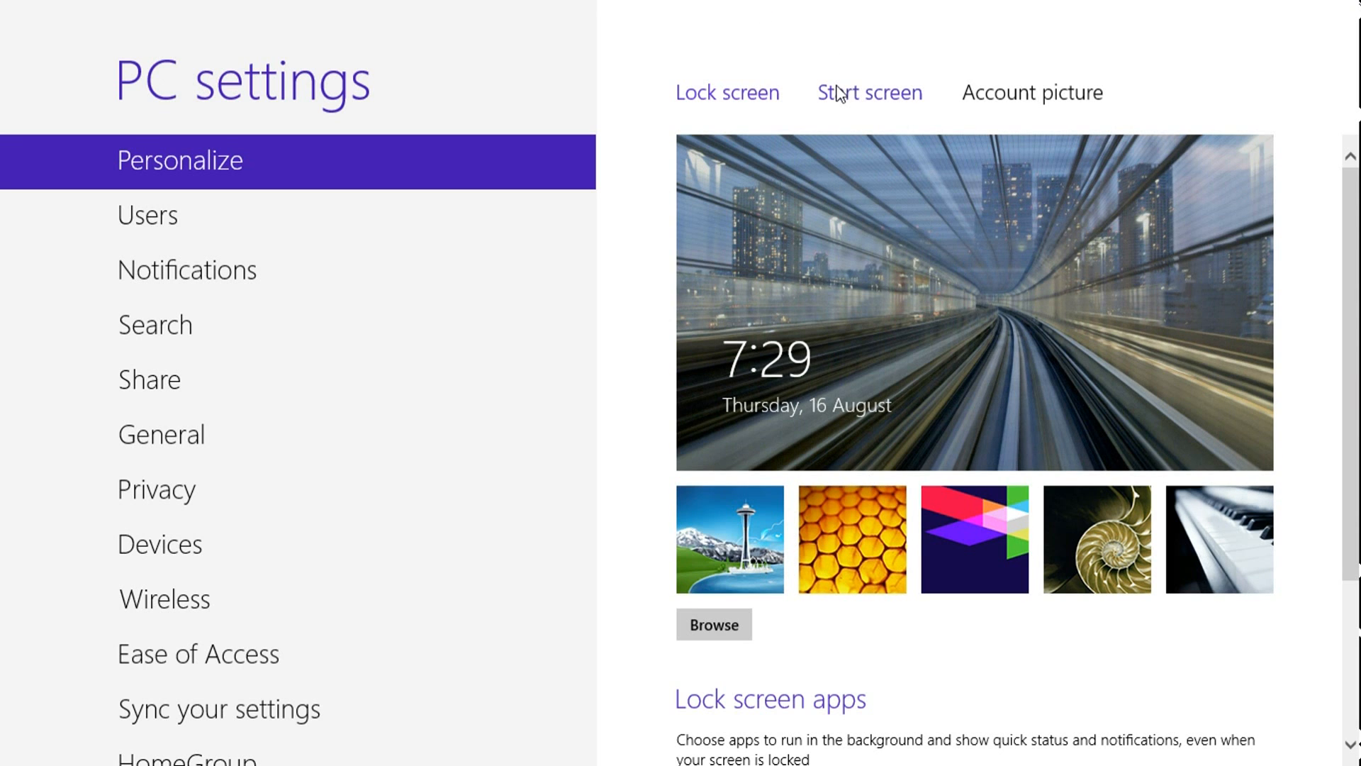
left_click(868, 93)
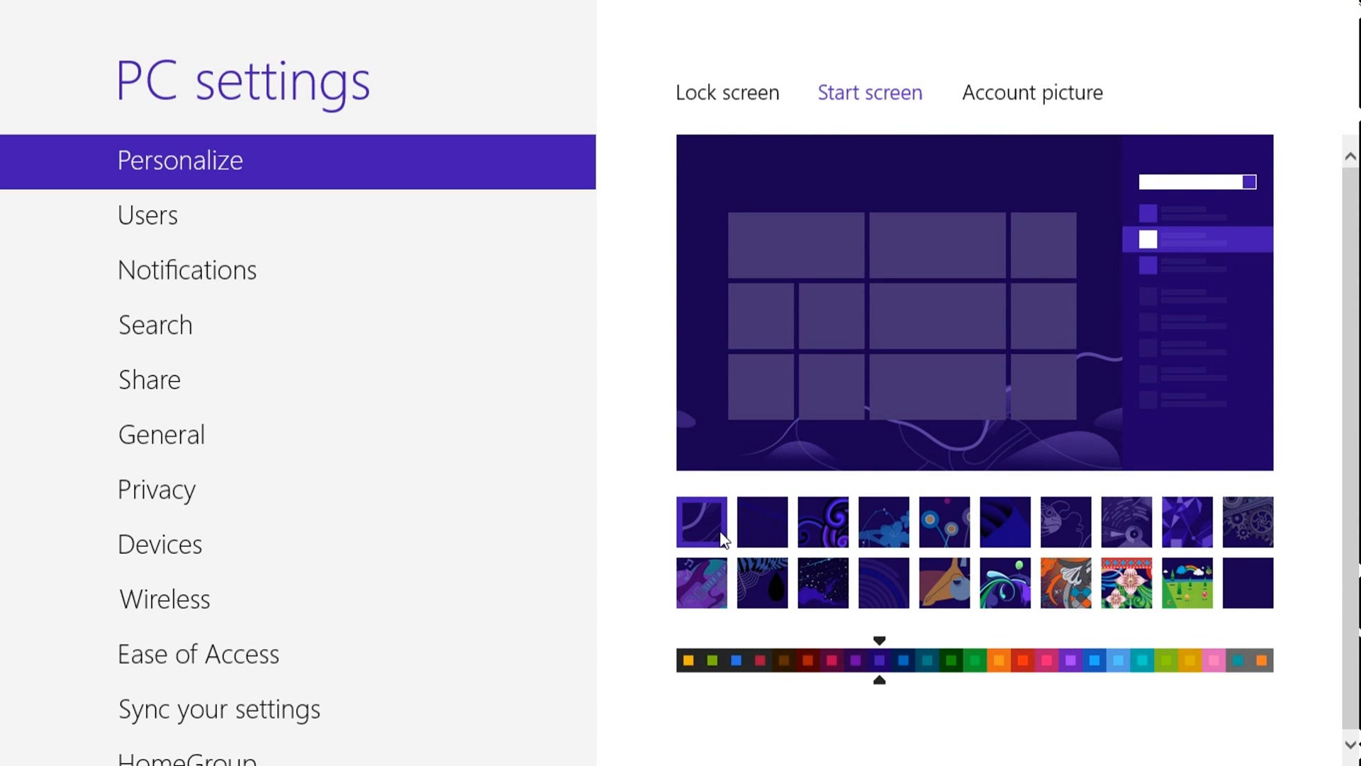
Step: Preview the plain, swirl, bird-and-blossom, dandelion, geometric shards and plain background patterns
left_click(762, 522)
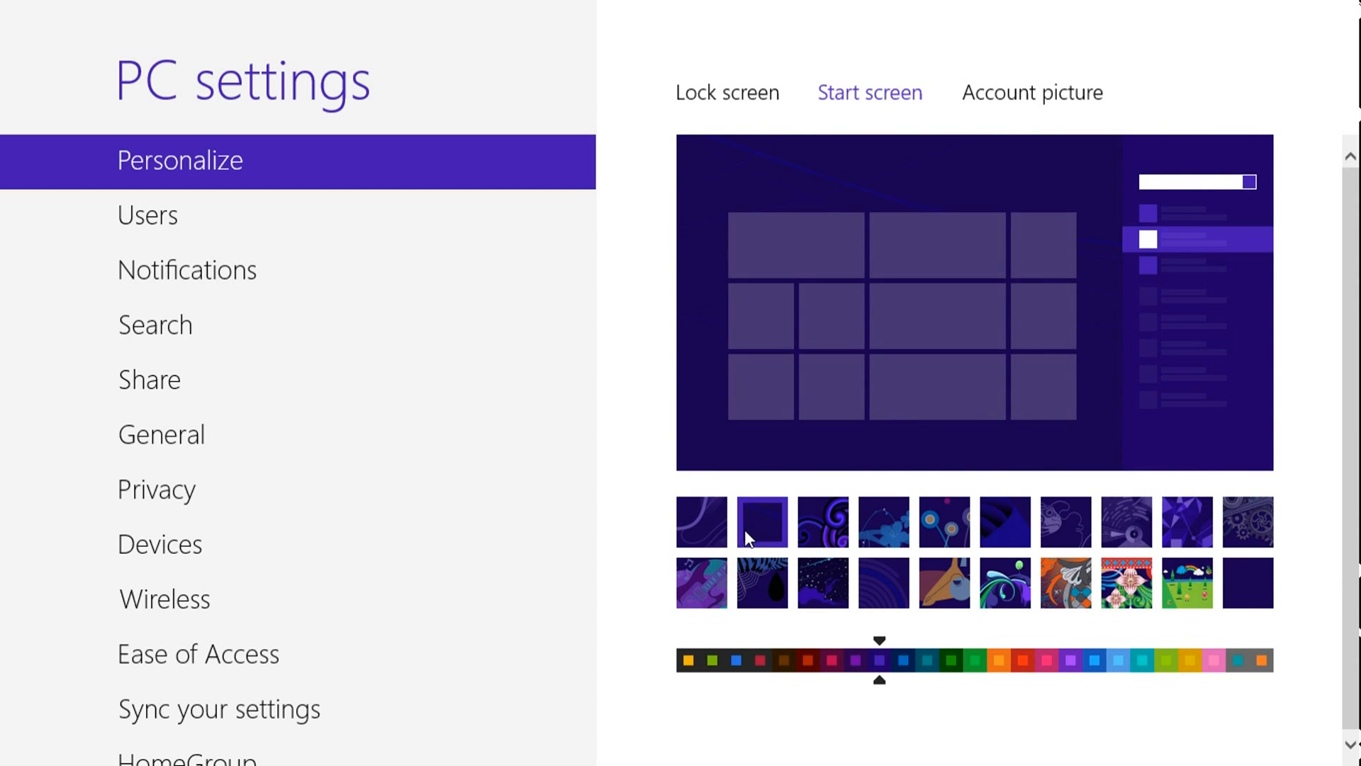
left_click(821, 521)
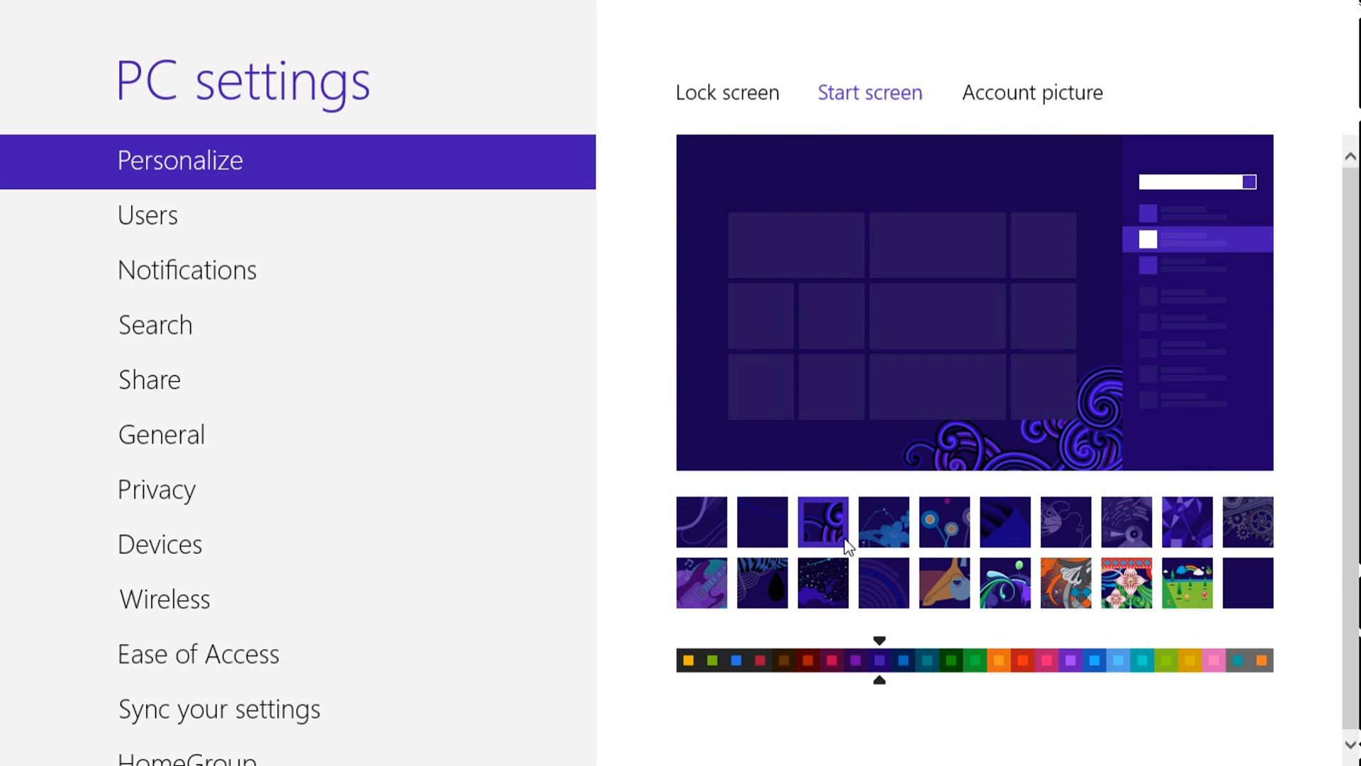
left_click(882, 522)
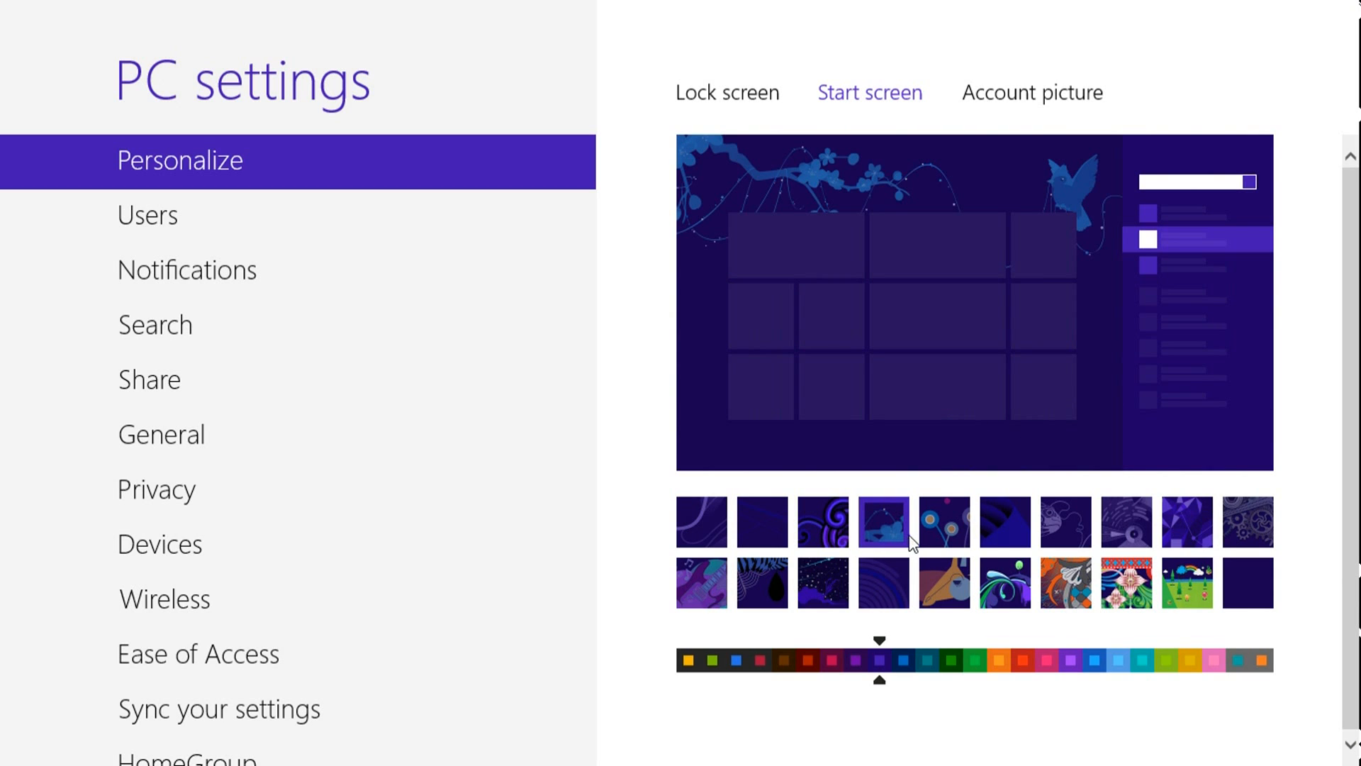
left_click(944, 521)
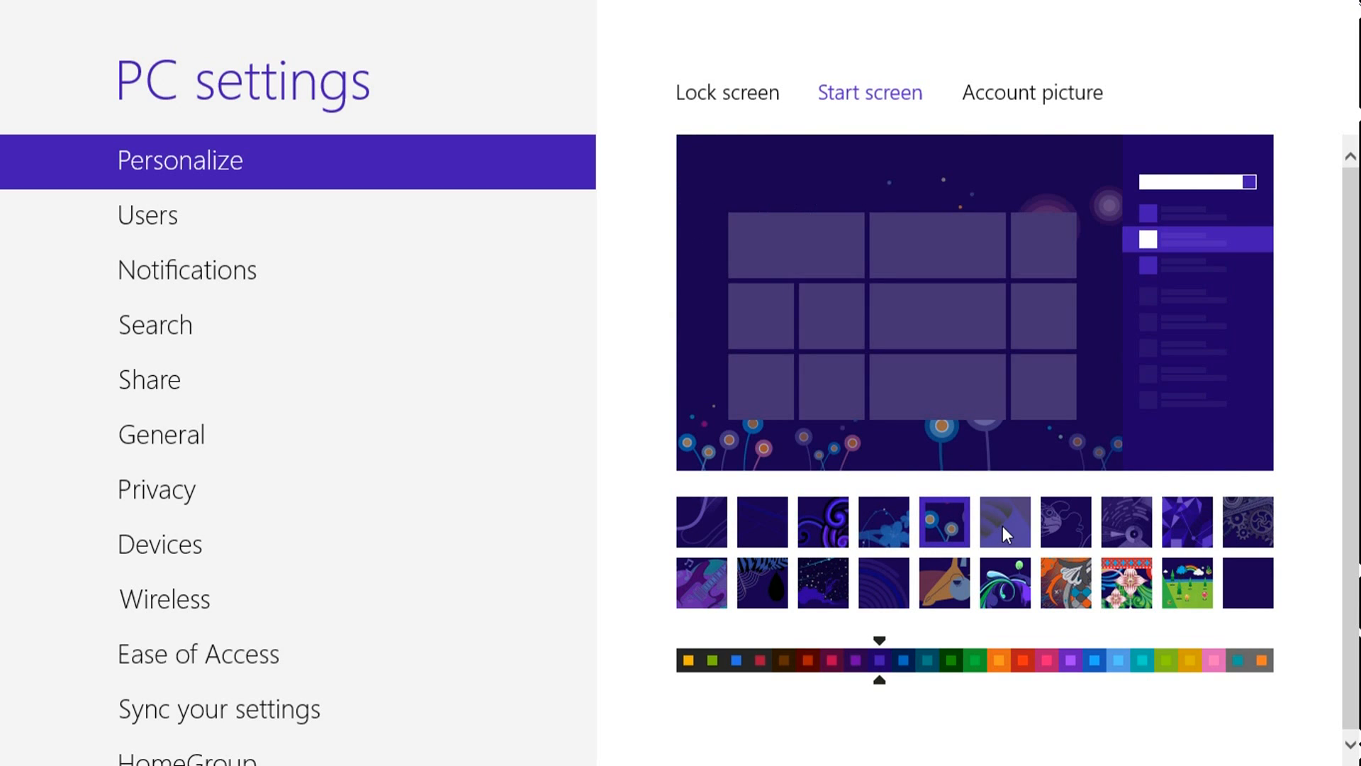
left_click(1065, 522)
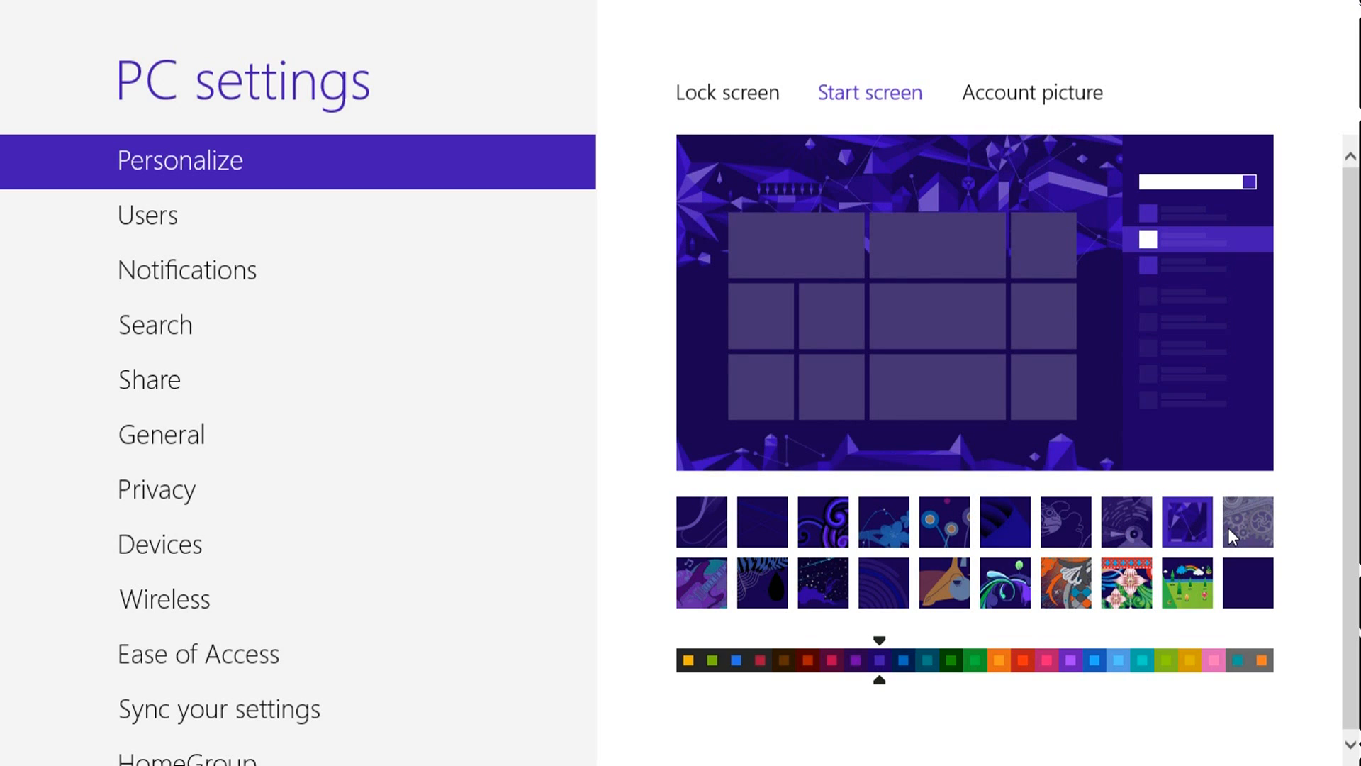
left_click(1247, 583)
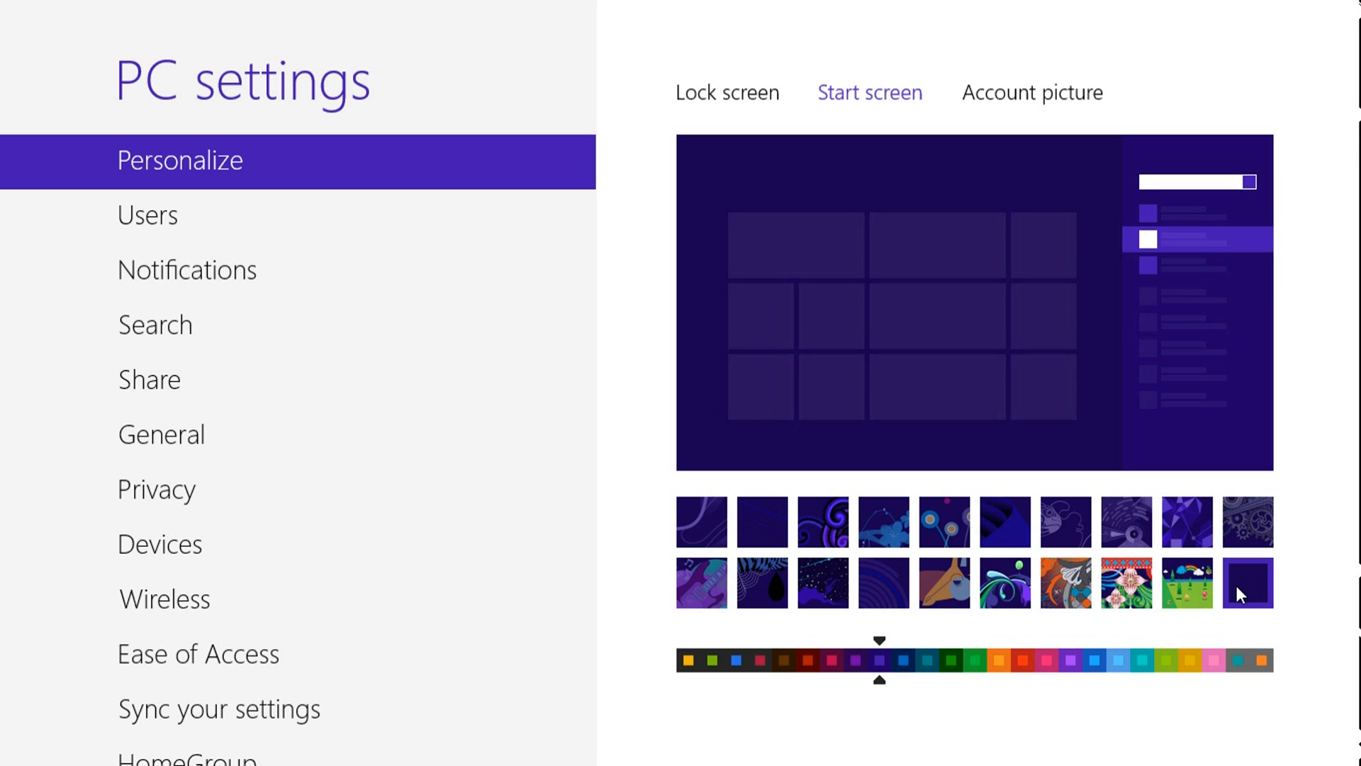
Step: Preview fantasy landscape, floral, giraffe, circles, night sky and cloud swirl backgrounds, then pick purple
left_click(1187, 582)
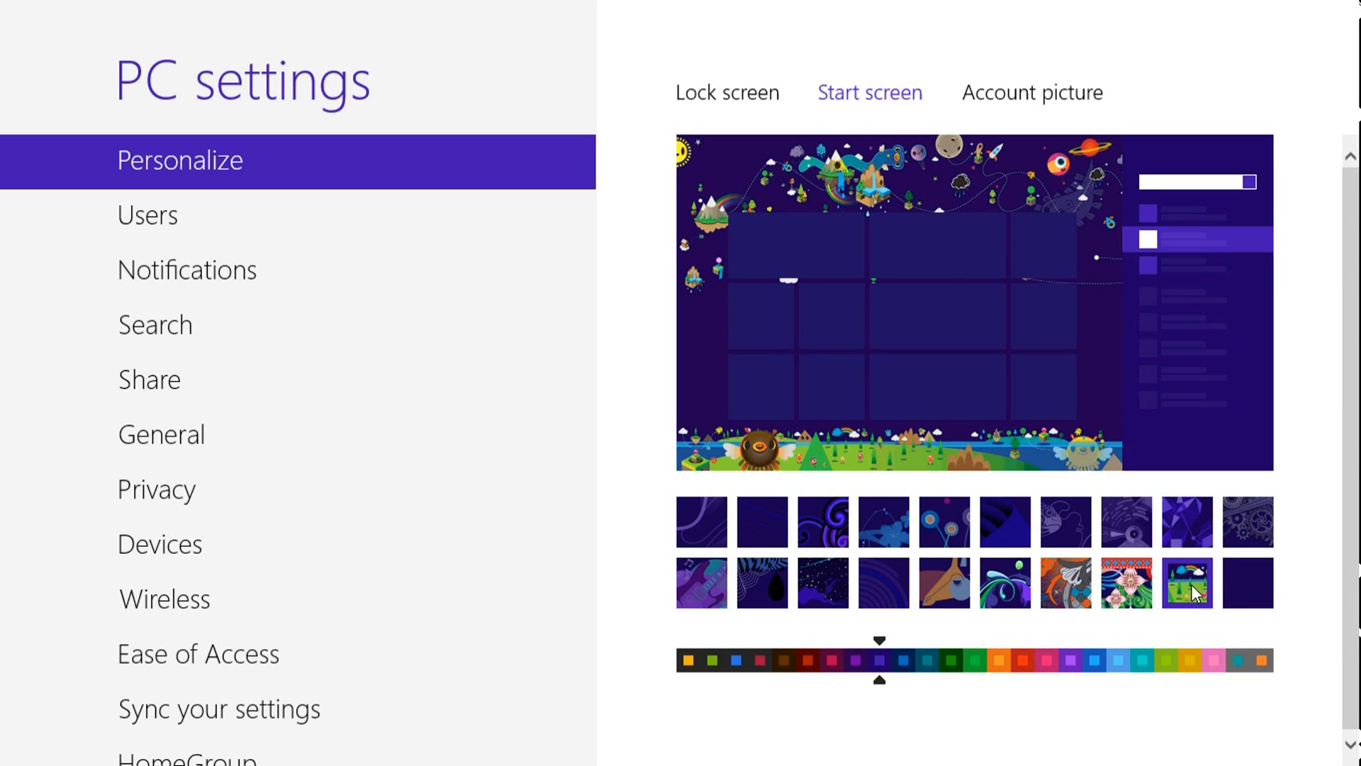
left_click(1126, 583)
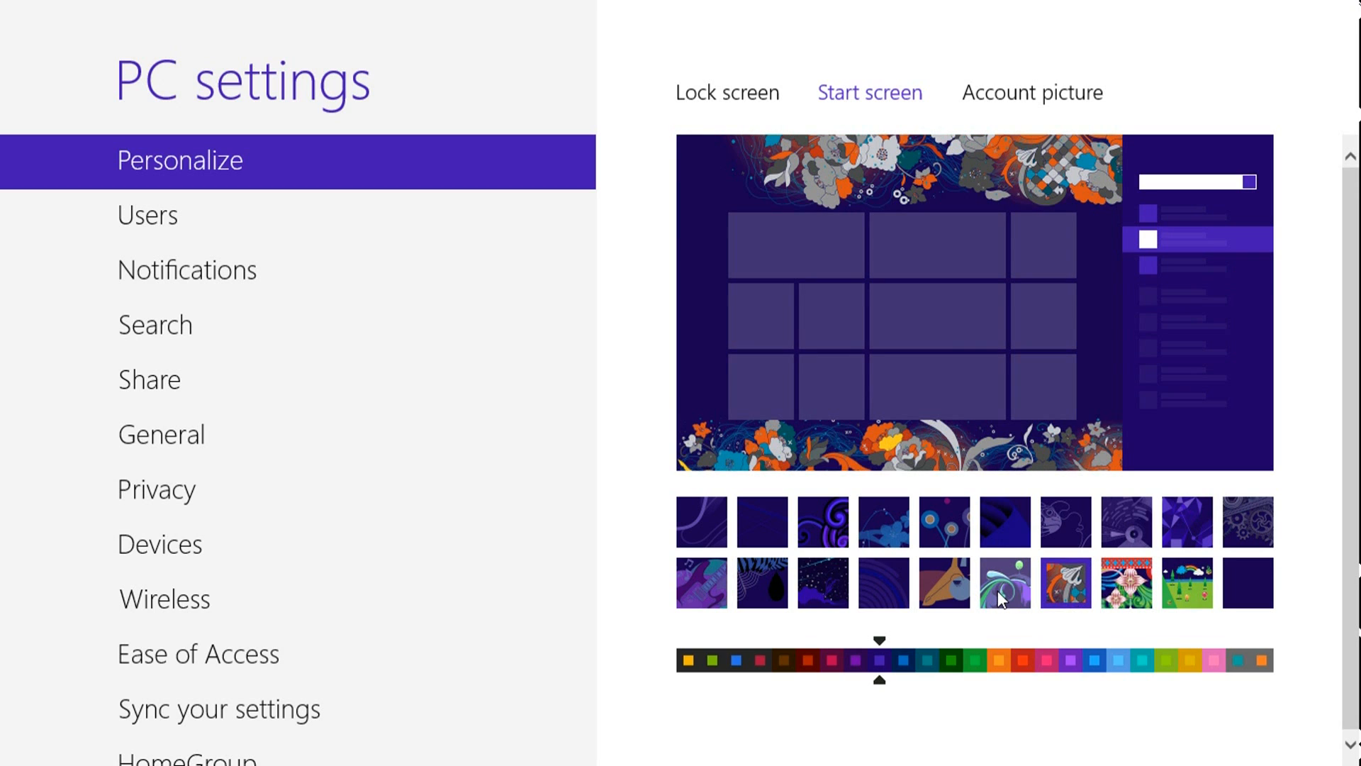
left_click(944, 581)
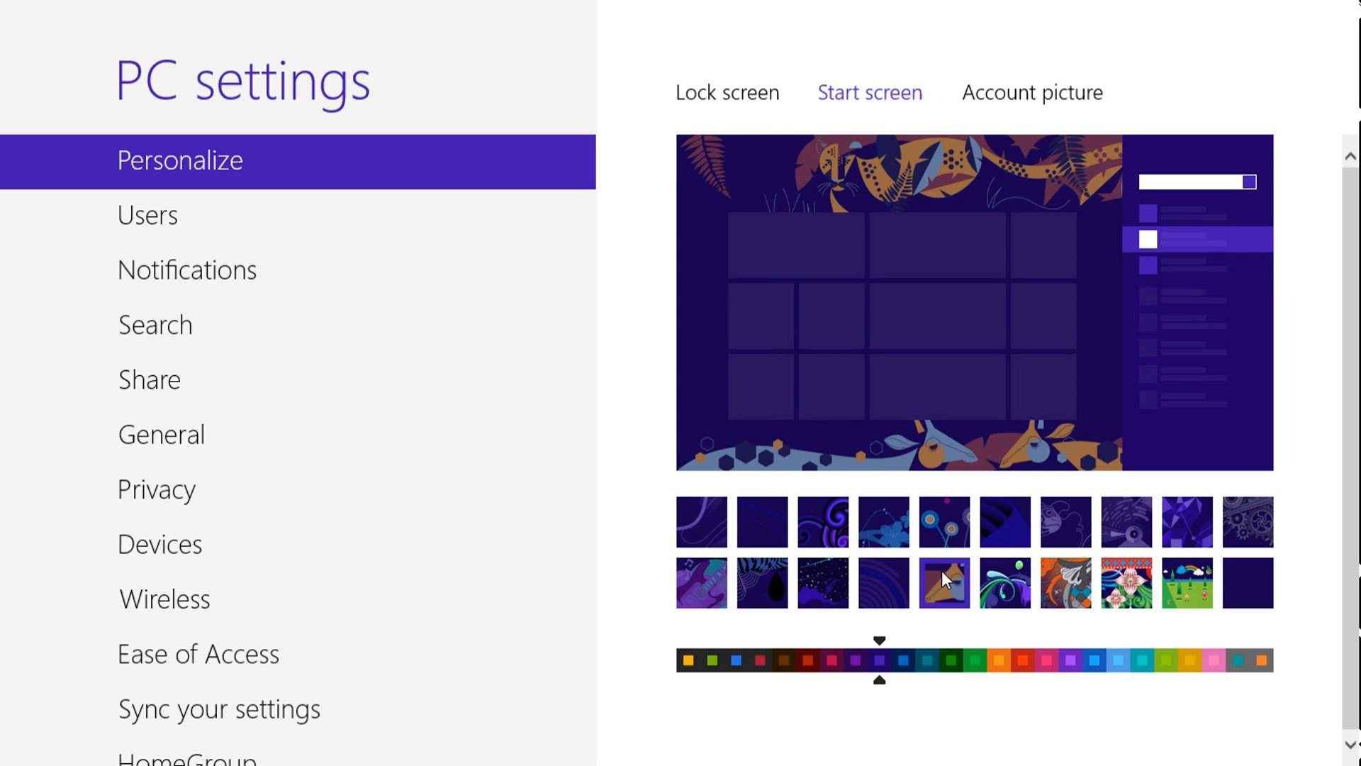
left_click(884, 583)
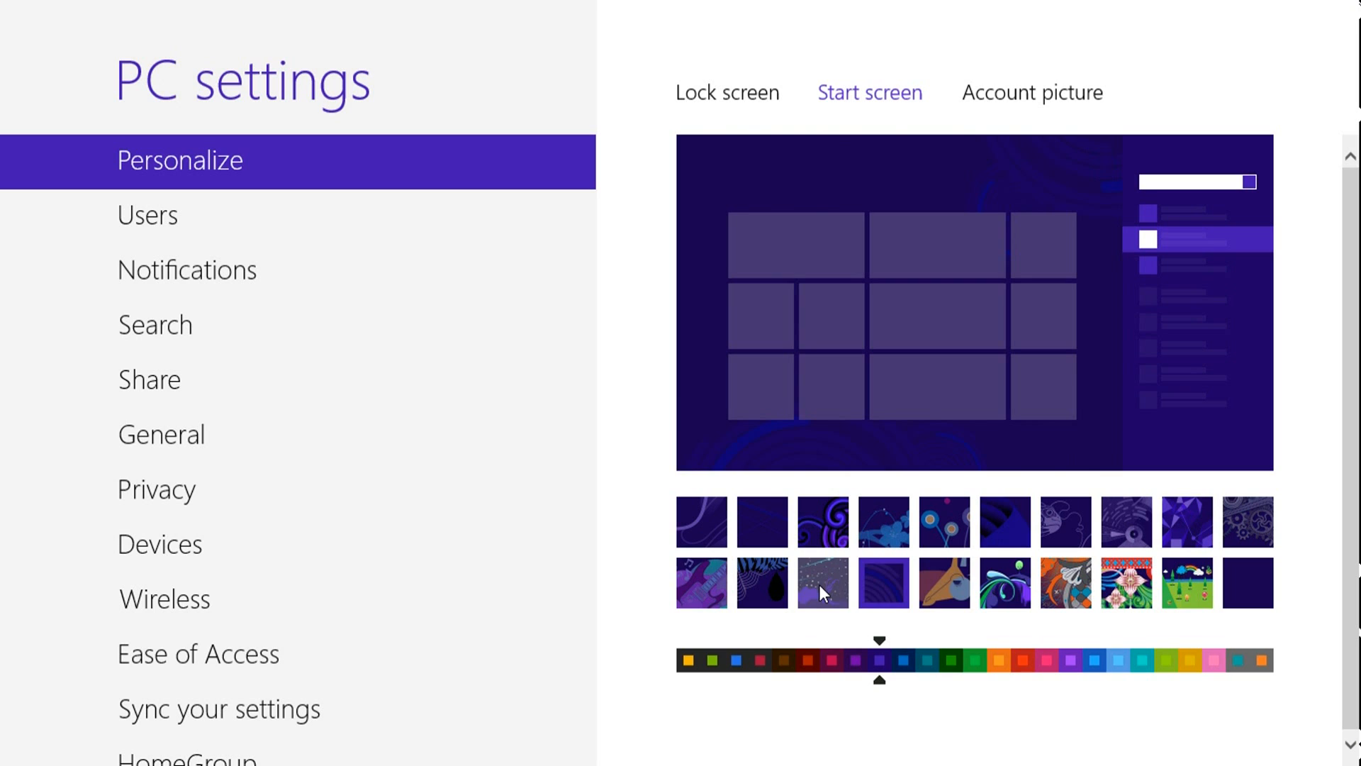
left_click(821, 583)
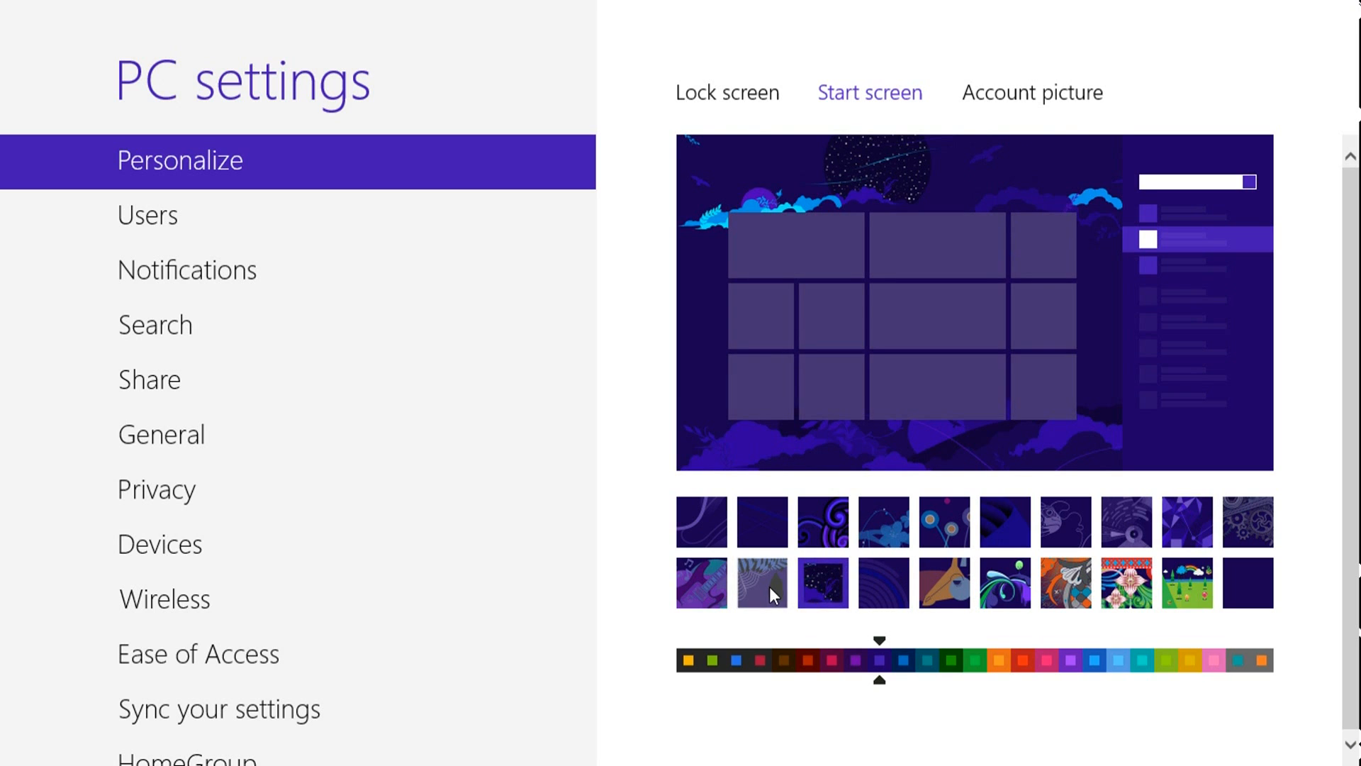
left_click(701, 583)
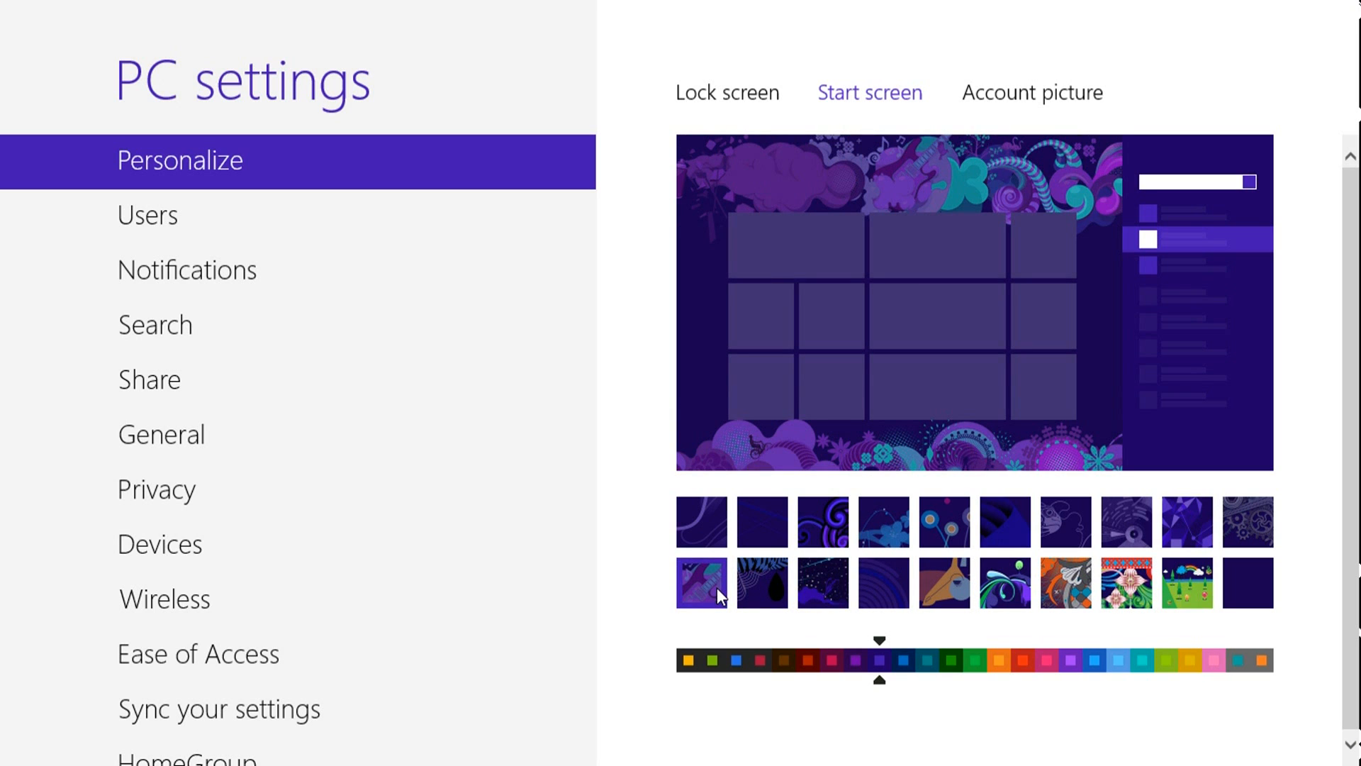
left_click(1126, 521)
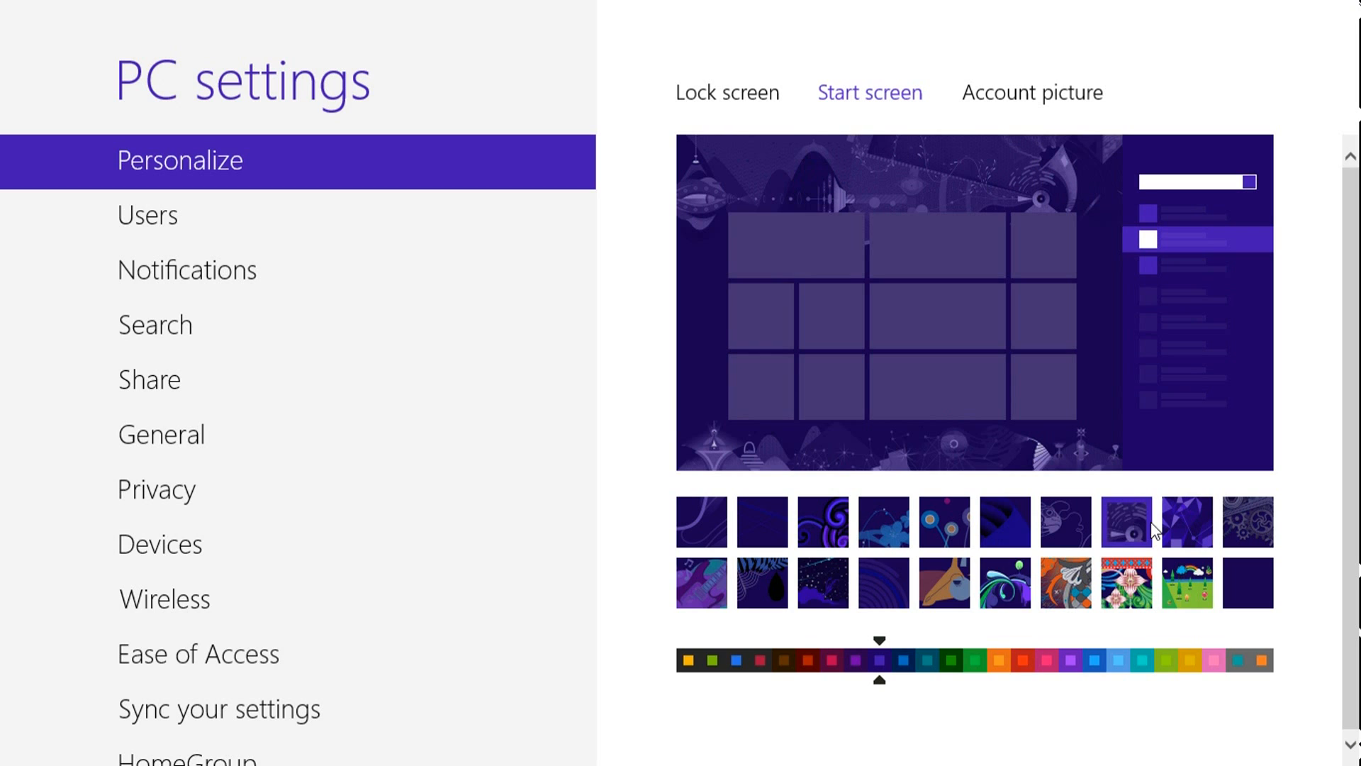
mouse_move(1269, 692)
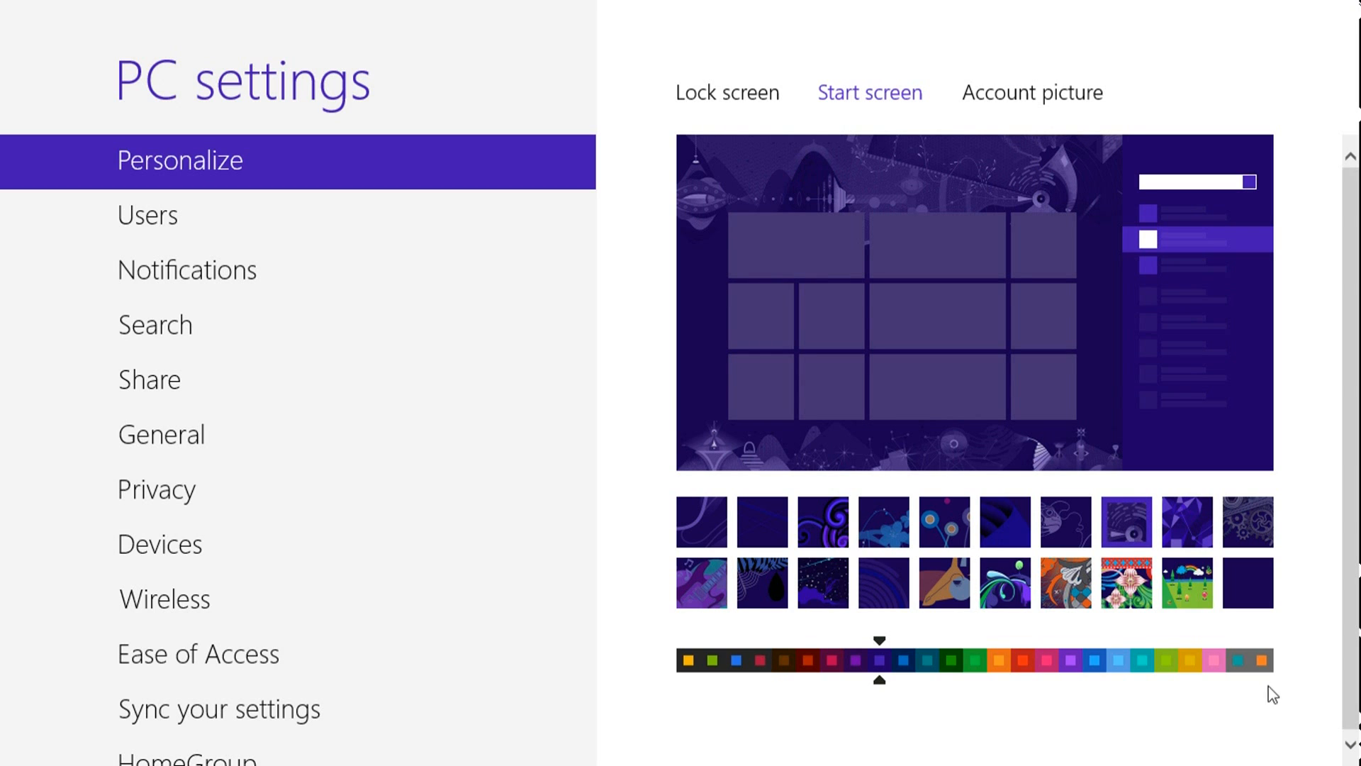
mouse_move(882, 687)
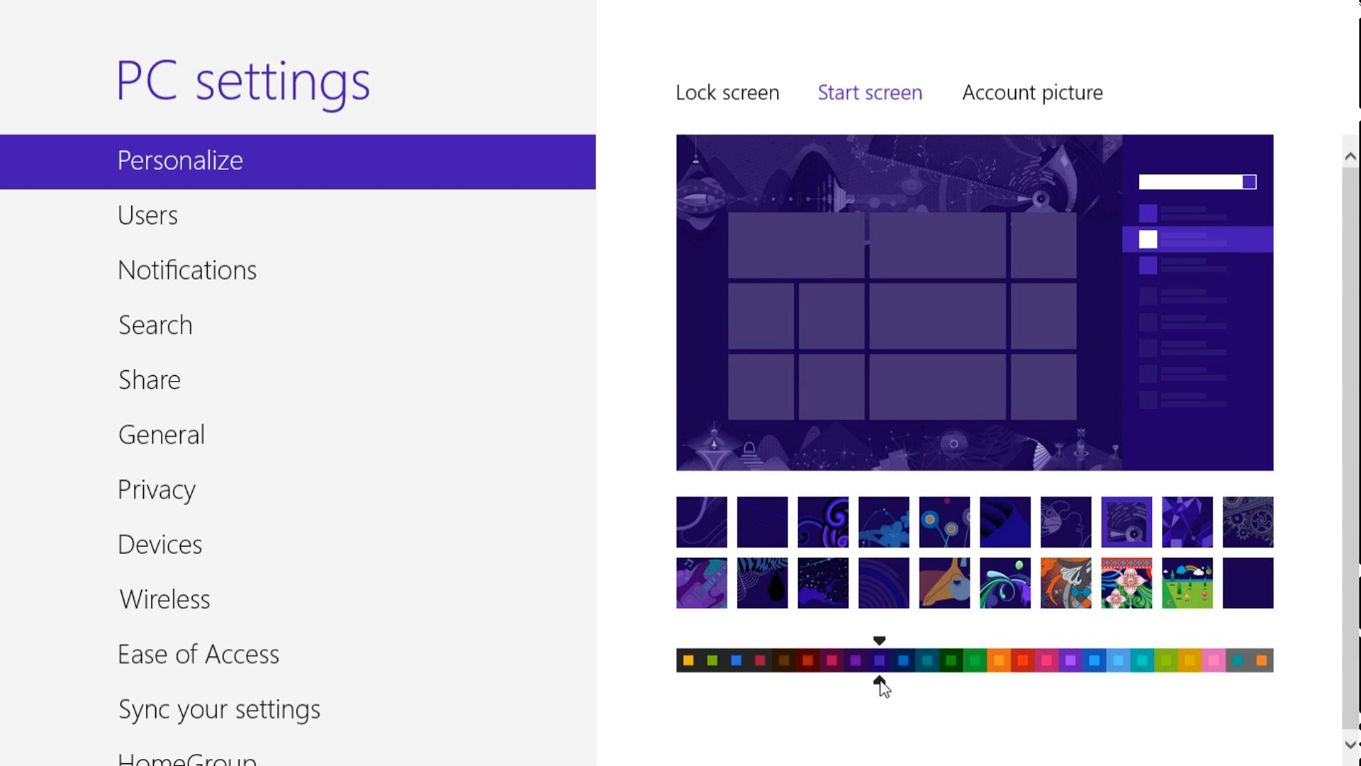
Step: Cycle through green, lime, brown, crimson, violet, orange, blue and teal schemes, ending on dark grey/blue
left_click(1040, 660)
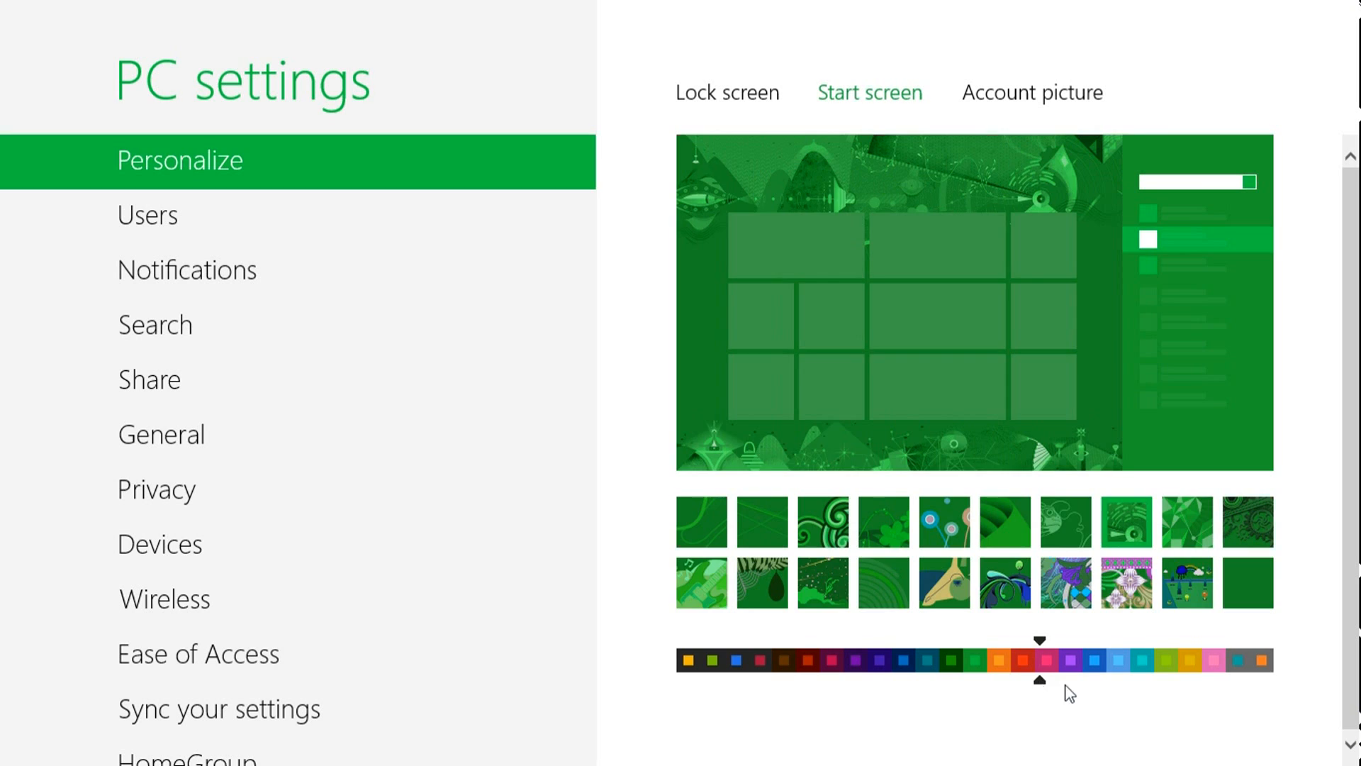
left_click(1213, 660)
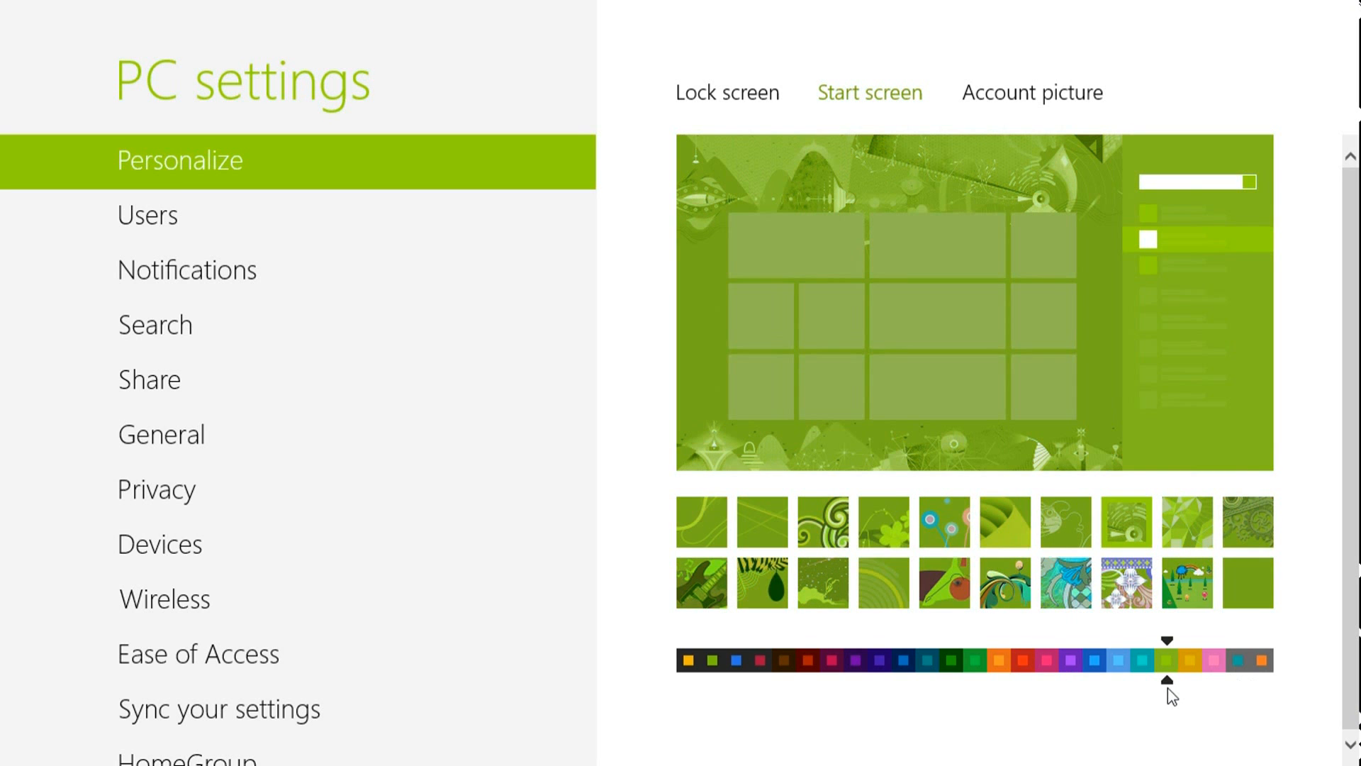
left_click(815, 659)
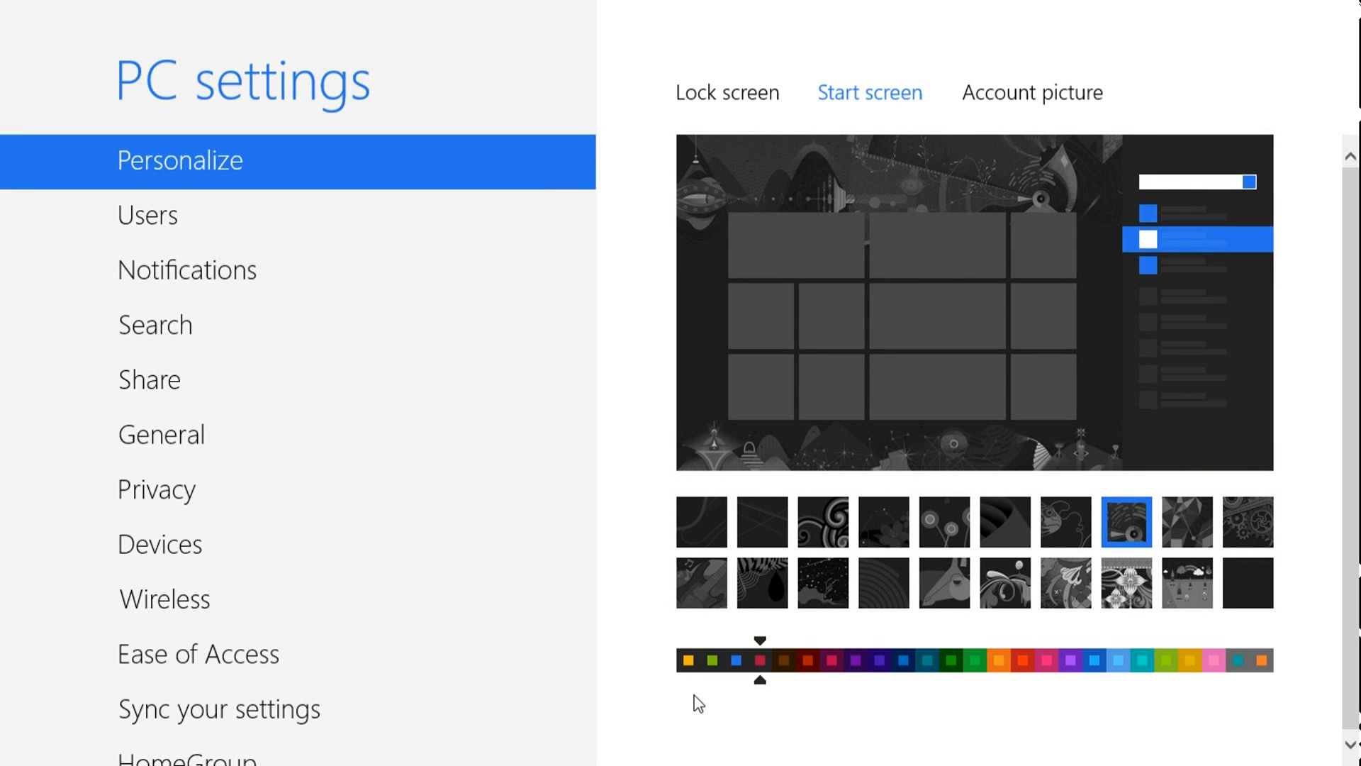
left_click(784, 660)
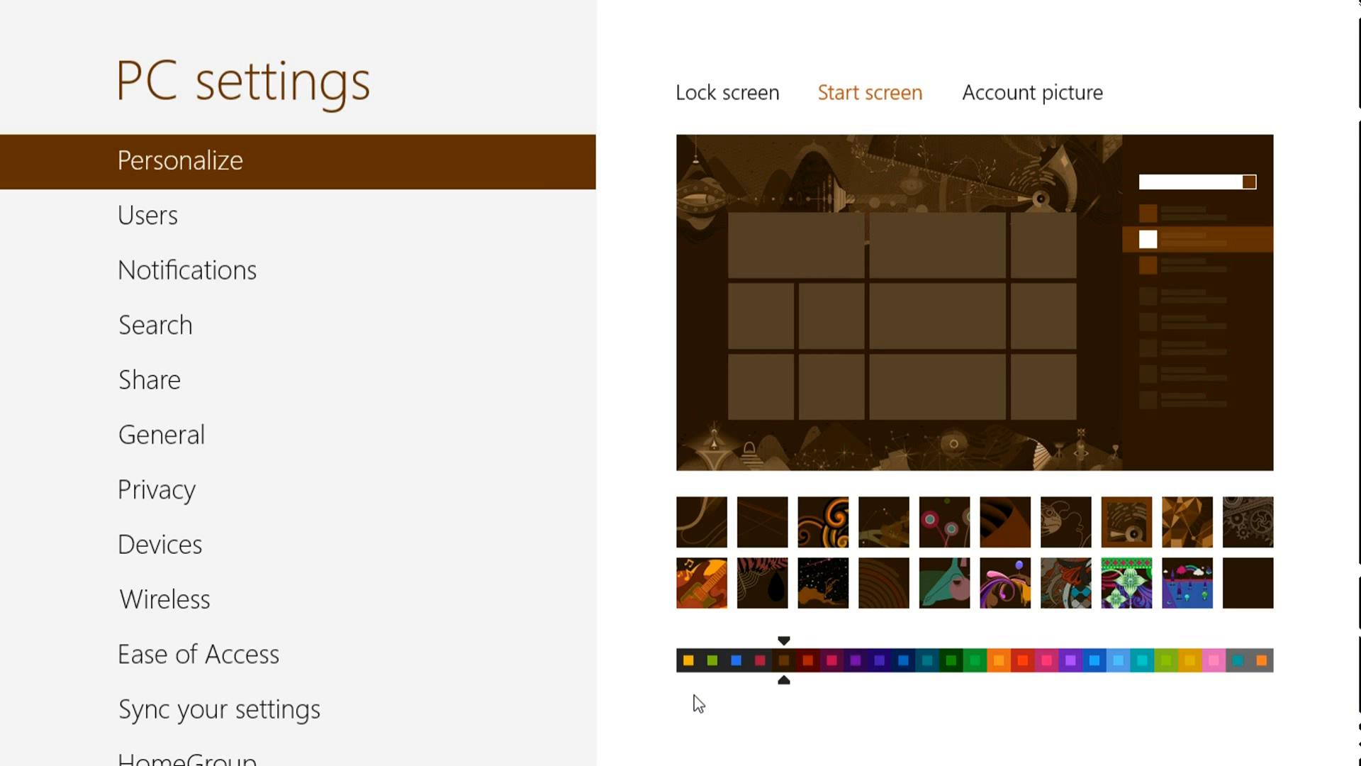
left_click(831, 660)
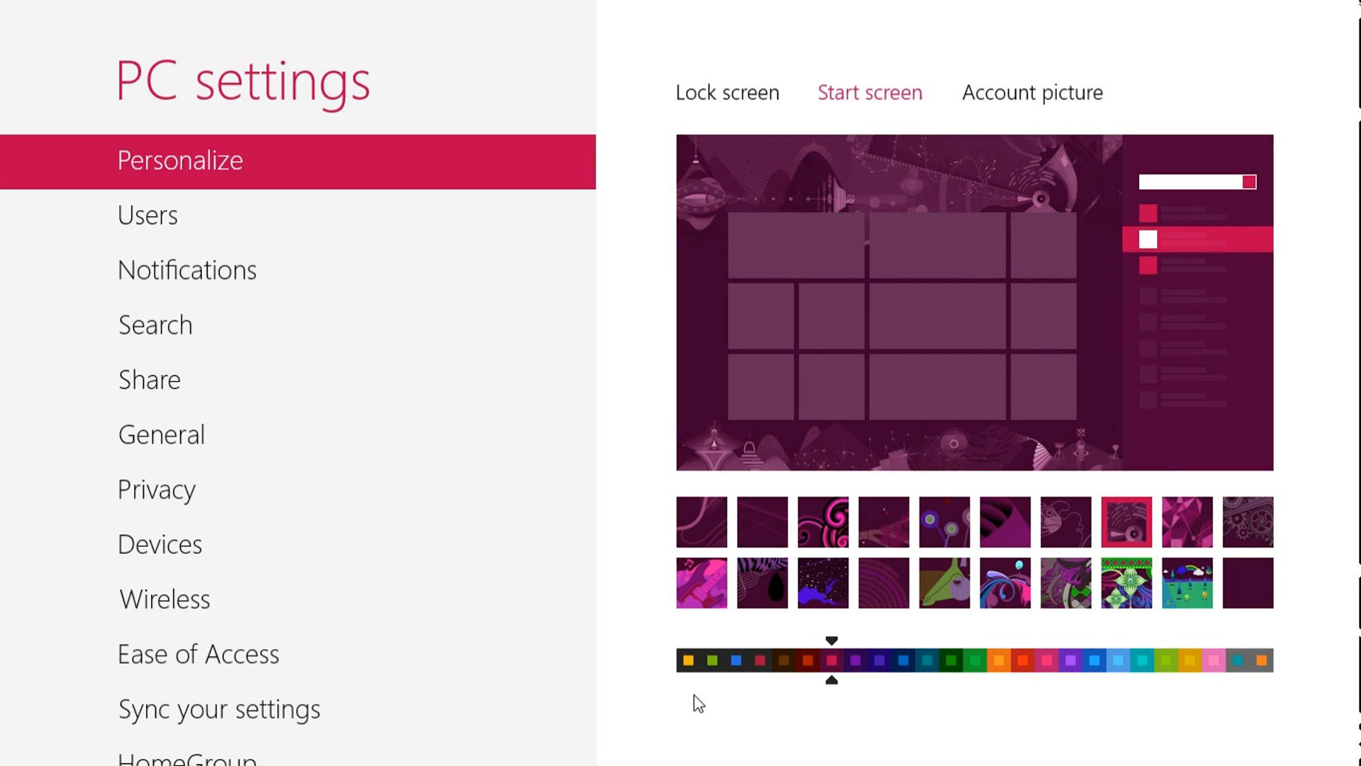
left_click(831, 658)
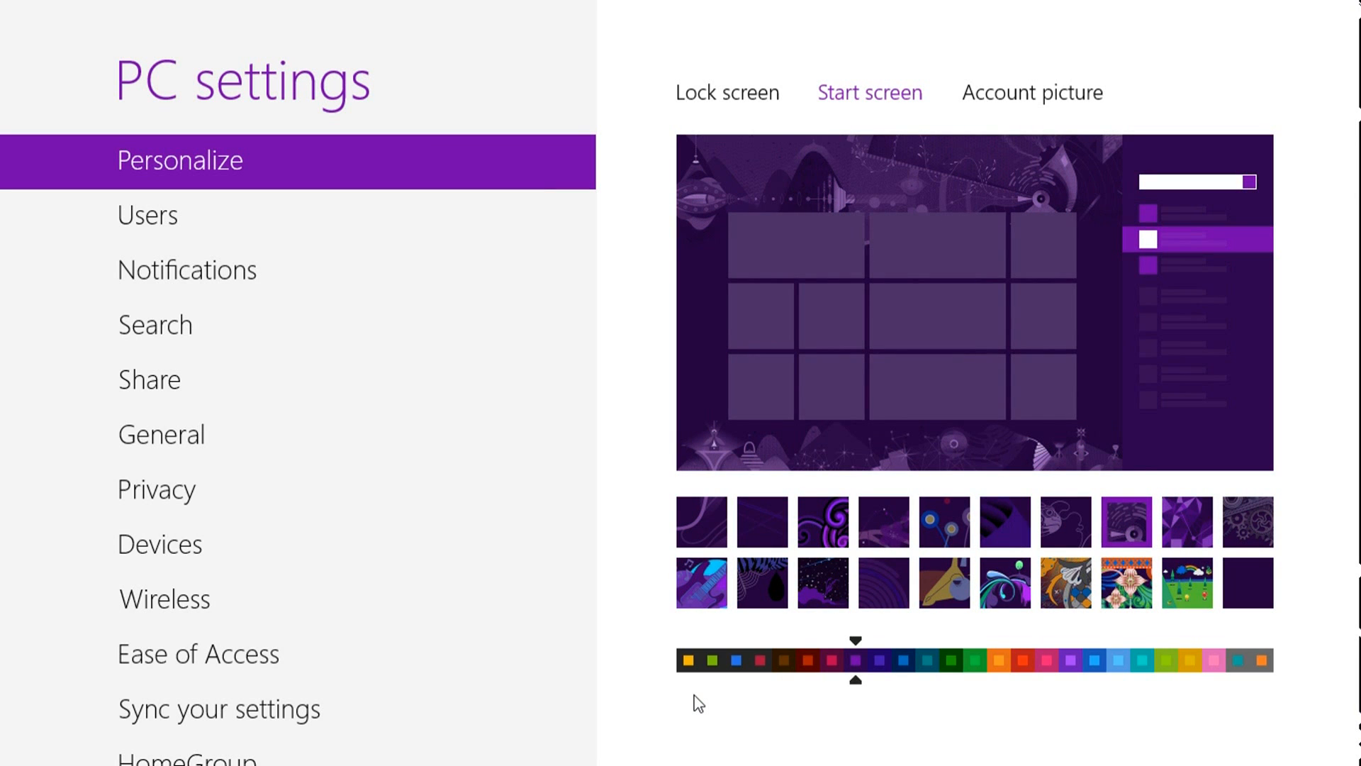
left_click(927, 659)
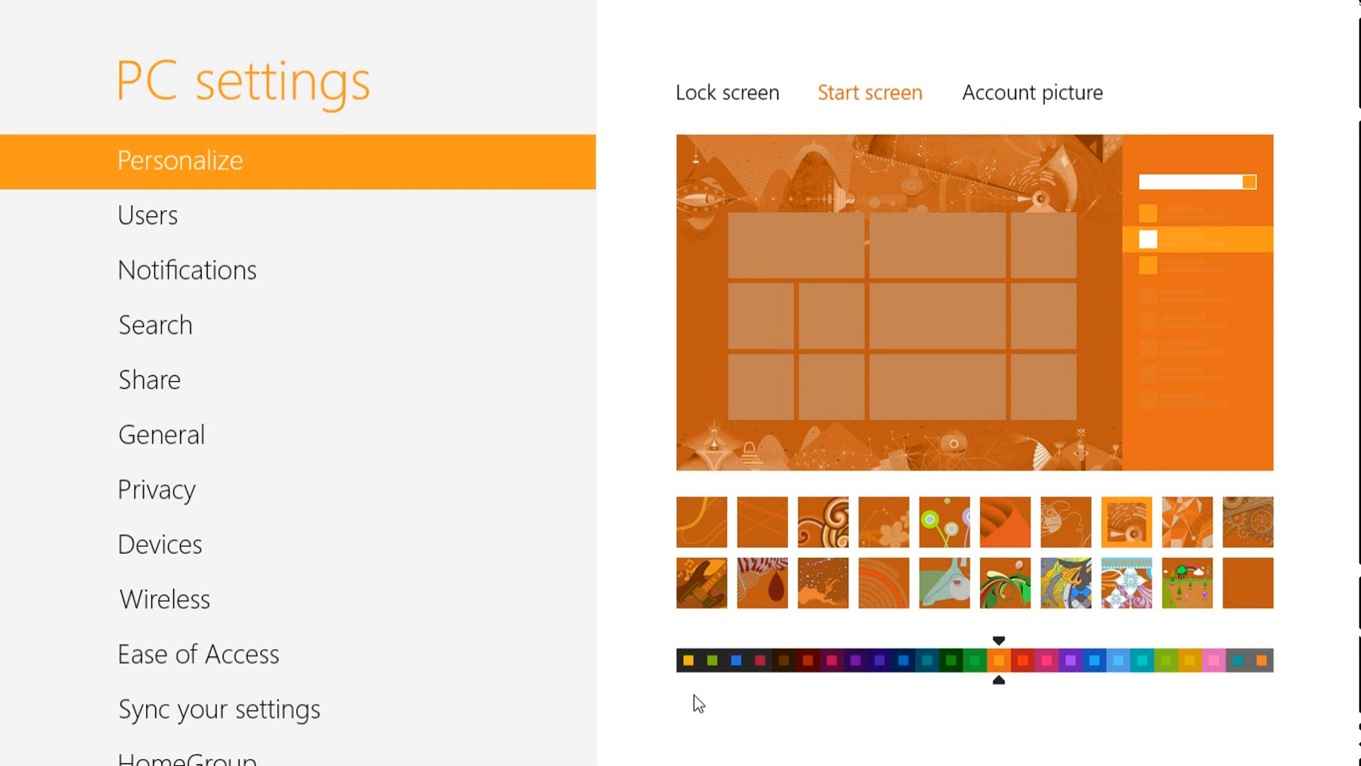
left_click(1047, 661)
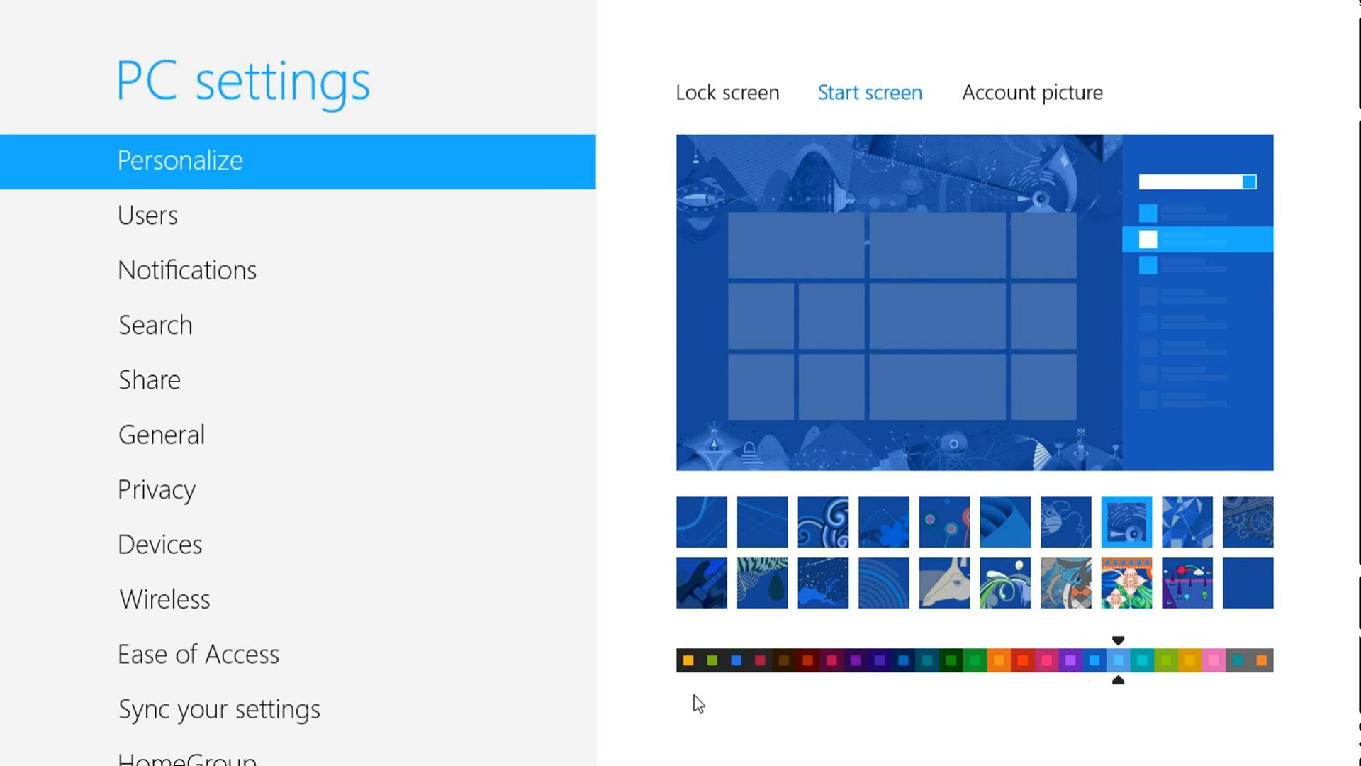
left_click(1166, 659)
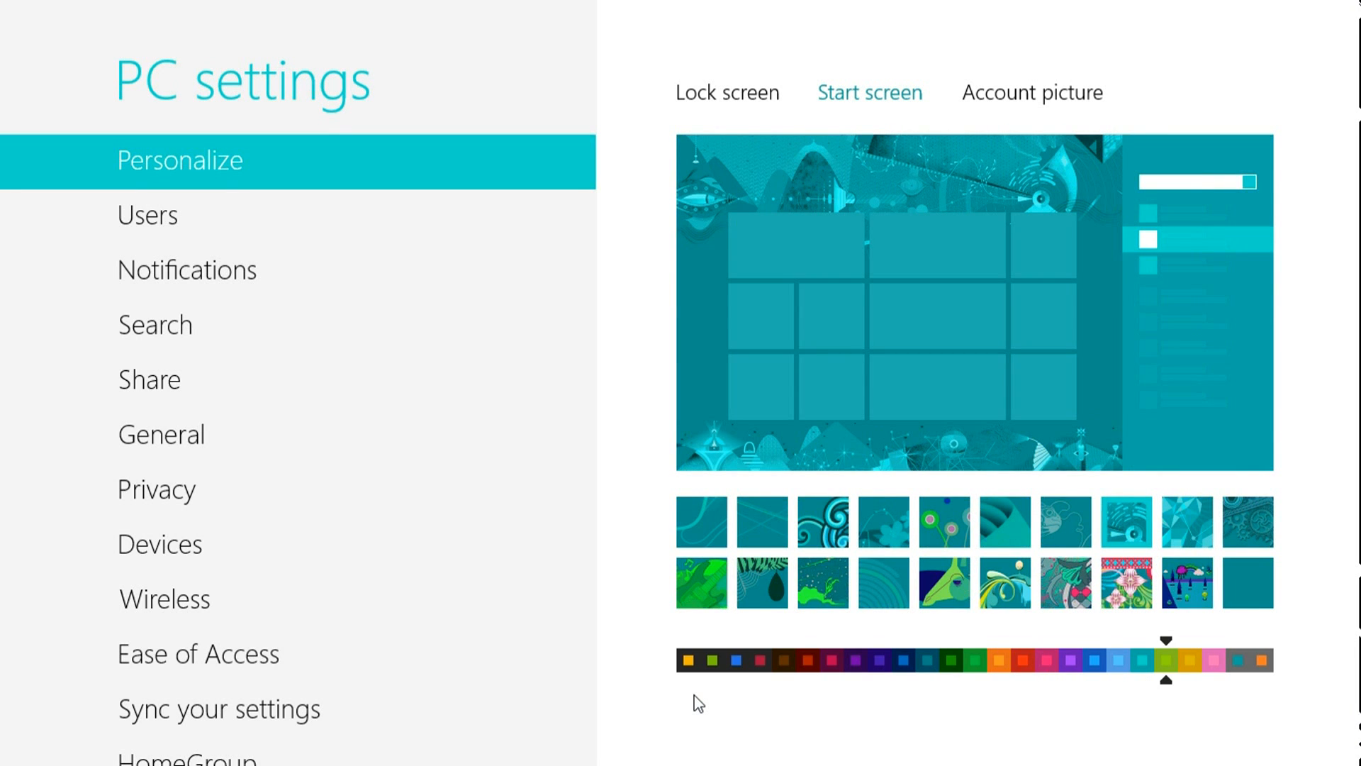
left_click(1214, 660)
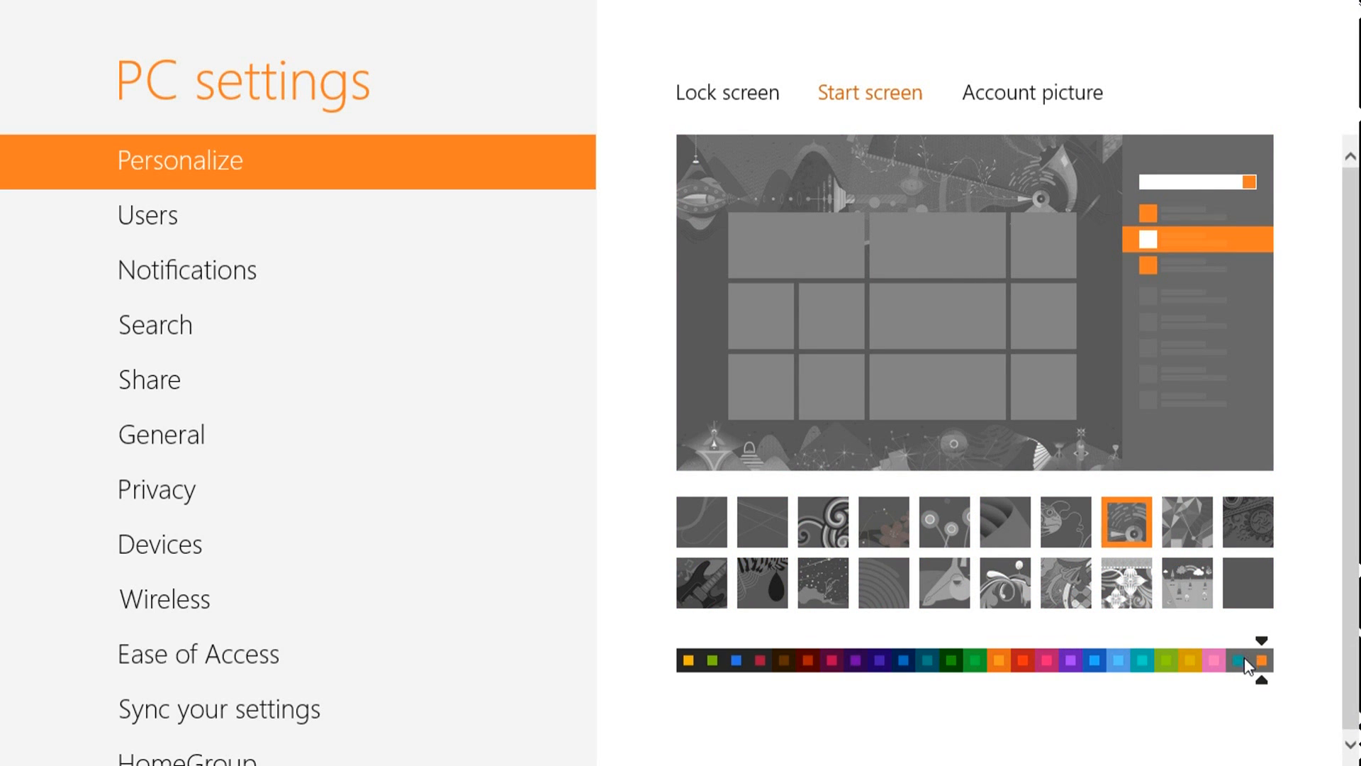
left_click(1231, 660)
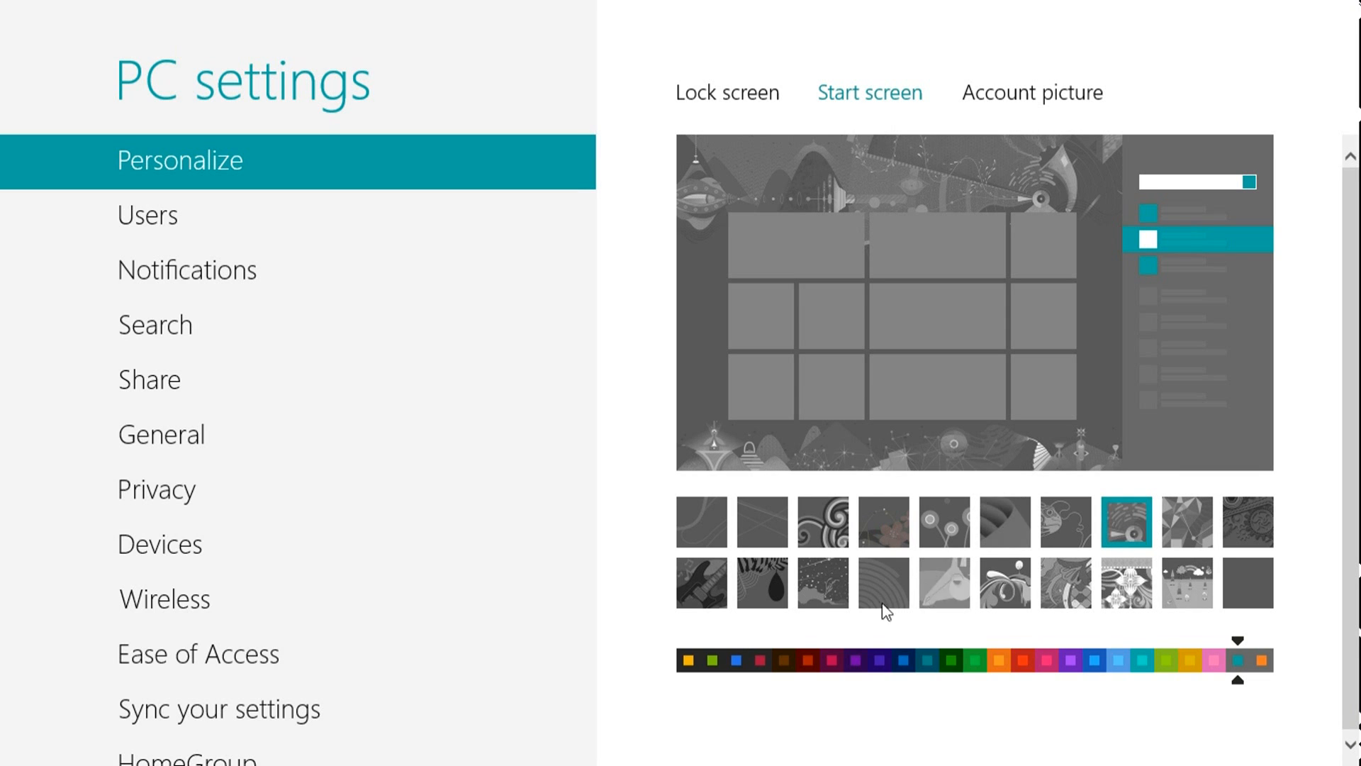
left_click(738, 659)
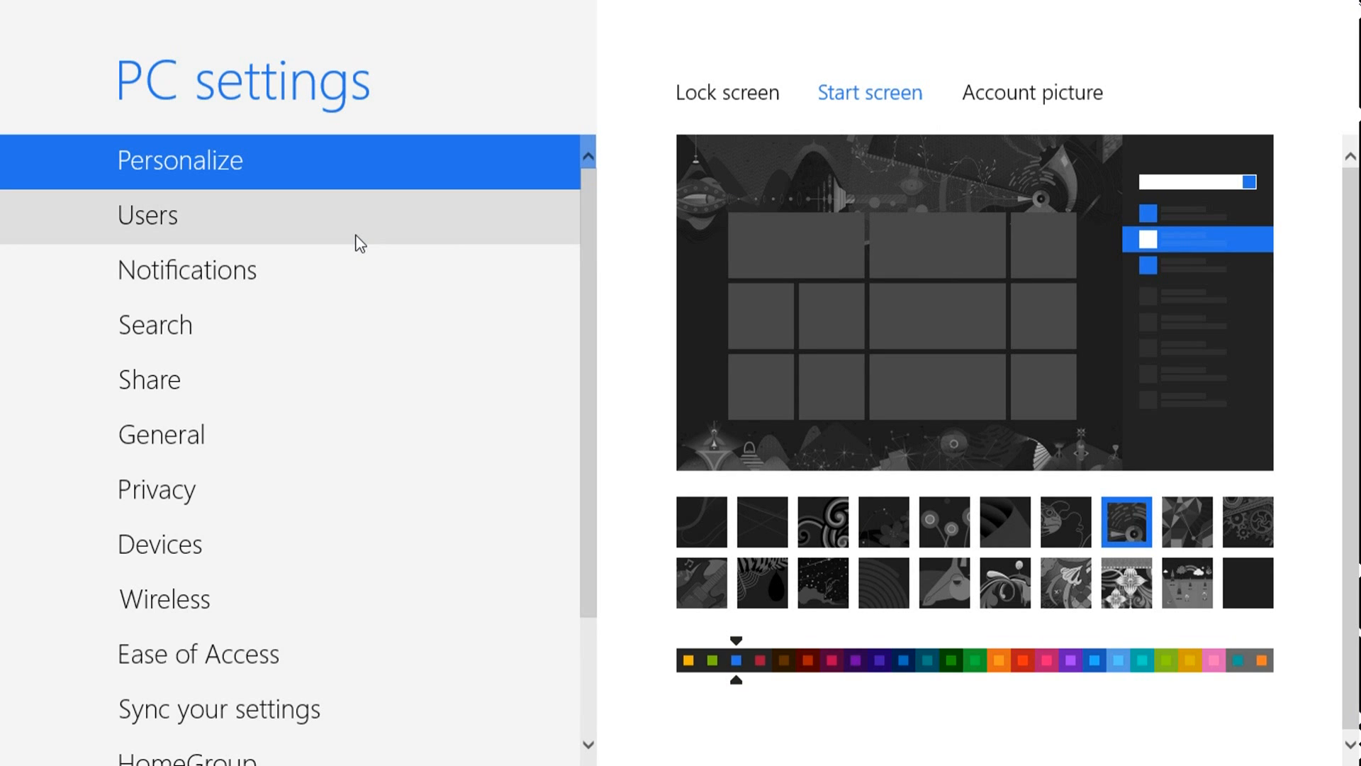
Step: Verify Brandon's password under Users, create the sign-in PIN, then open the Desktop tile
left_click(147, 214)
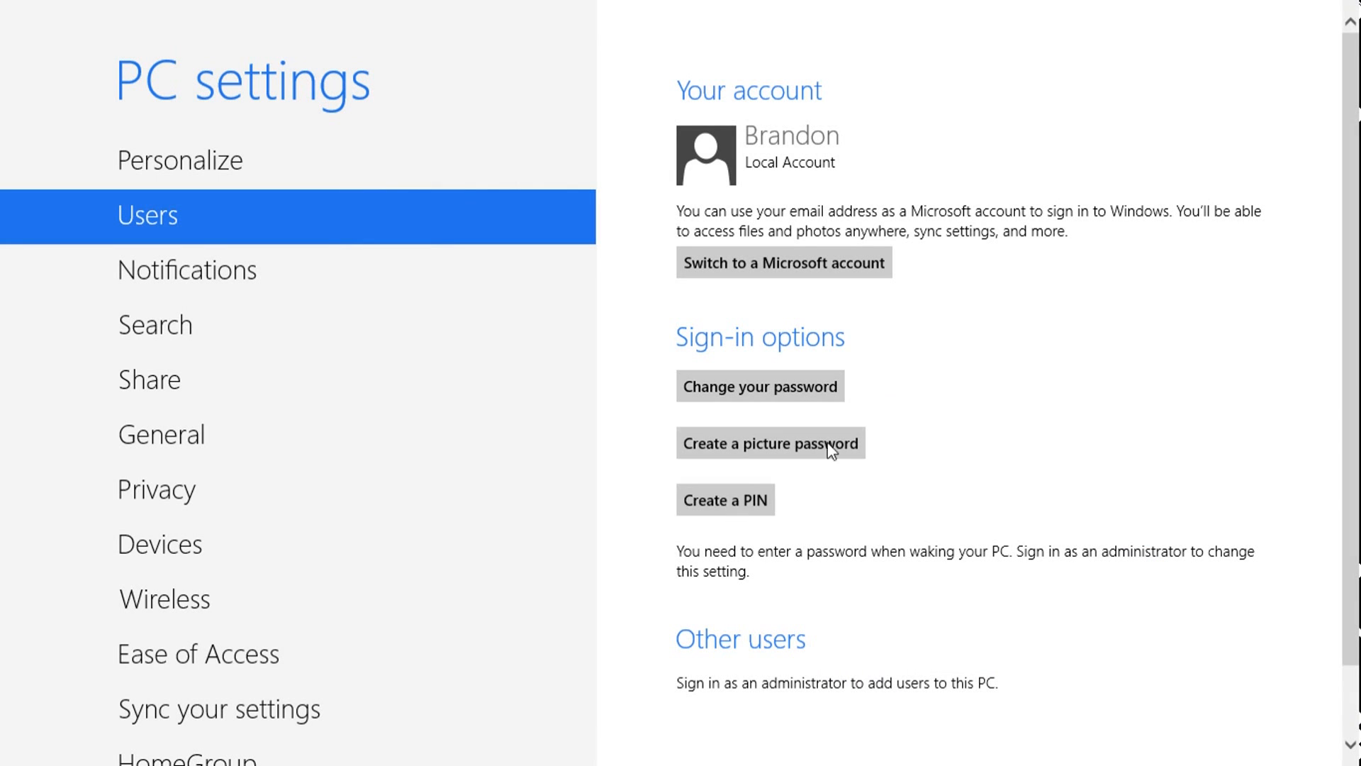
mouse_move(726, 507)
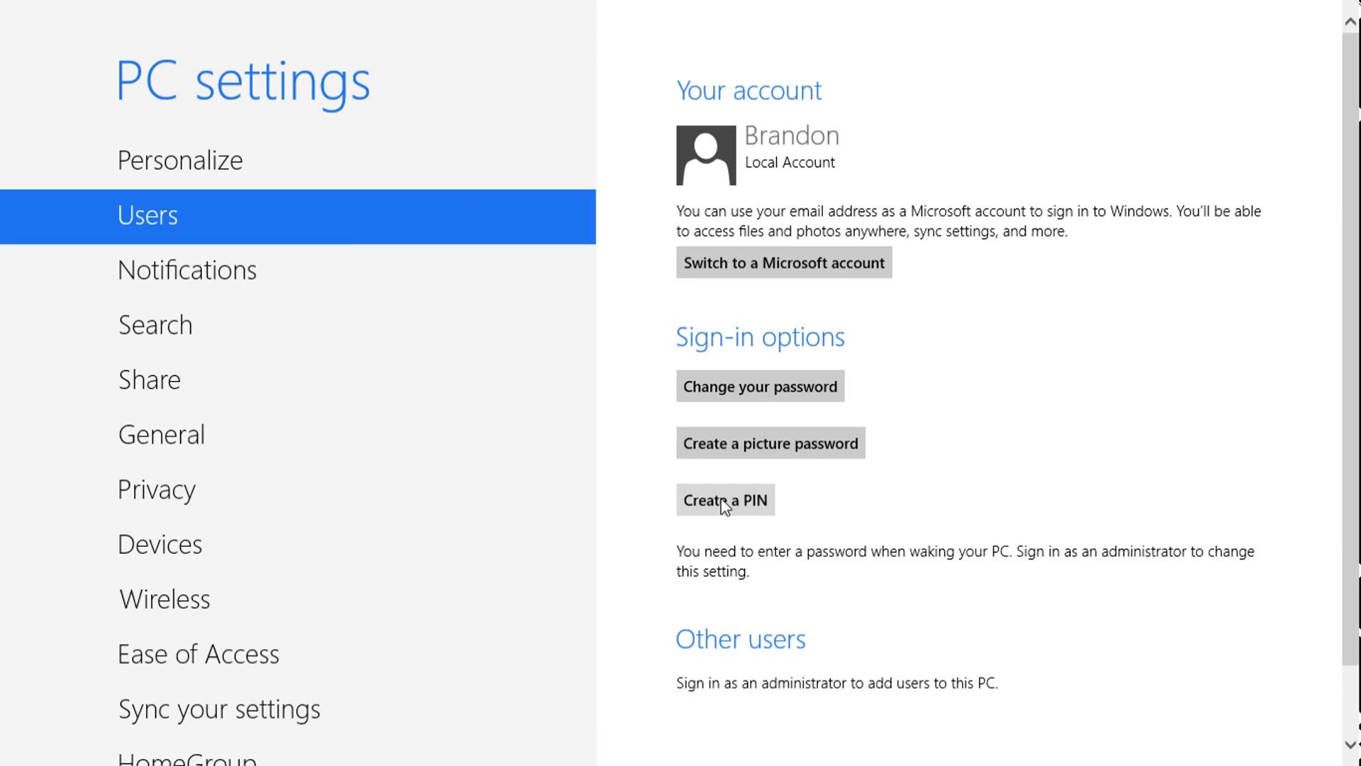
left_click(725, 499)
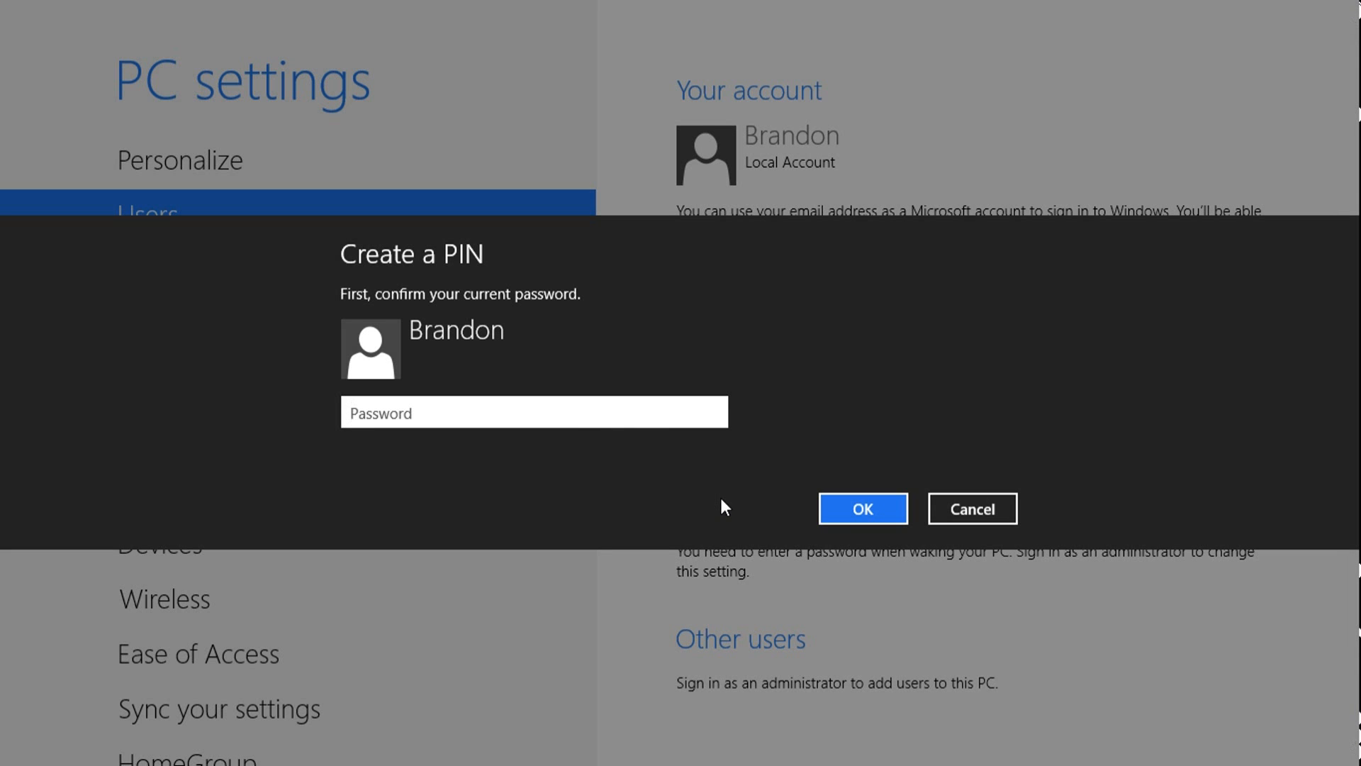
type("password")
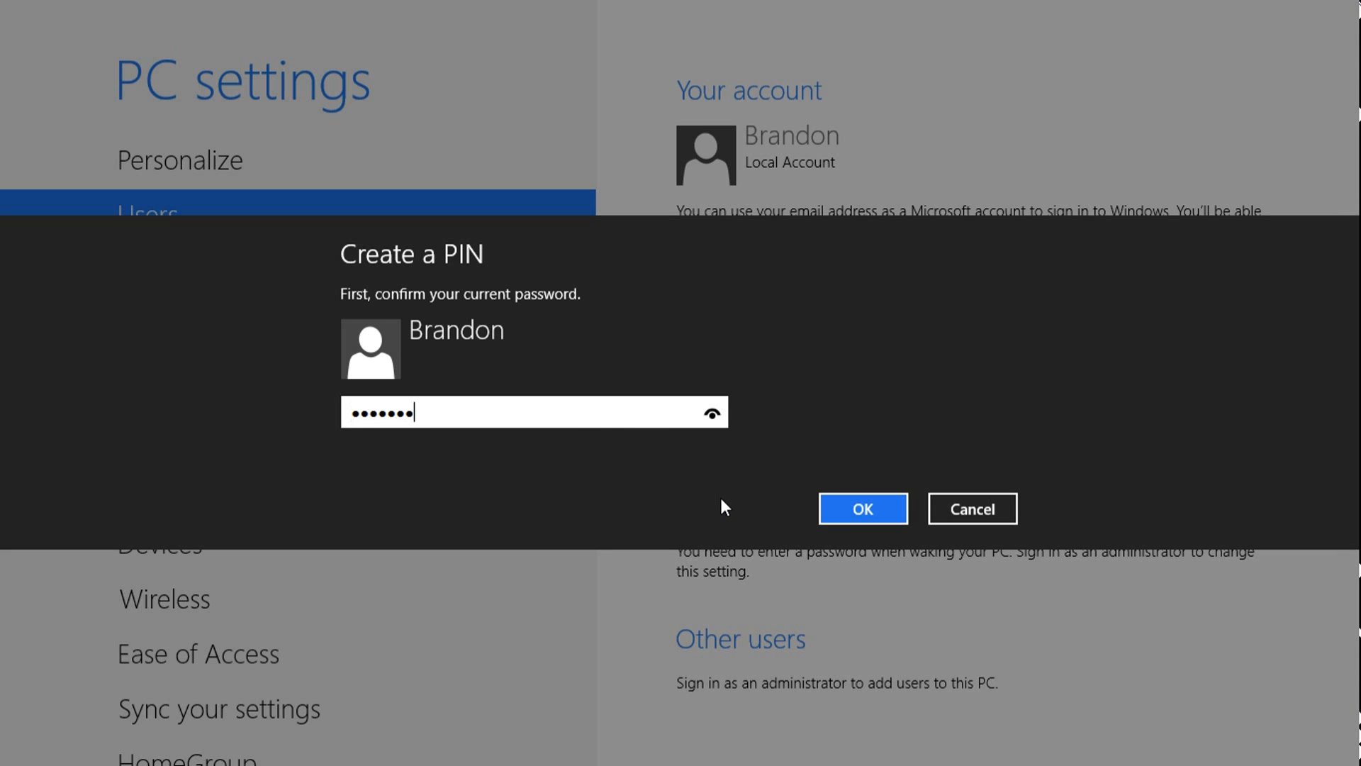
left_click(862, 508)
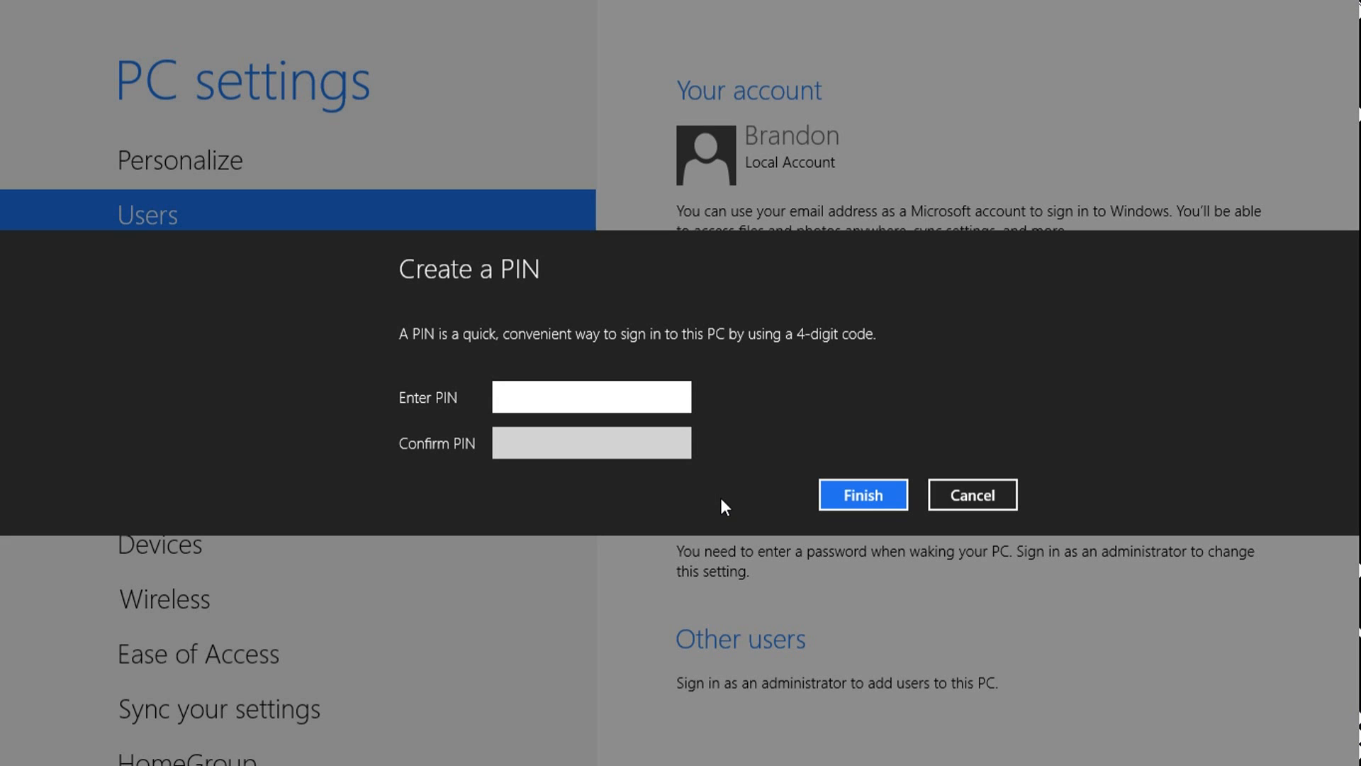
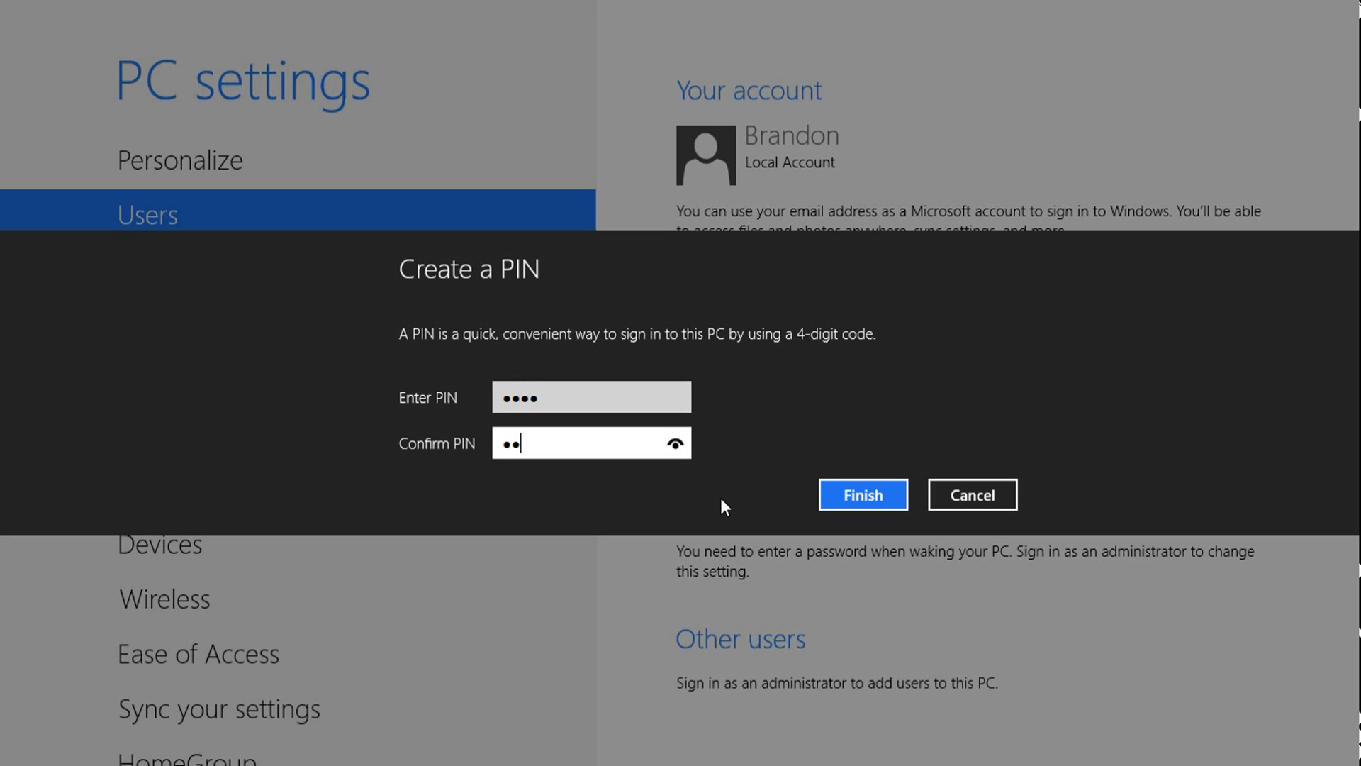
left_click(861, 495)
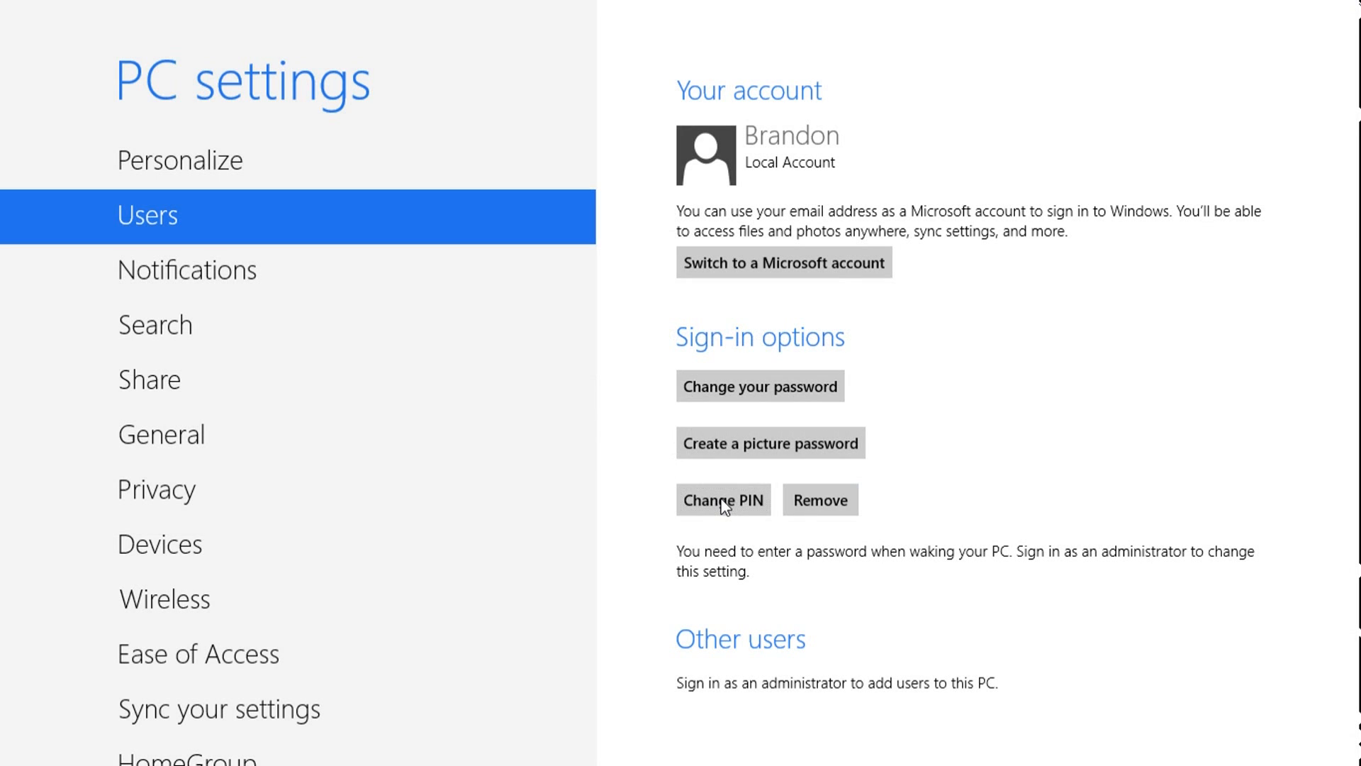
mouse_move(647, 426)
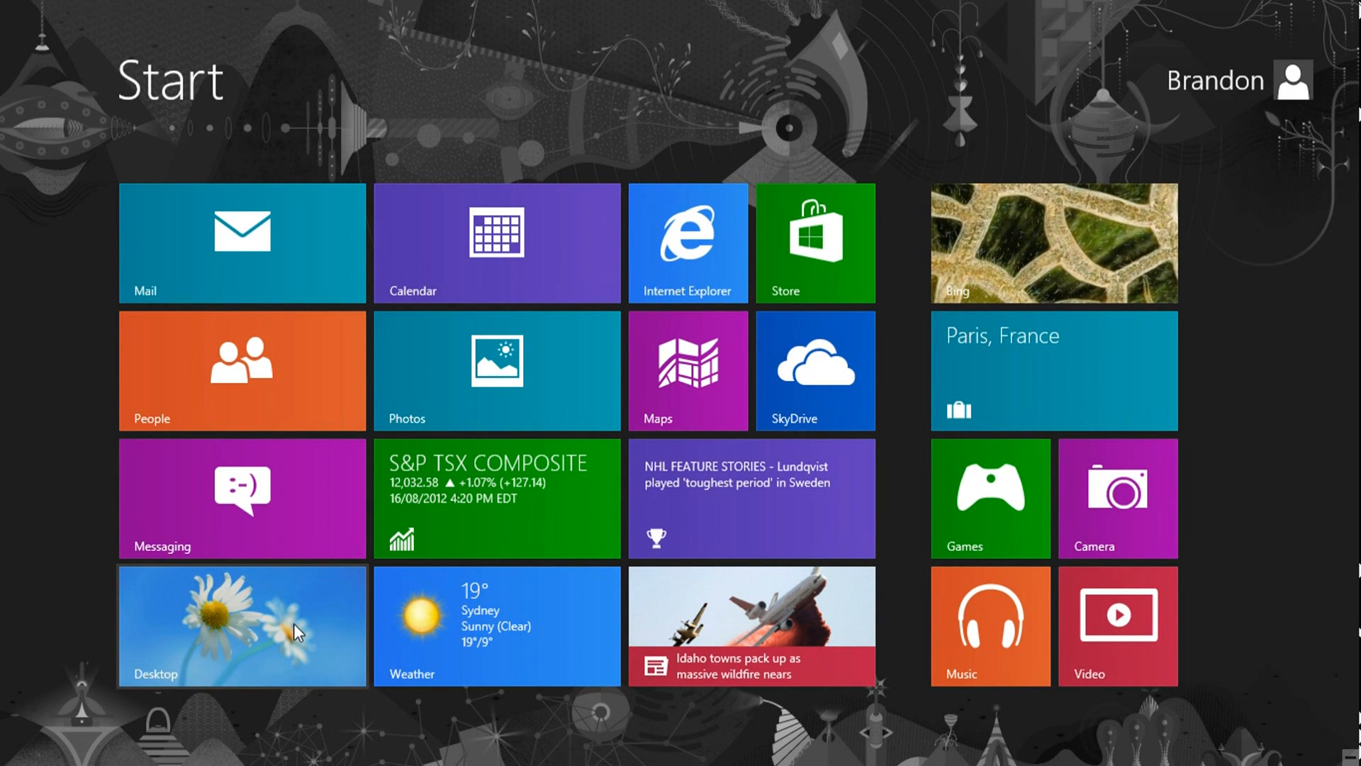
left_click(241, 625)
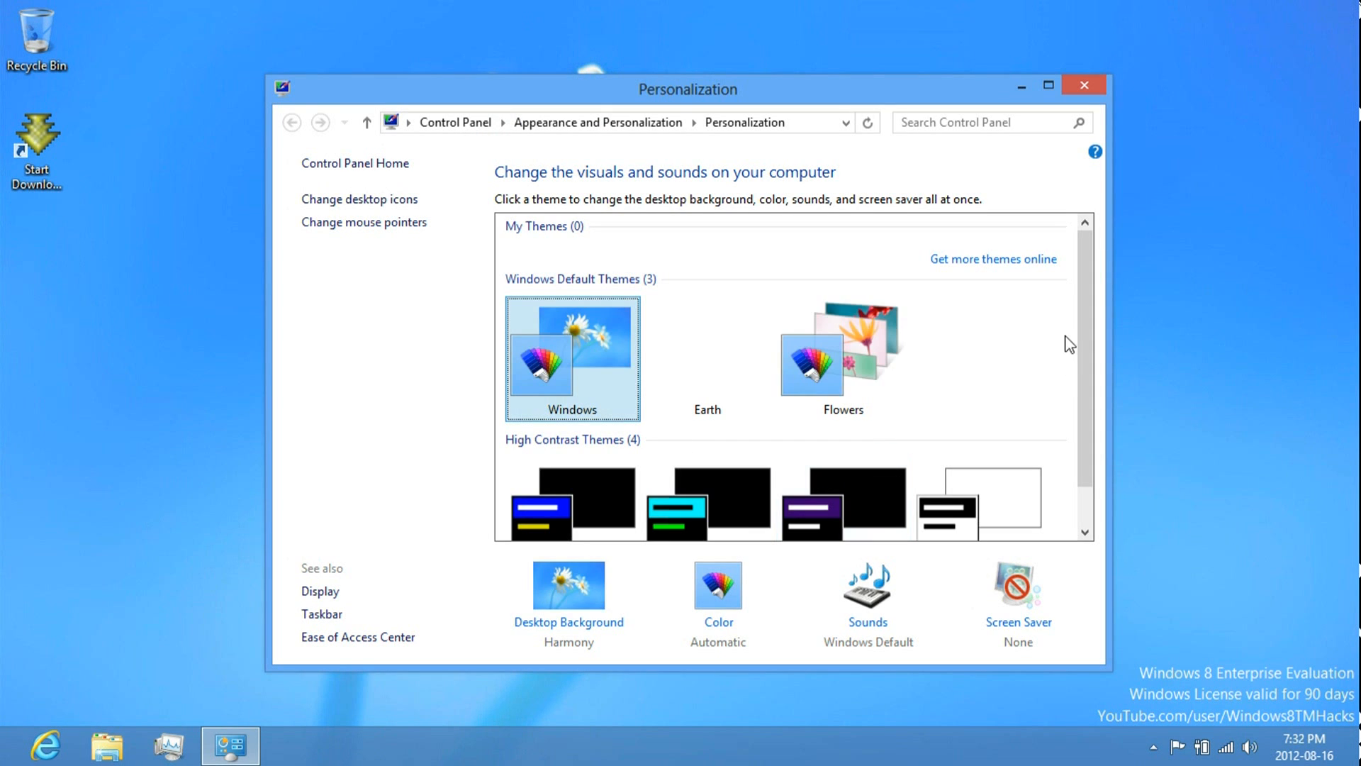
Step: Preview the Earth and Flowers themes, revert to Windows, and request the online themes gallery
left_click(707, 359)
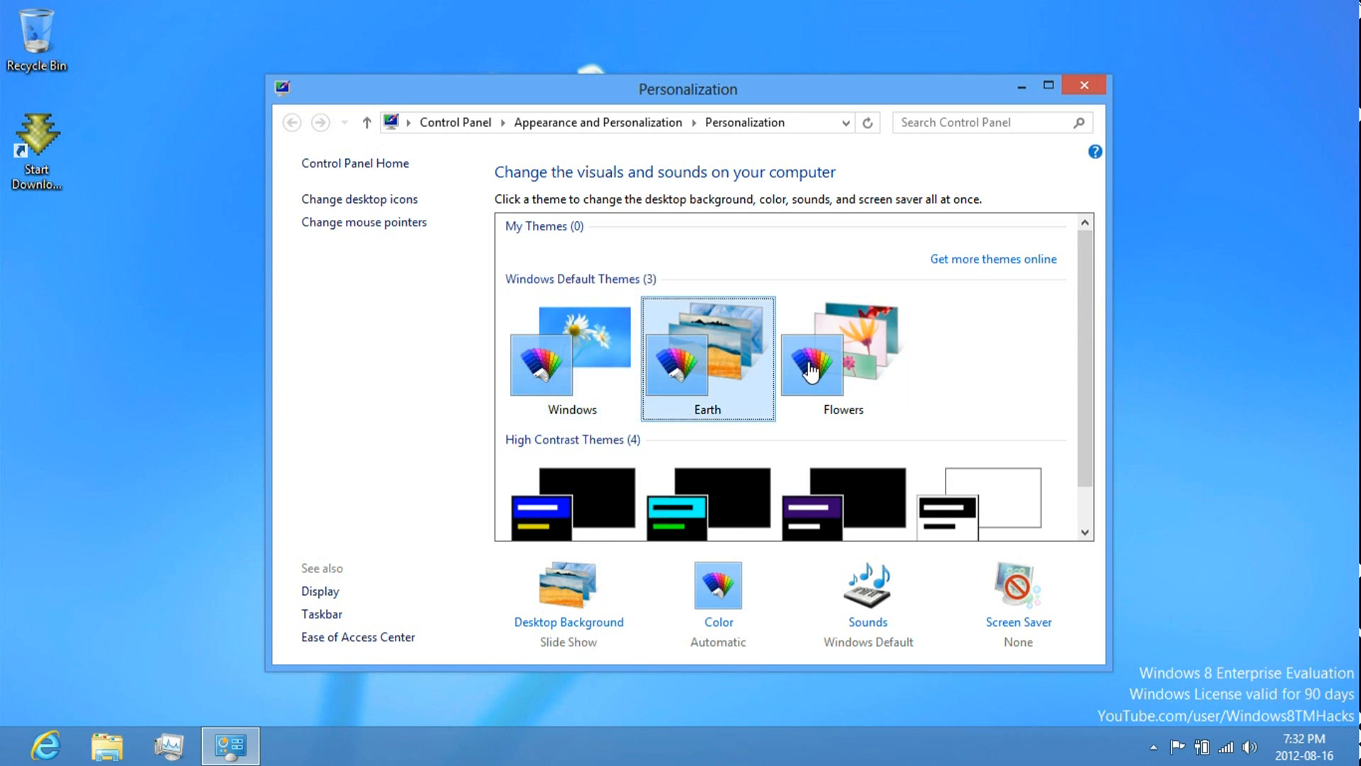
left_click(841, 347)
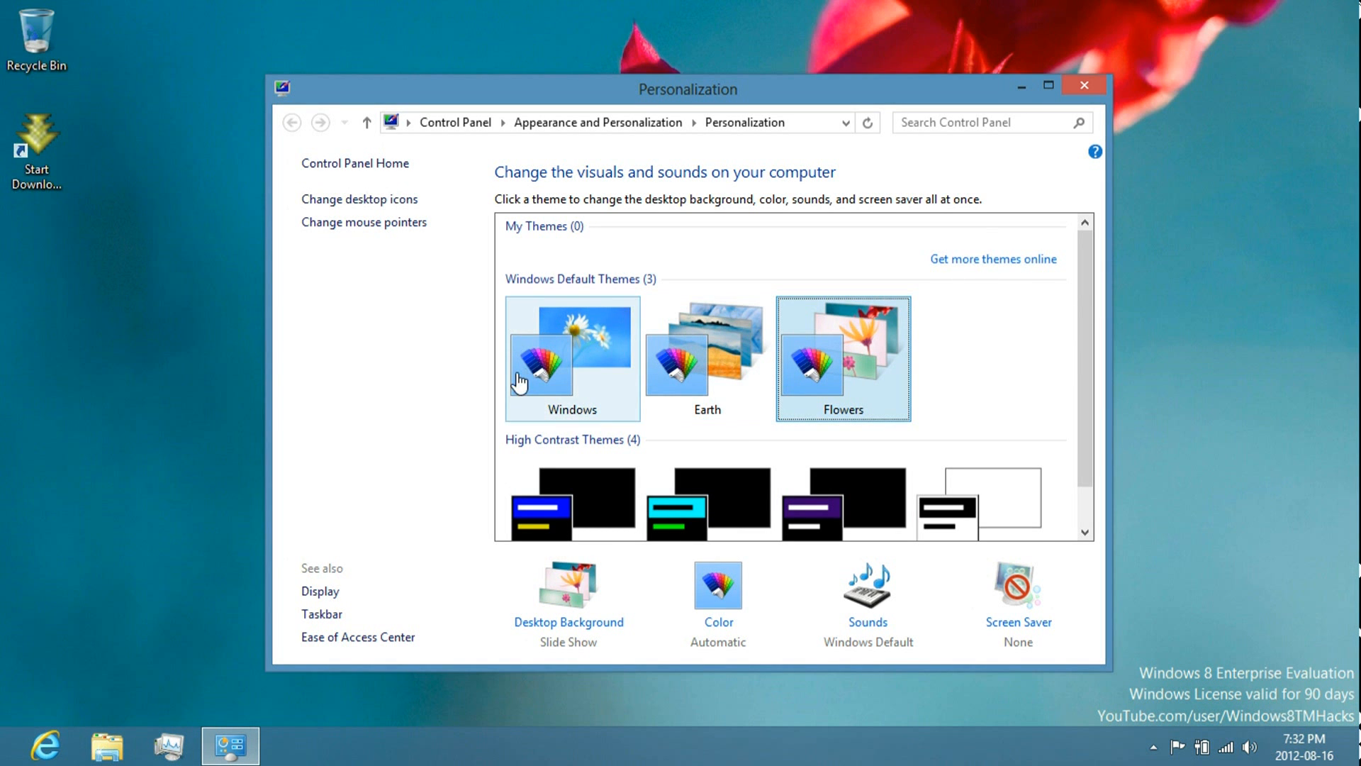
mouse_move(597, 370)
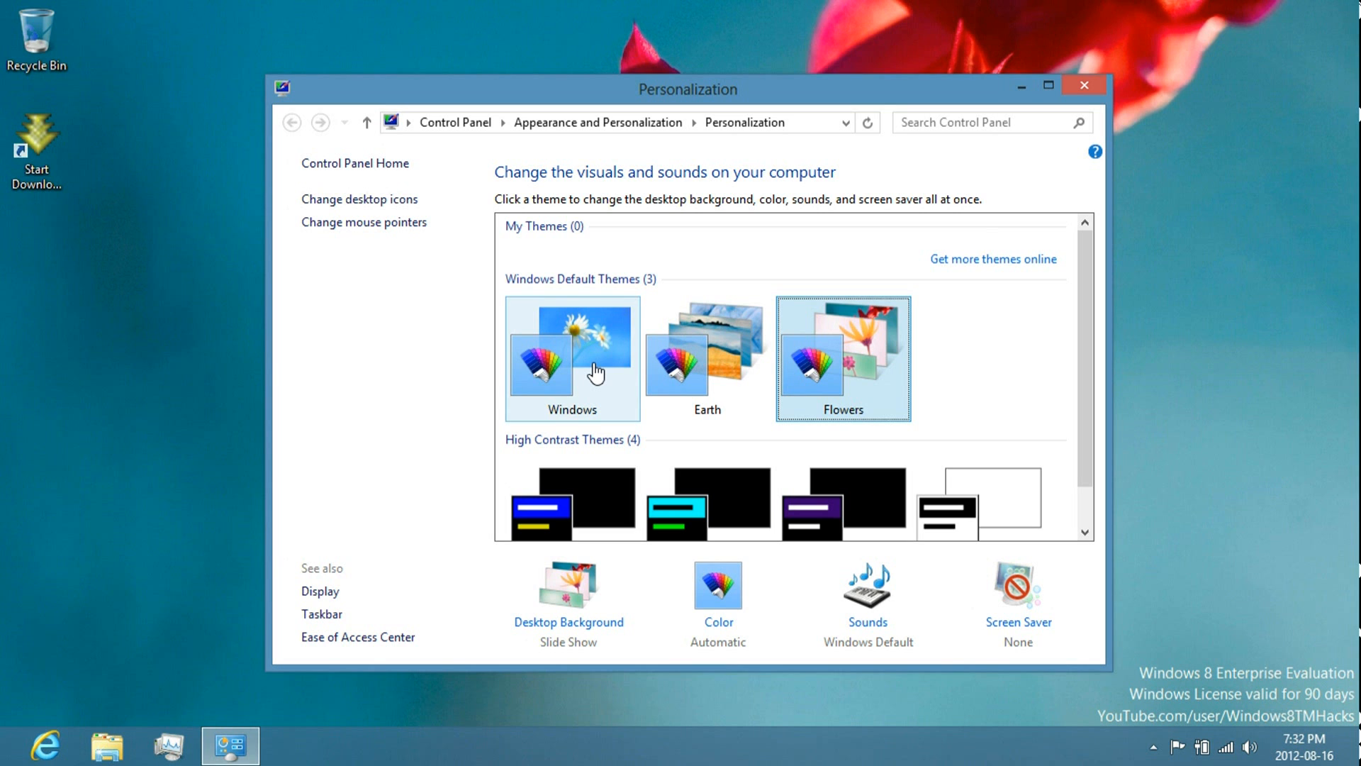
left_click(572, 347)
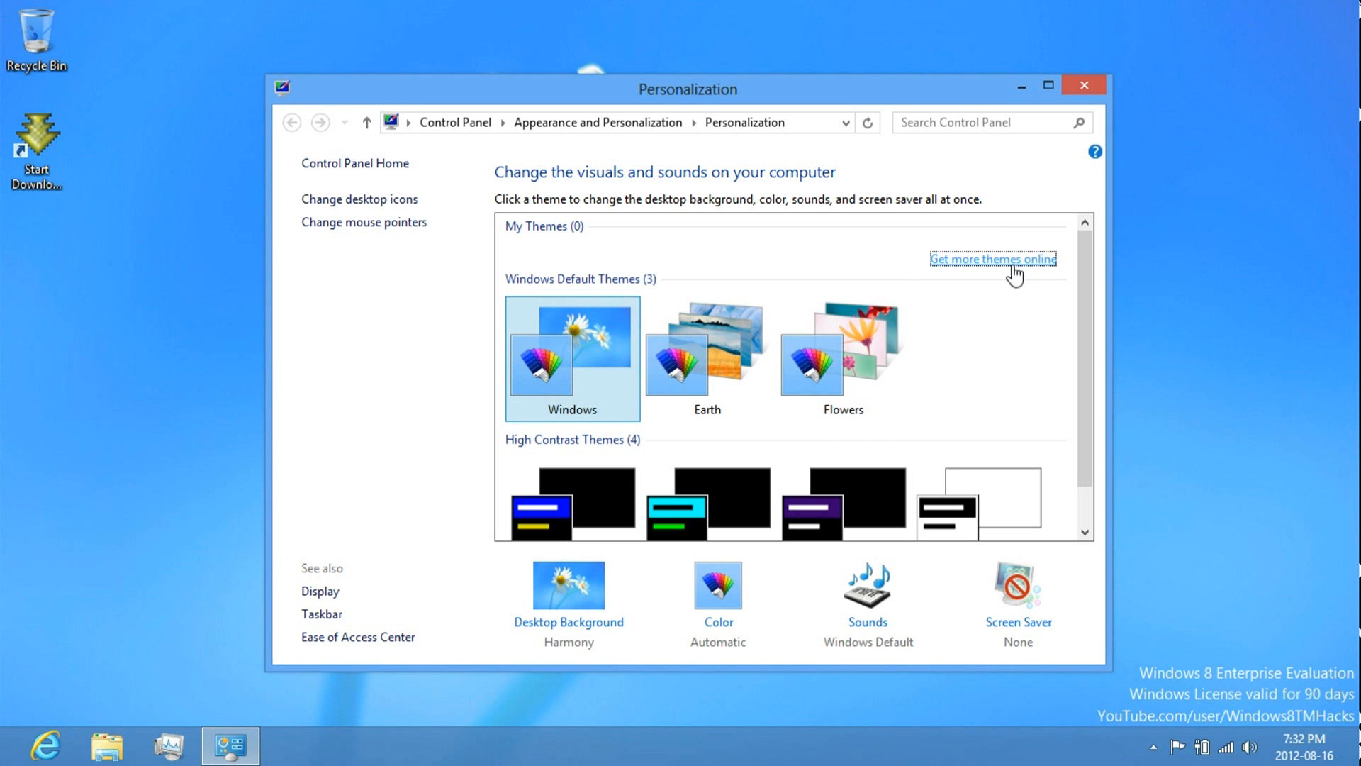
left_click(993, 259)
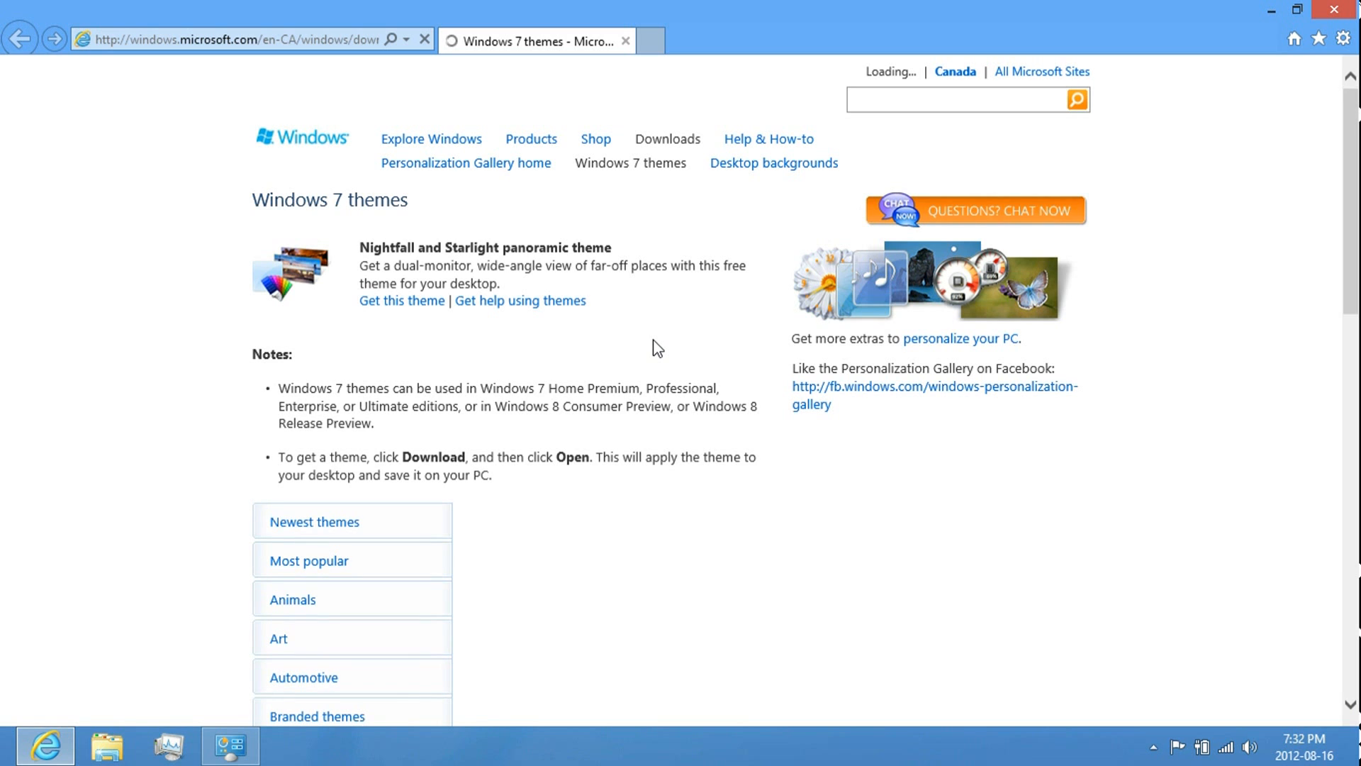
Step: Browse the Games theme category and download the Halo Reach: Art Inspiration theme
scroll("down", 3)
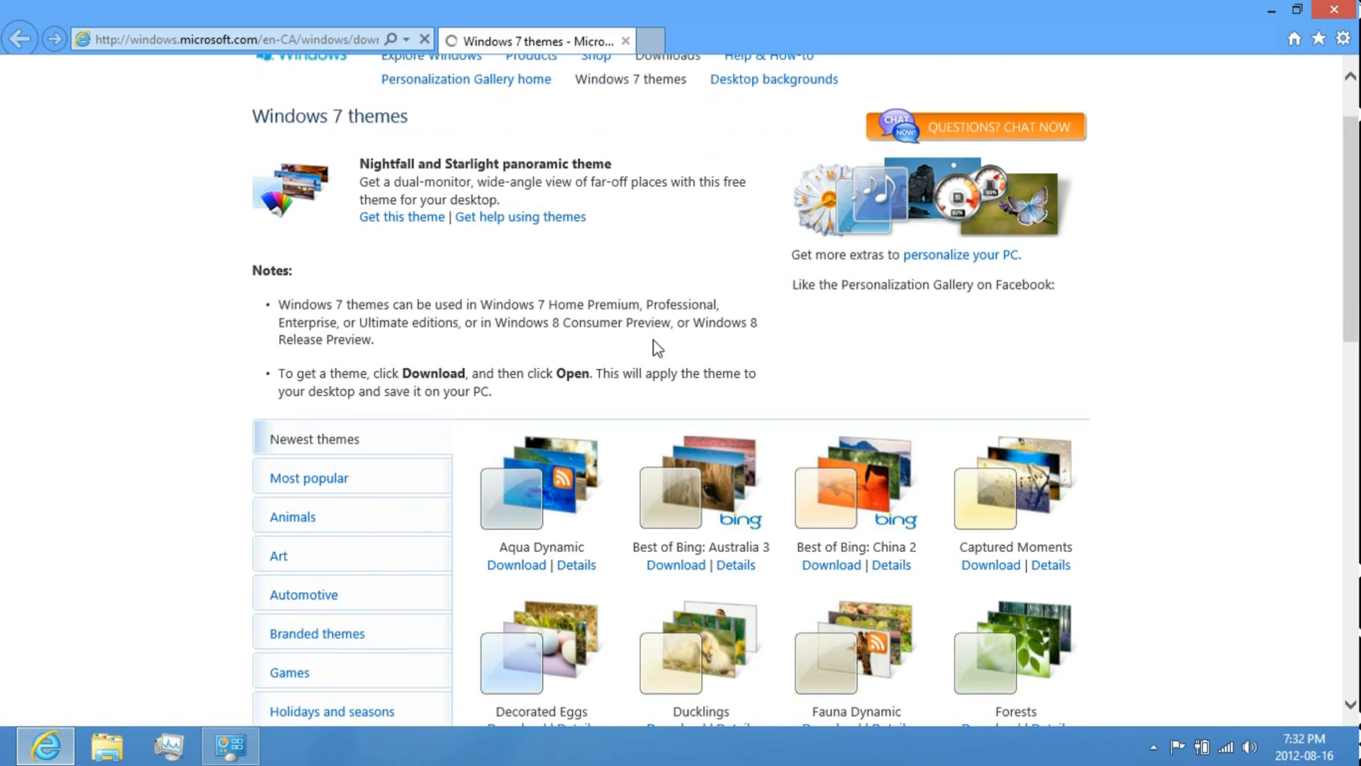
scroll("down", 3)
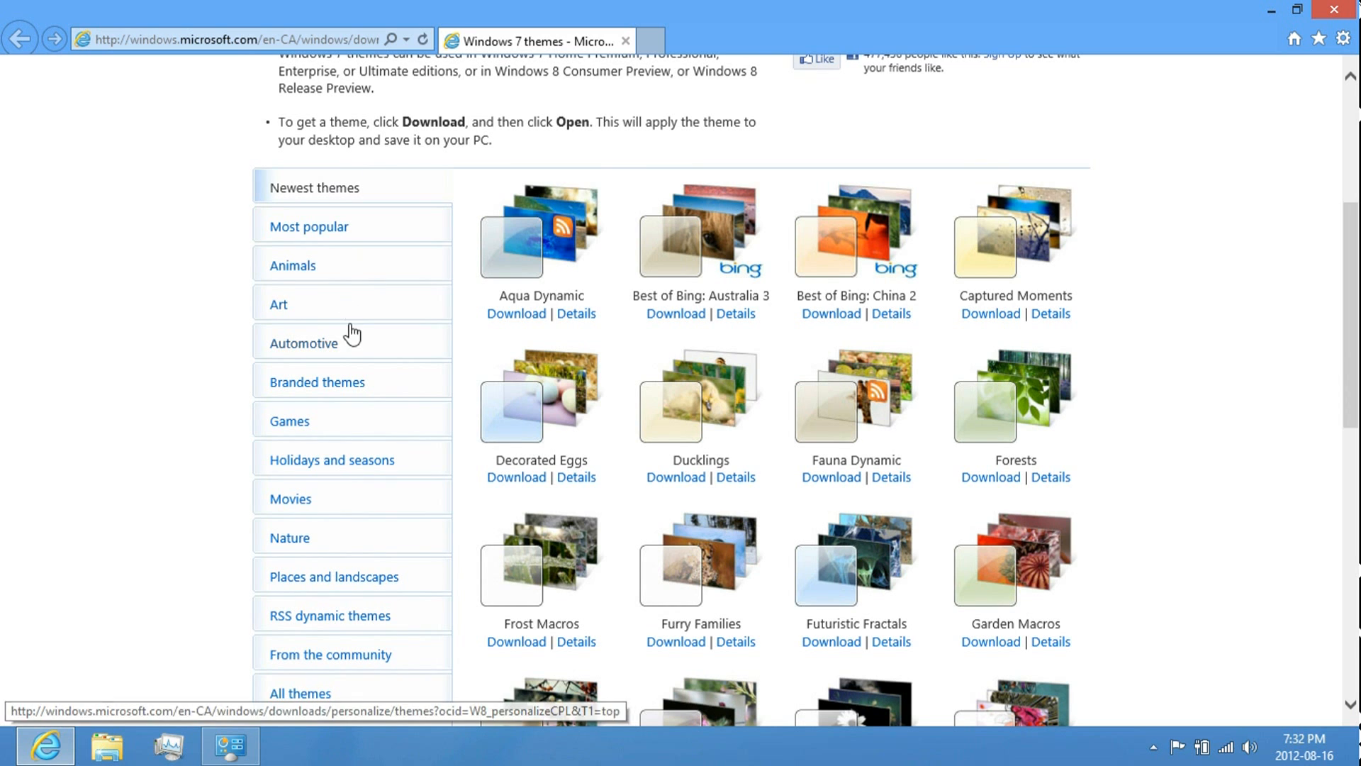
scroll("down", 3)
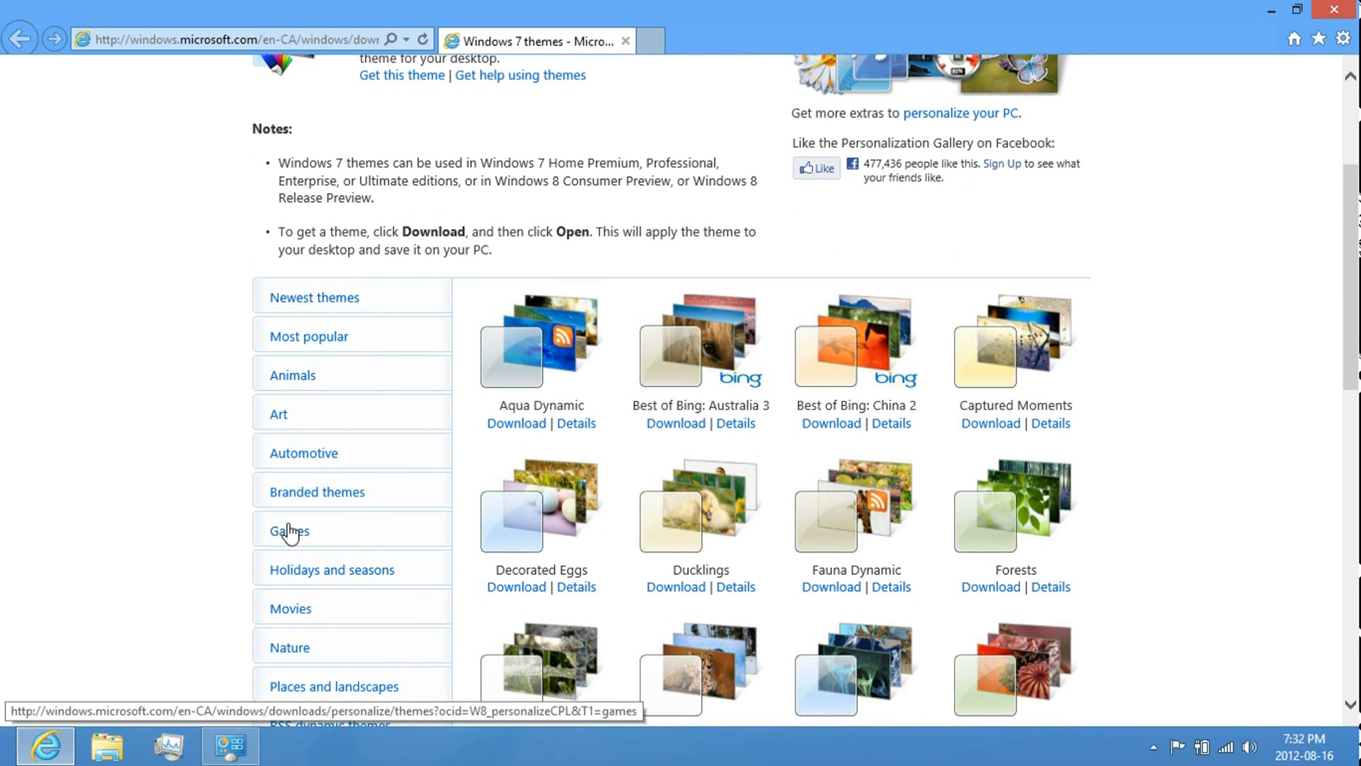
left_click(289, 530)
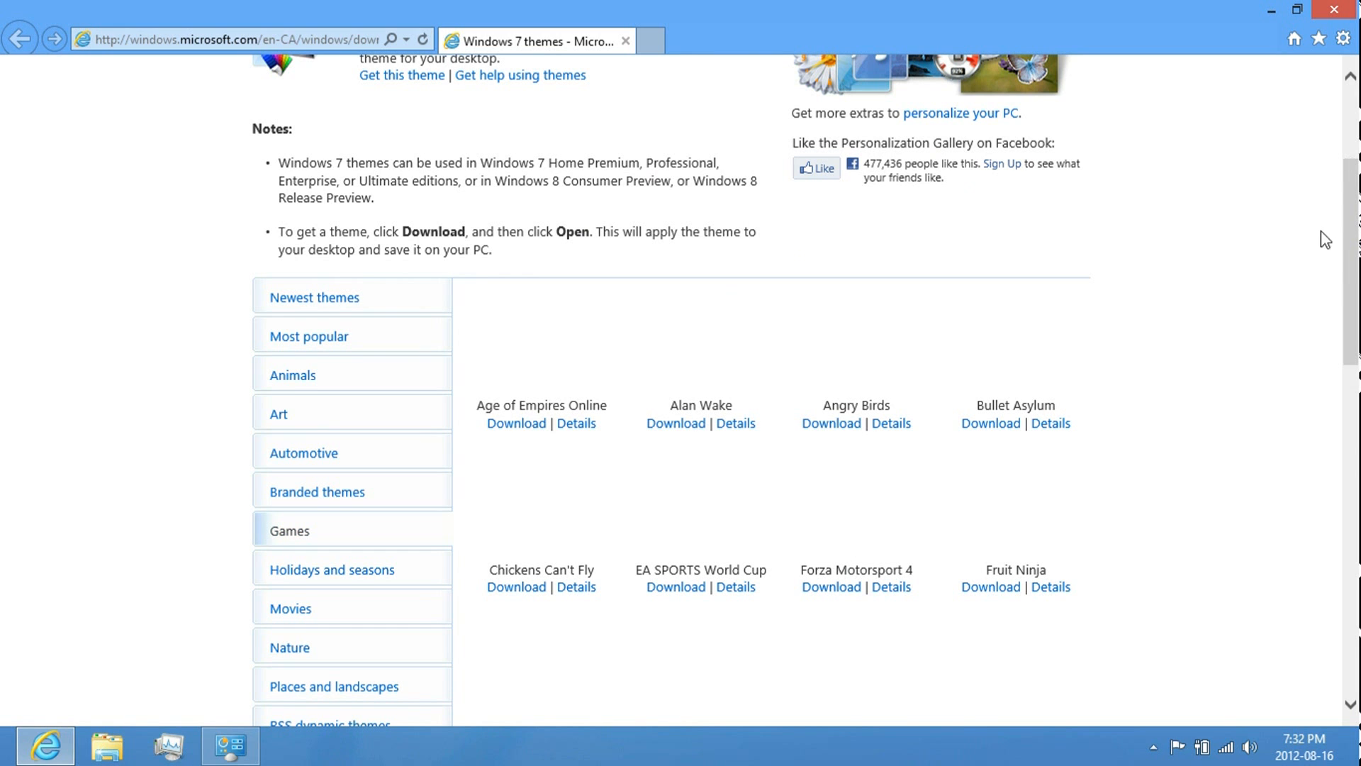
scroll("down", 3)
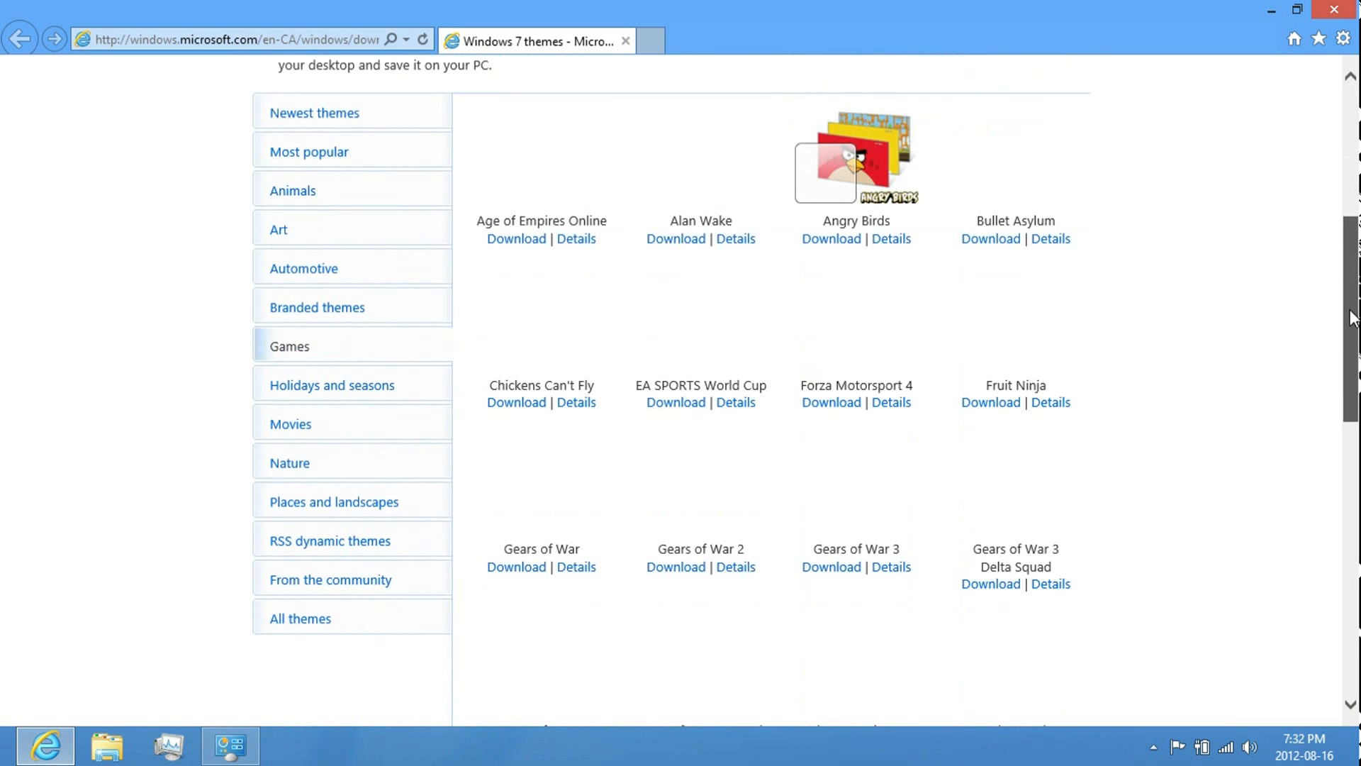
scroll("down", 3)
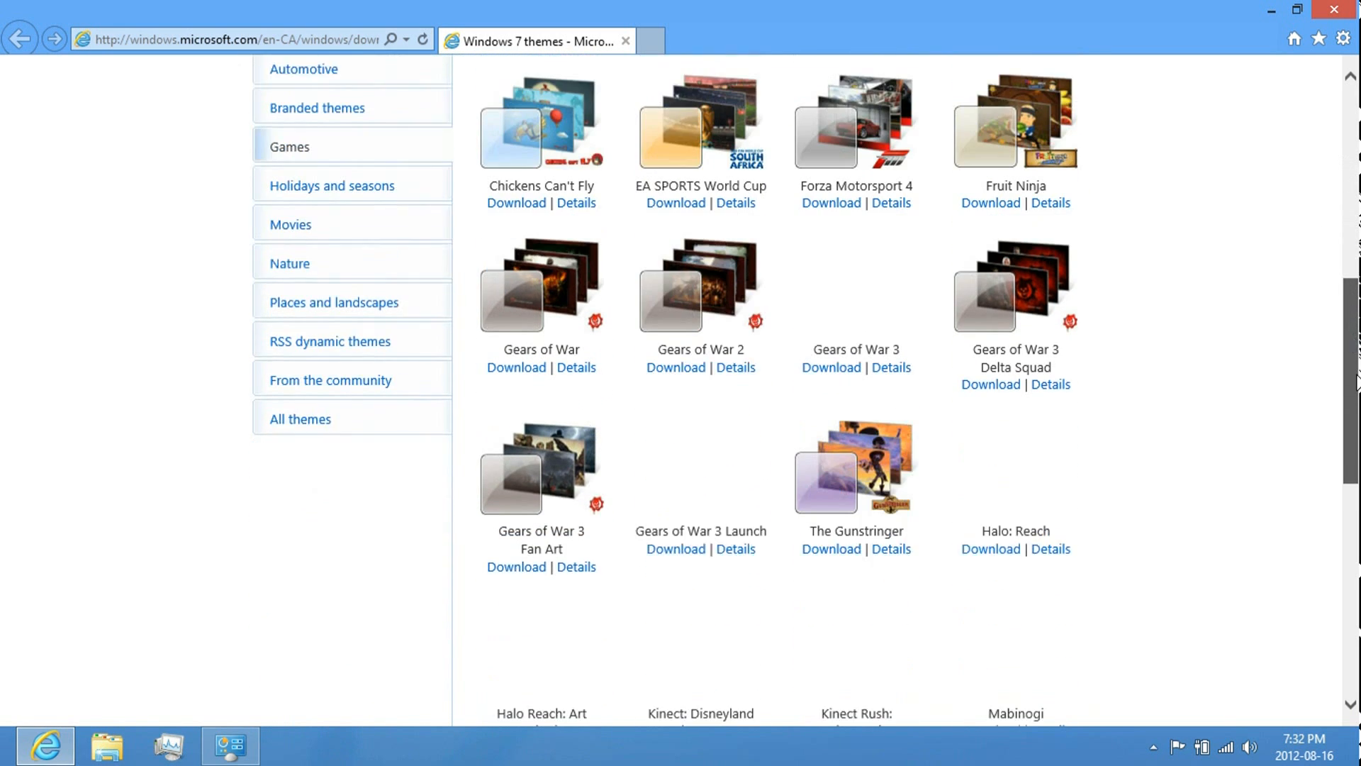
scroll("down", 3)
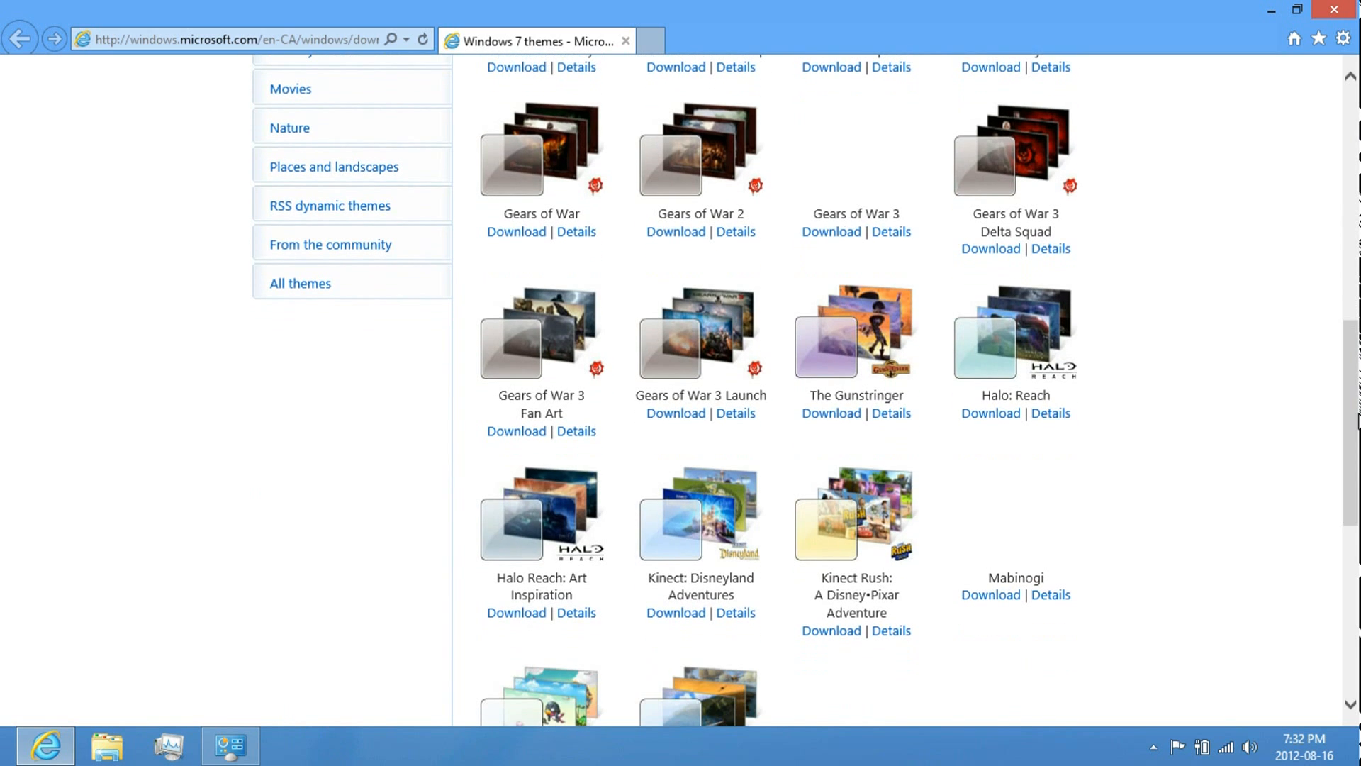
mouse_move(516, 612)
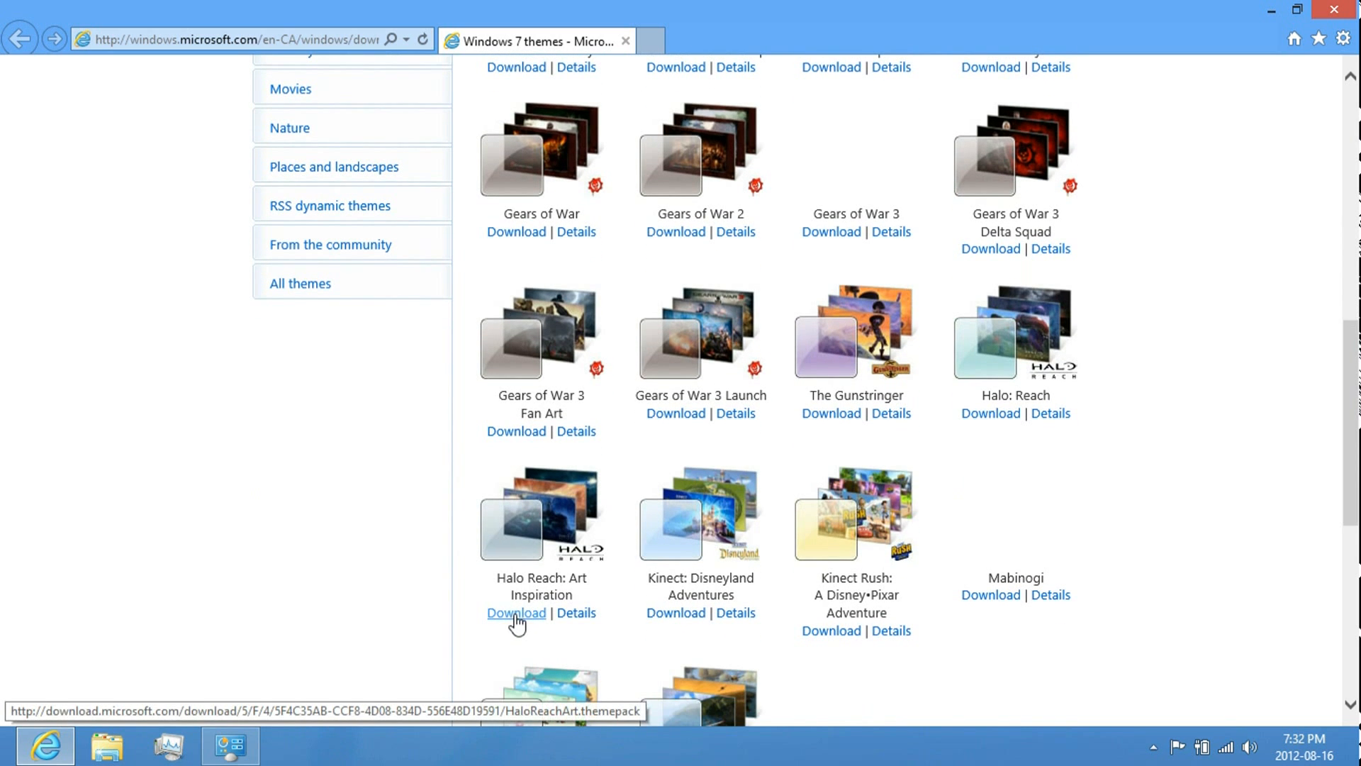
left_click(515, 612)
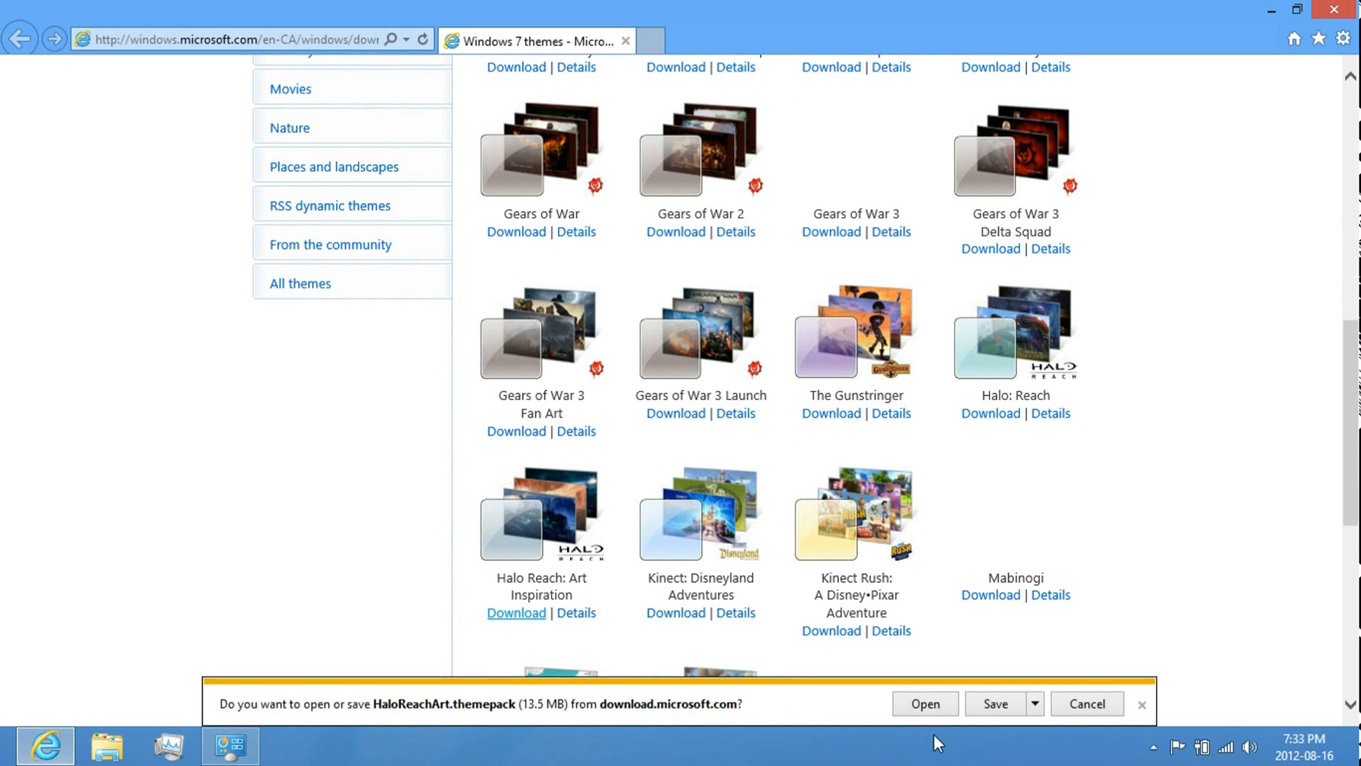
Step: Choose Open for the Halo Reach theme download, then dismiss the notification icon settings
left_click(995, 703)
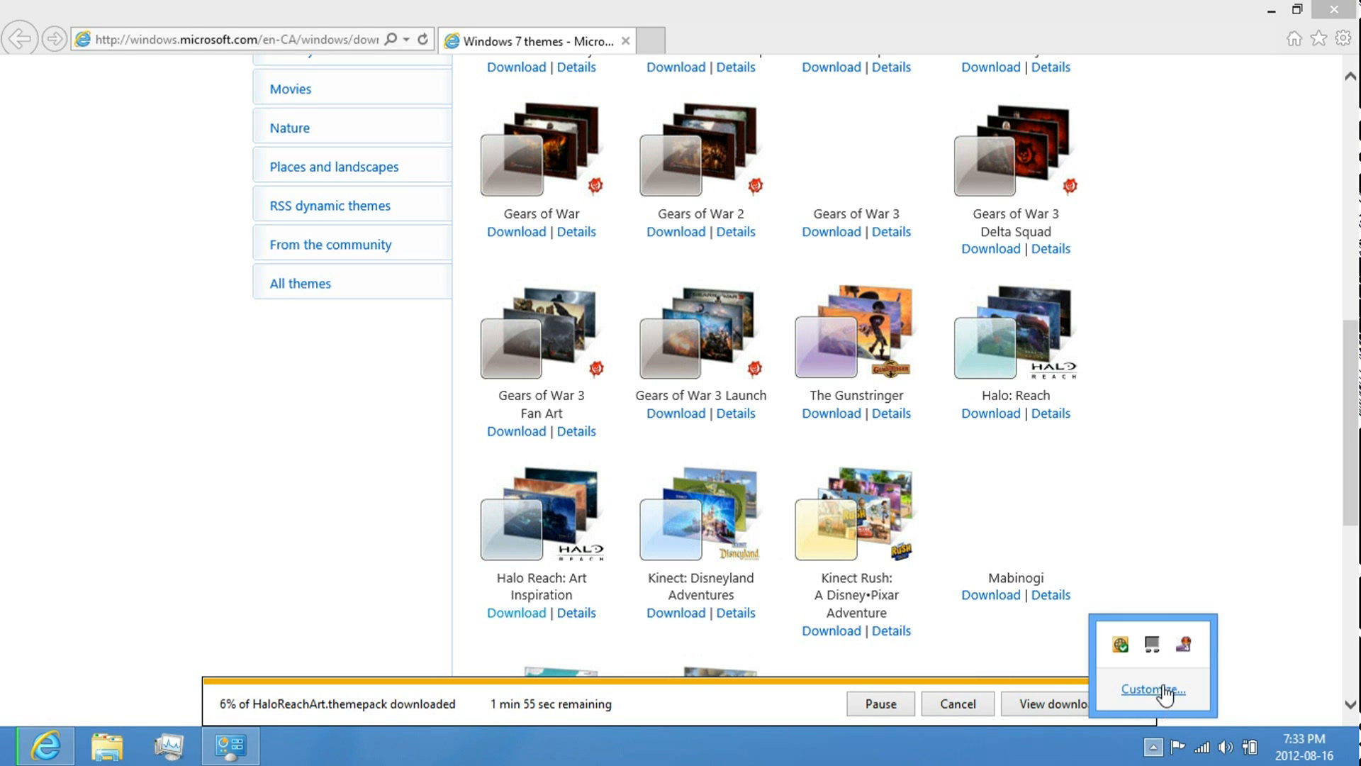
left_click(1149, 688)
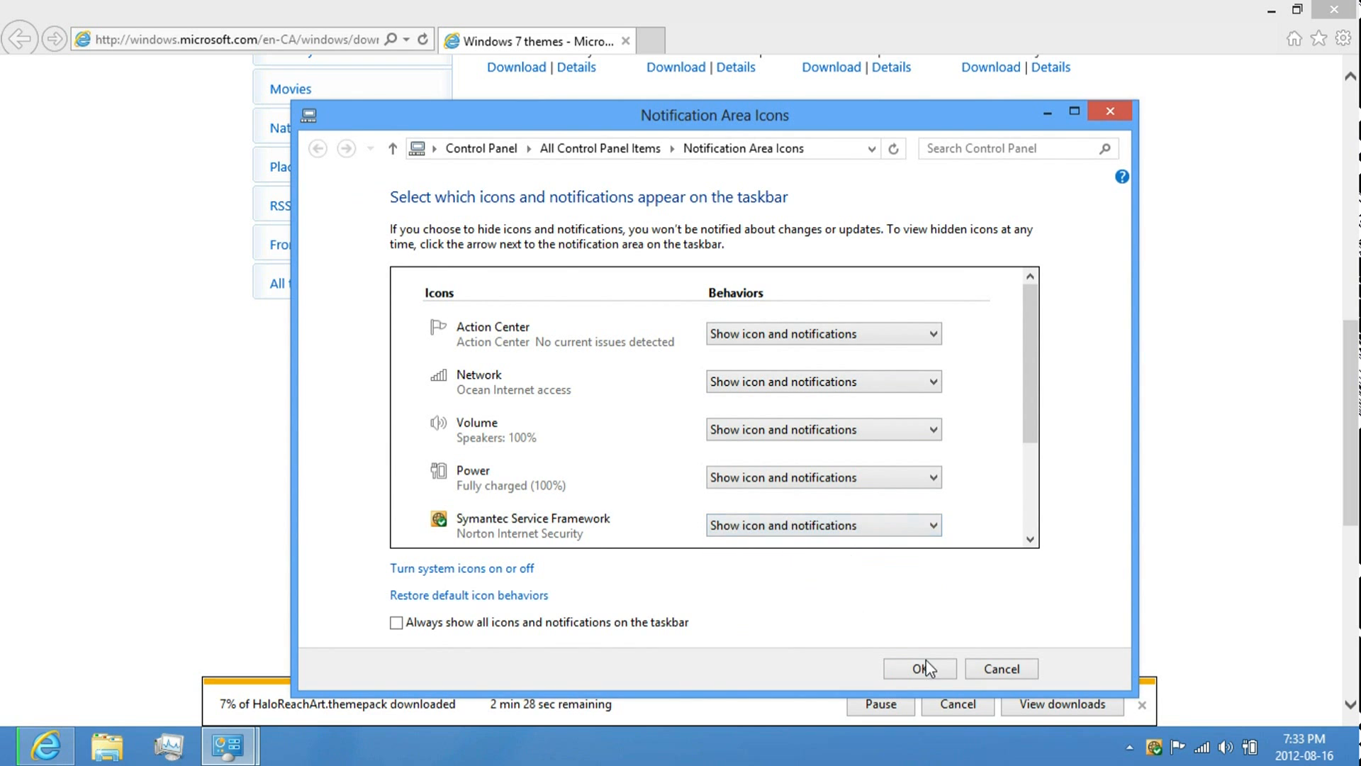
left_click(919, 669)
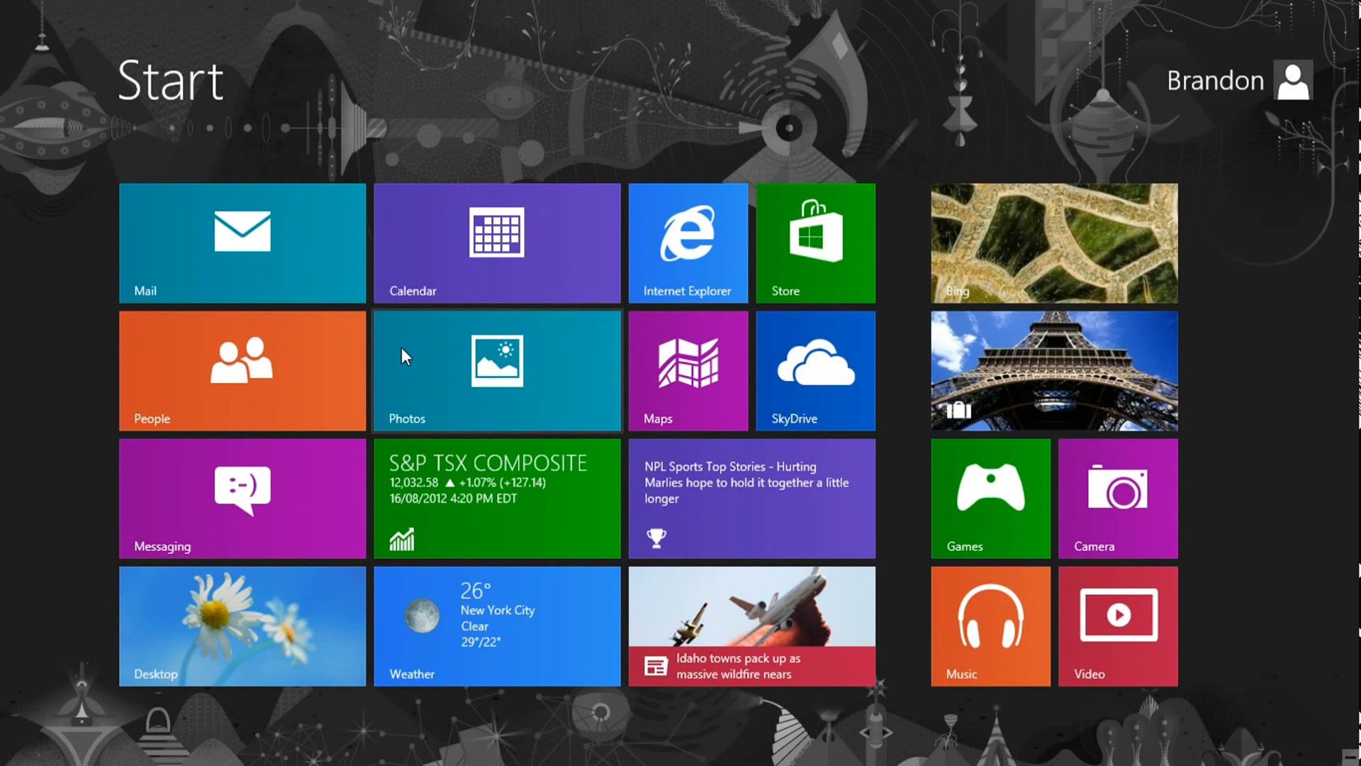
mouse_move(705, 267)
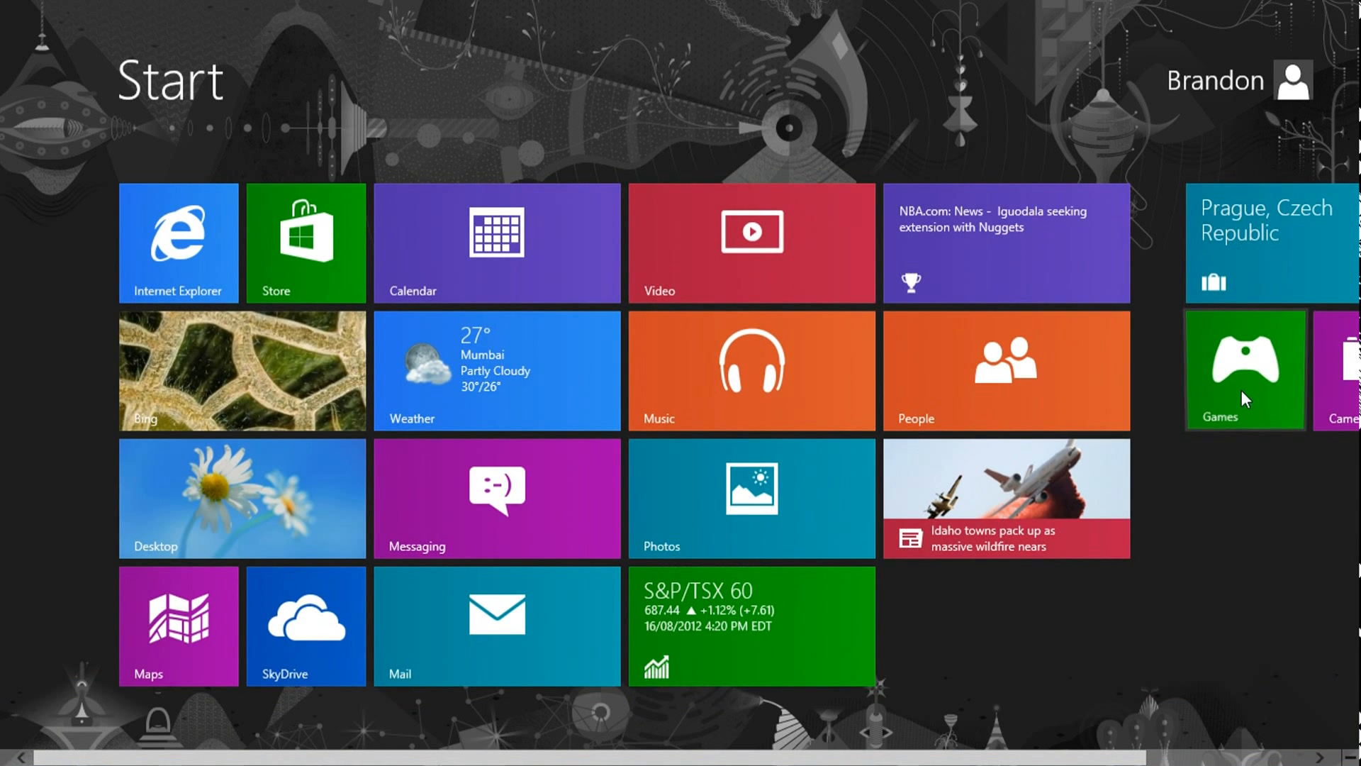
Step: Move the Games tile into the main group, uninstall Camera, and begin naming the group 'Star'
left_click_drag(1245, 368, 720, 640)
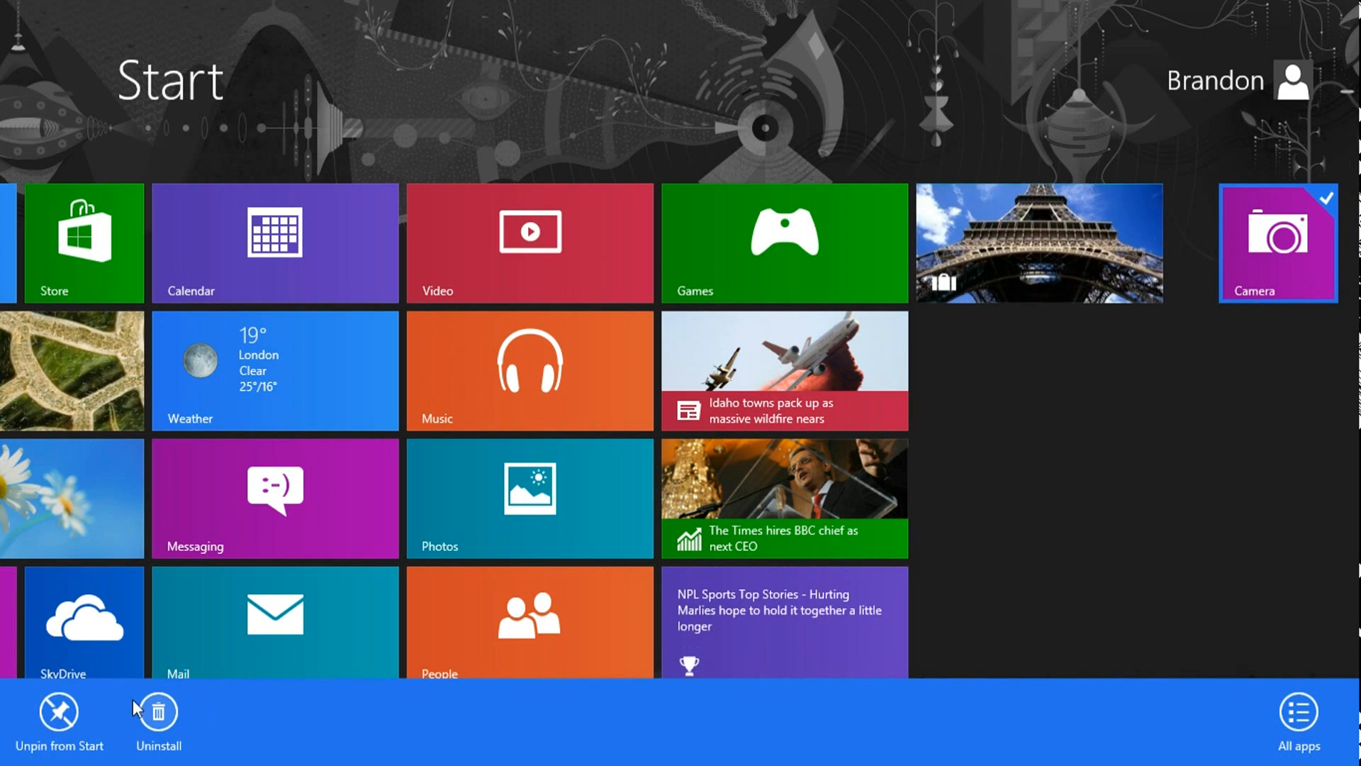
left_click(158, 712)
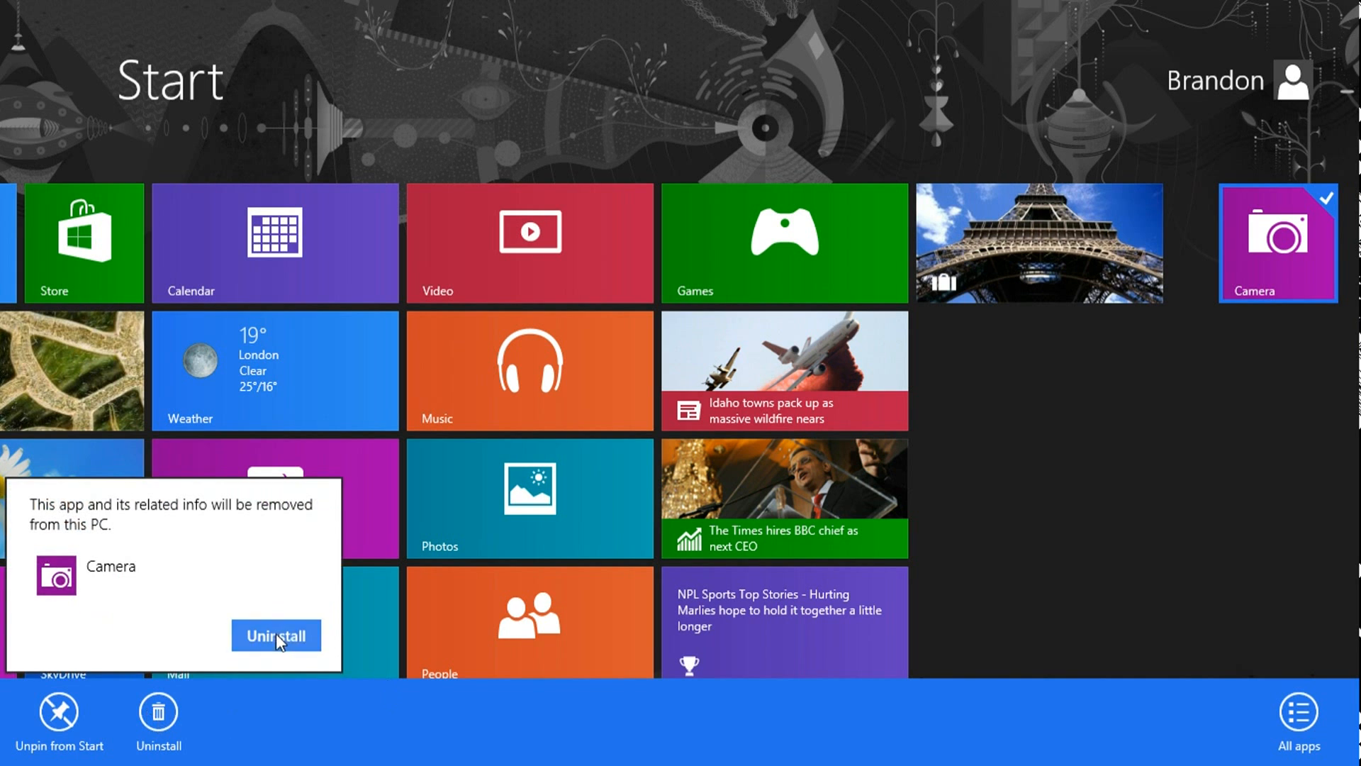
left_click(275, 635)
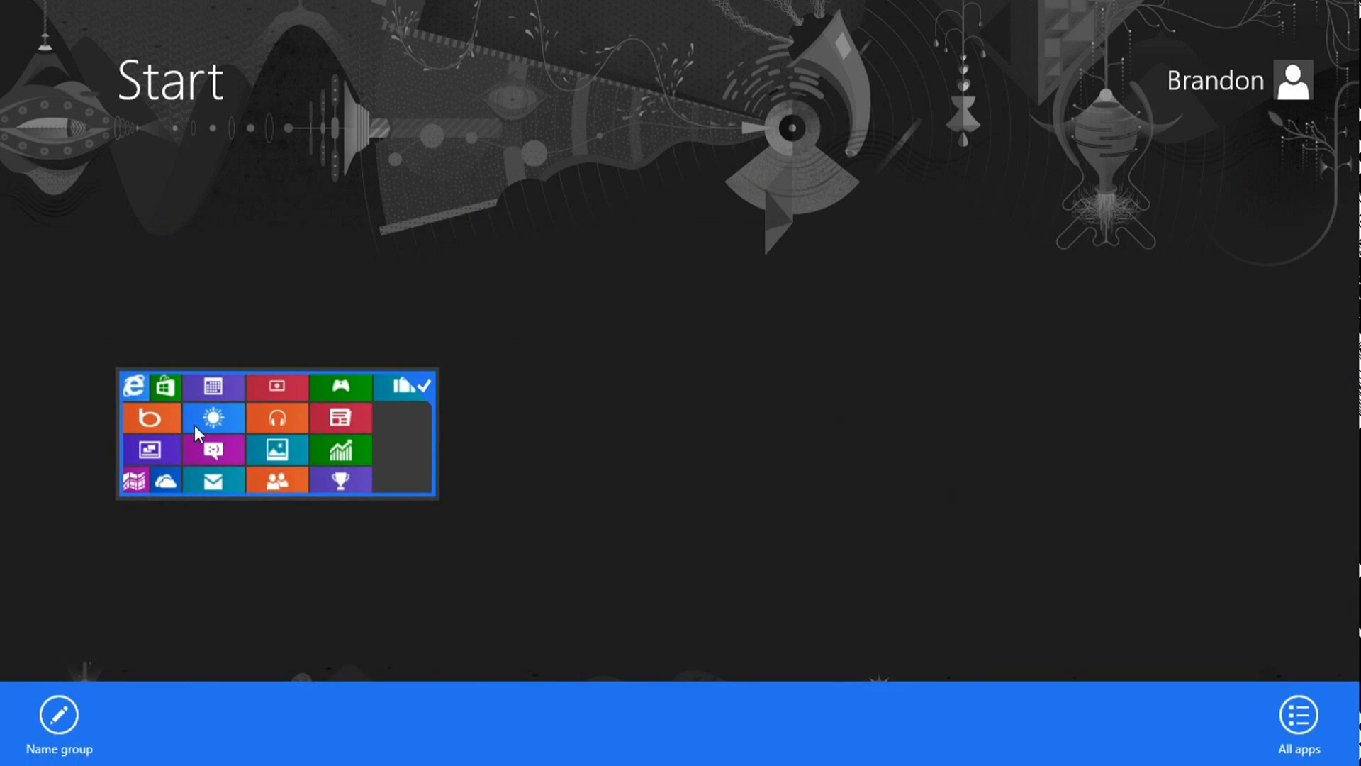
left_click(58, 715)
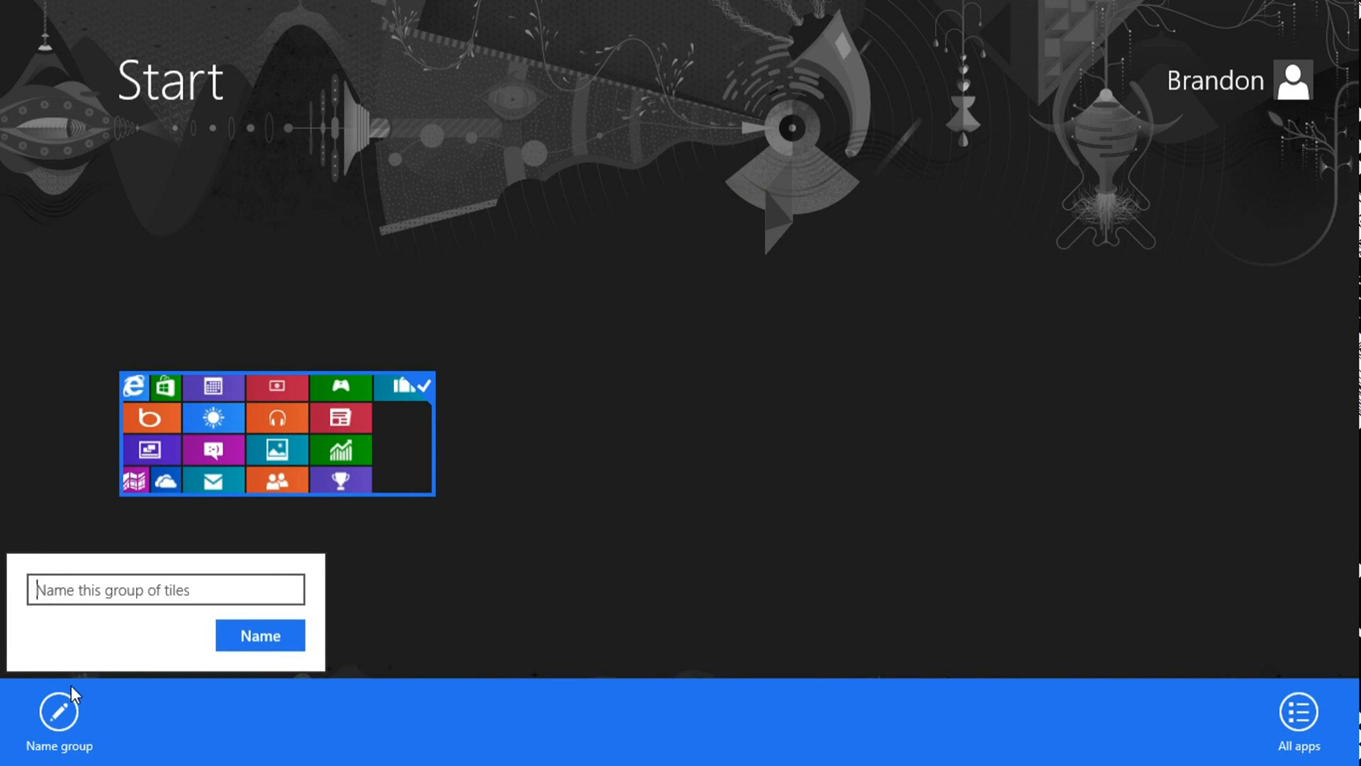
type("Star")
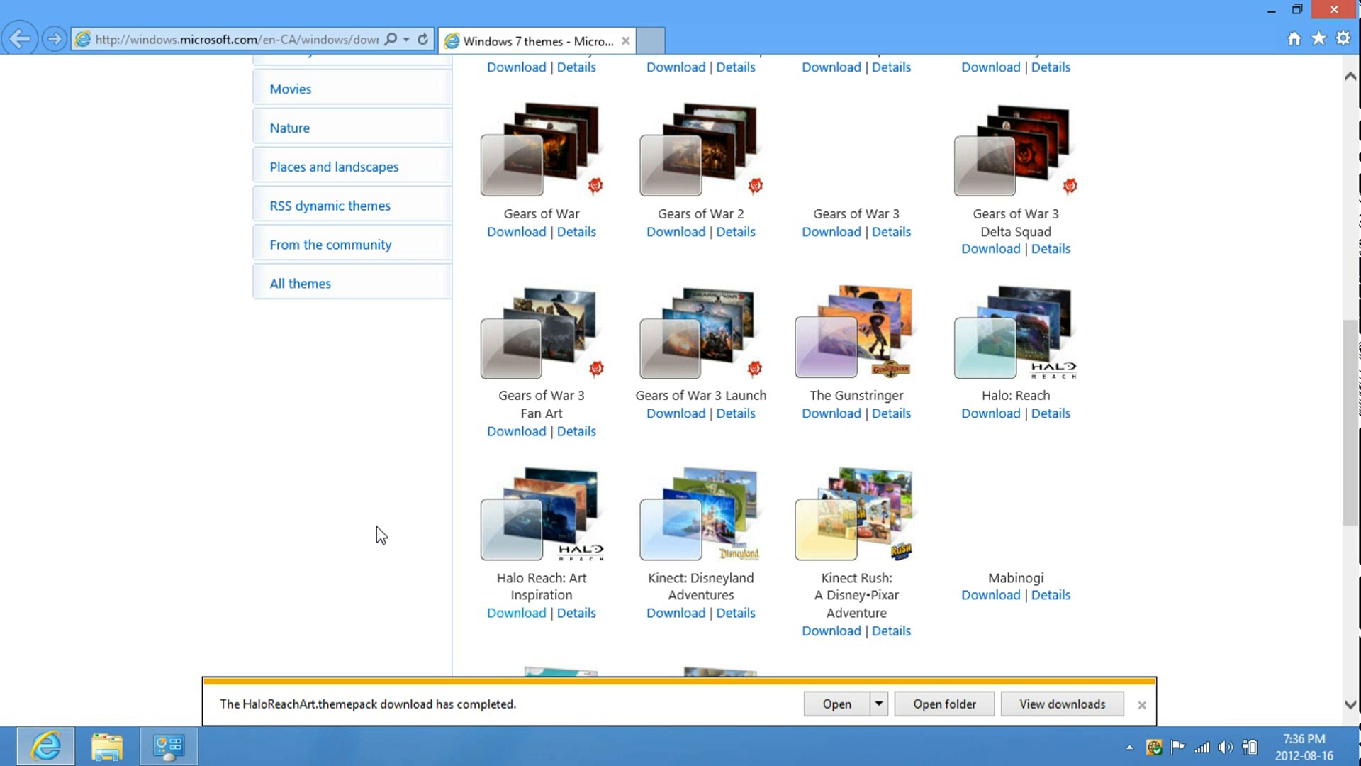
mouse_move(836, 704)
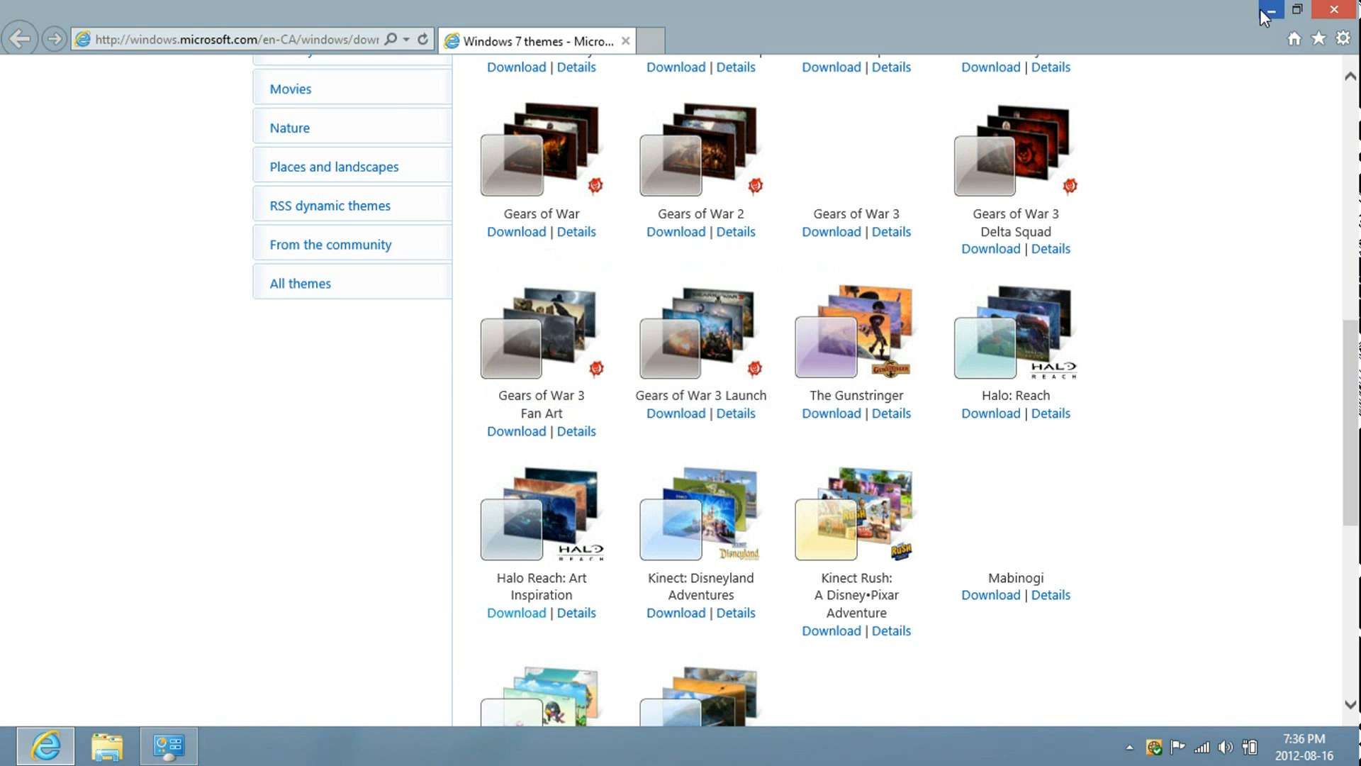
Step: Set the Halo Reach Art Inspiration window colour to automatic, save, and close Personalization
left_click(1268, 8)
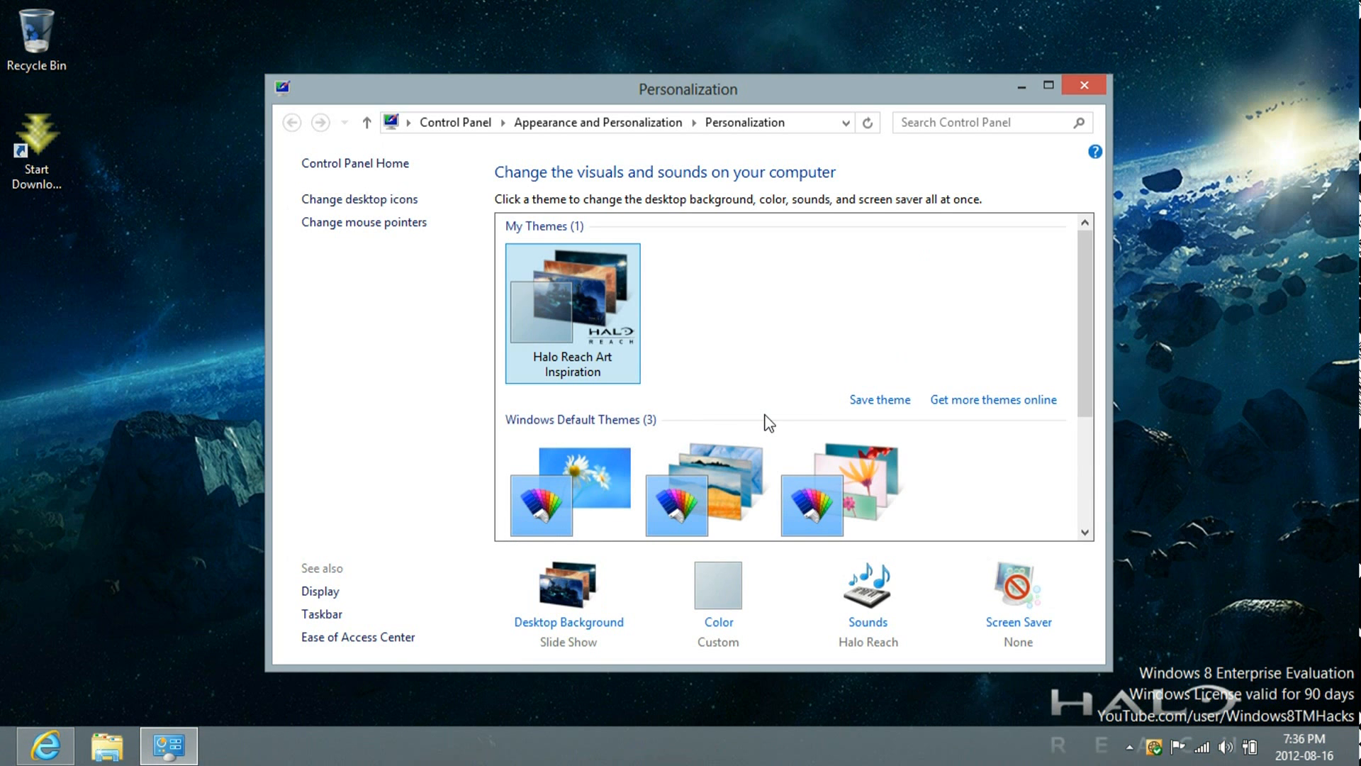
left_click(706, 488)
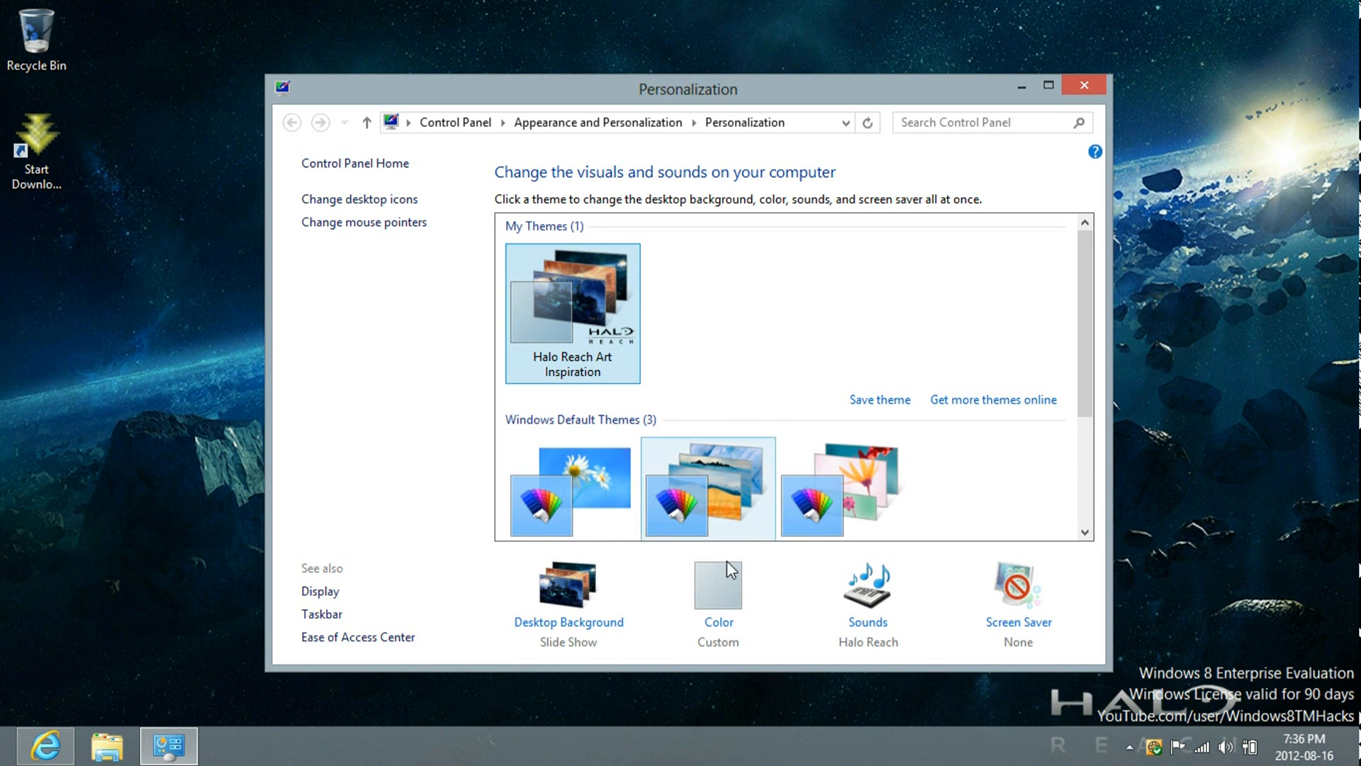
left_click(717, 583)
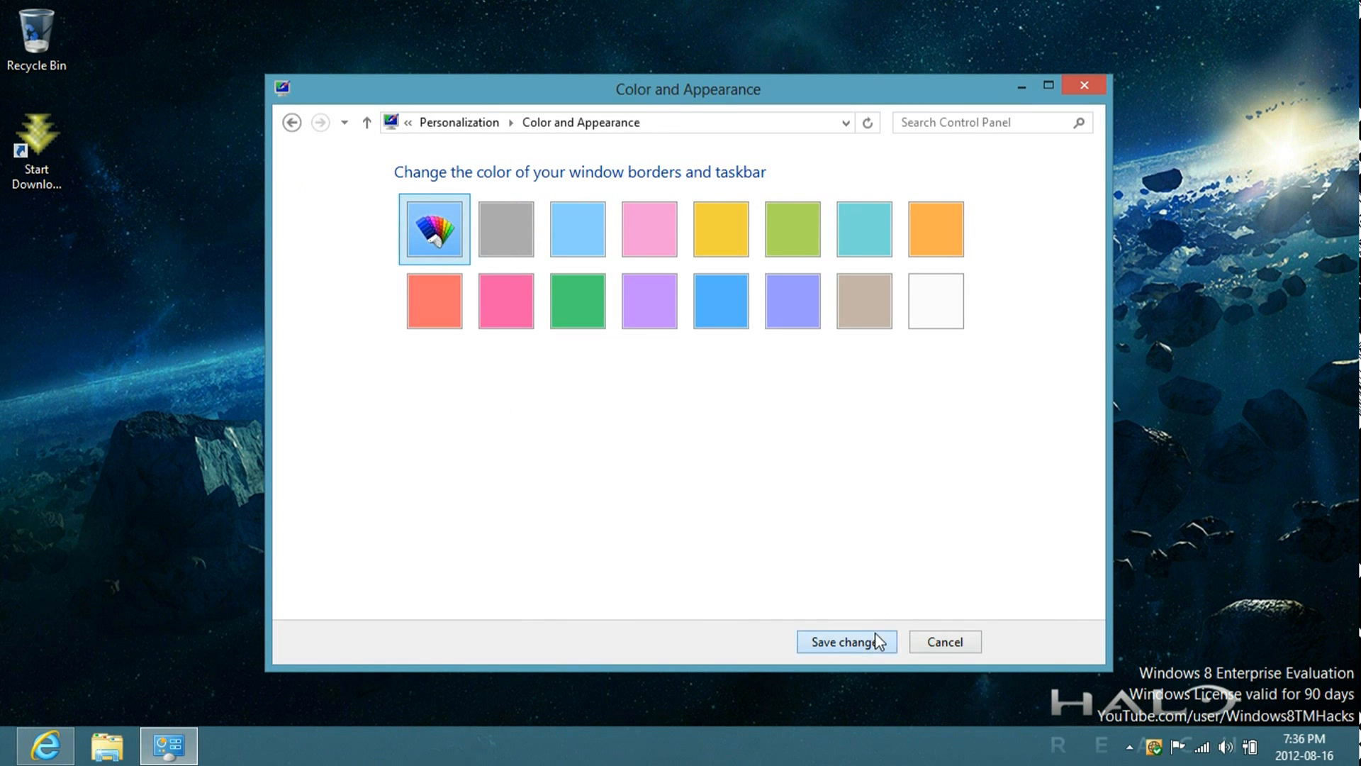
left_click(843, 642)
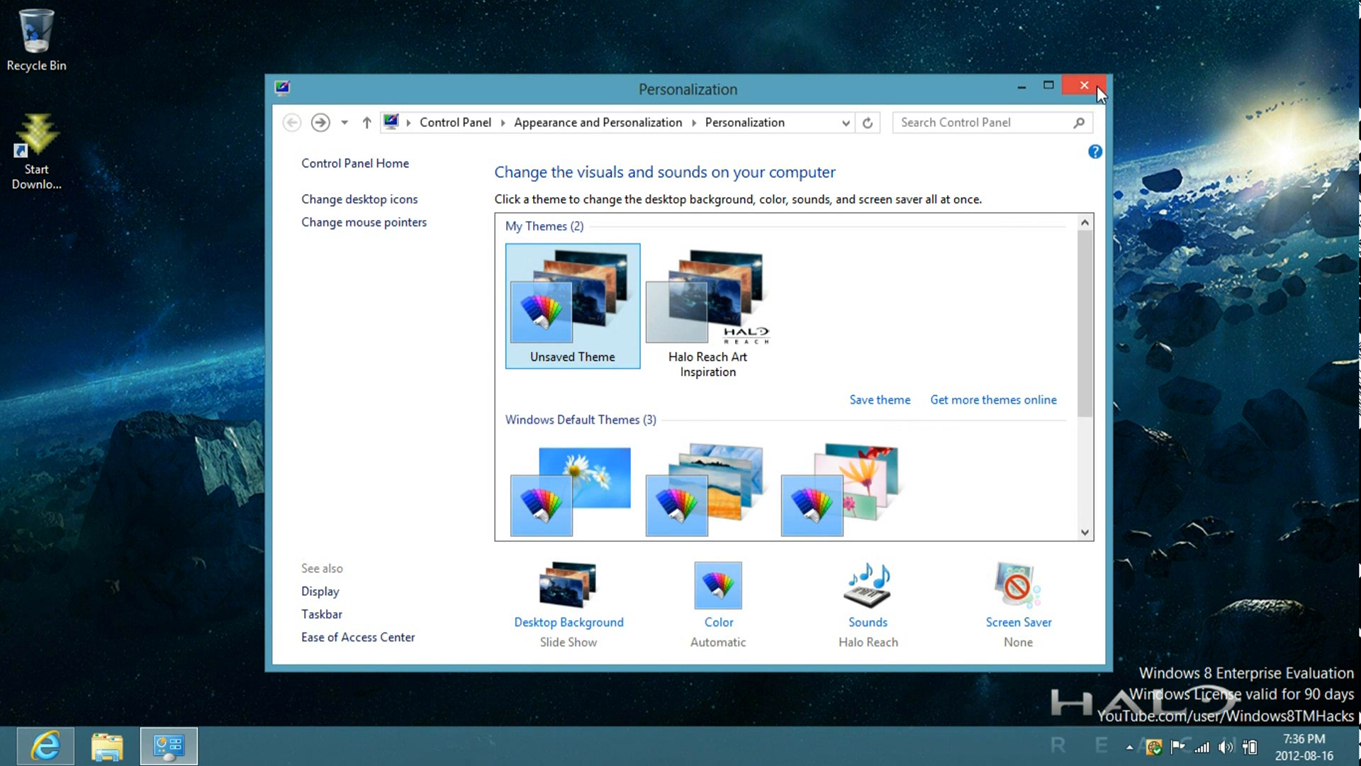
left_click(1083, 86)
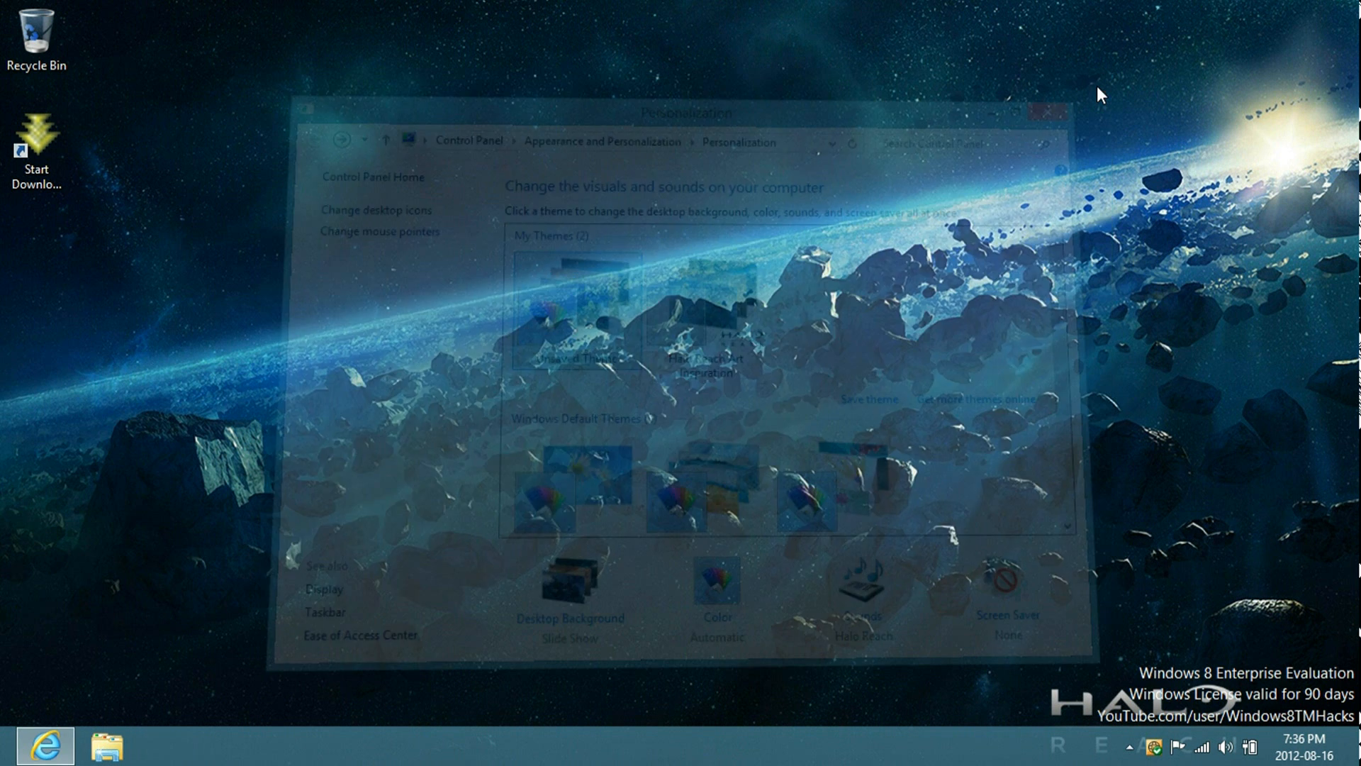
Step: Launch Internet Explorer and open the frequent Windows8TMHacks YouTube channel feed
left_click(1050, 113)
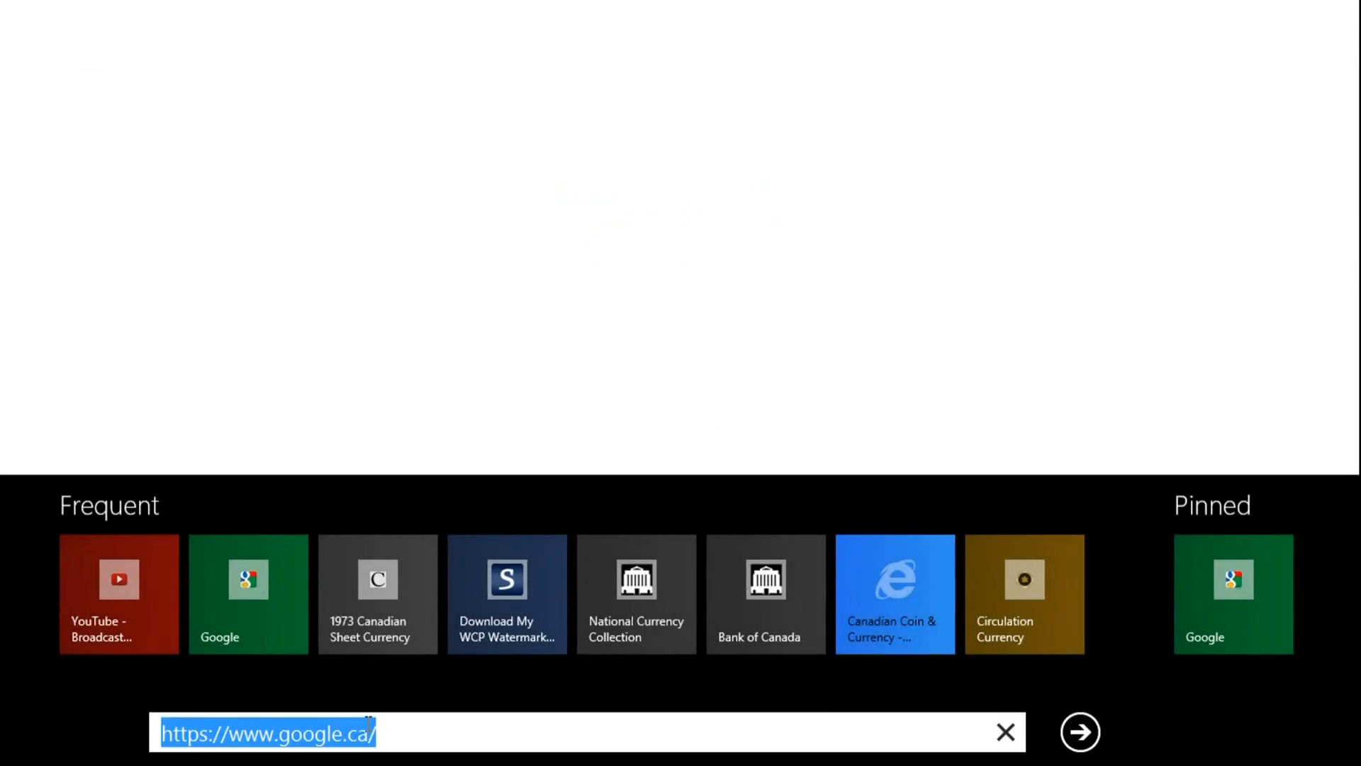
left_click(119, 594)
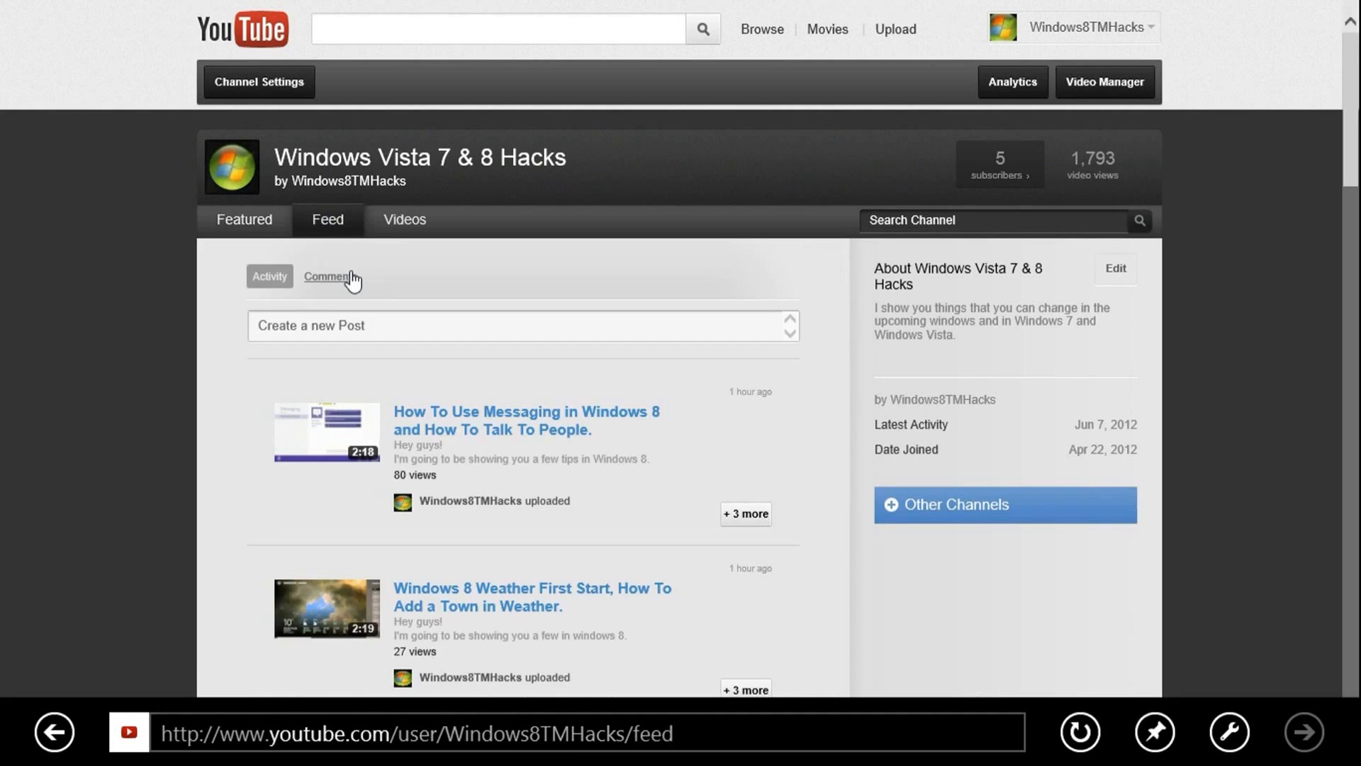